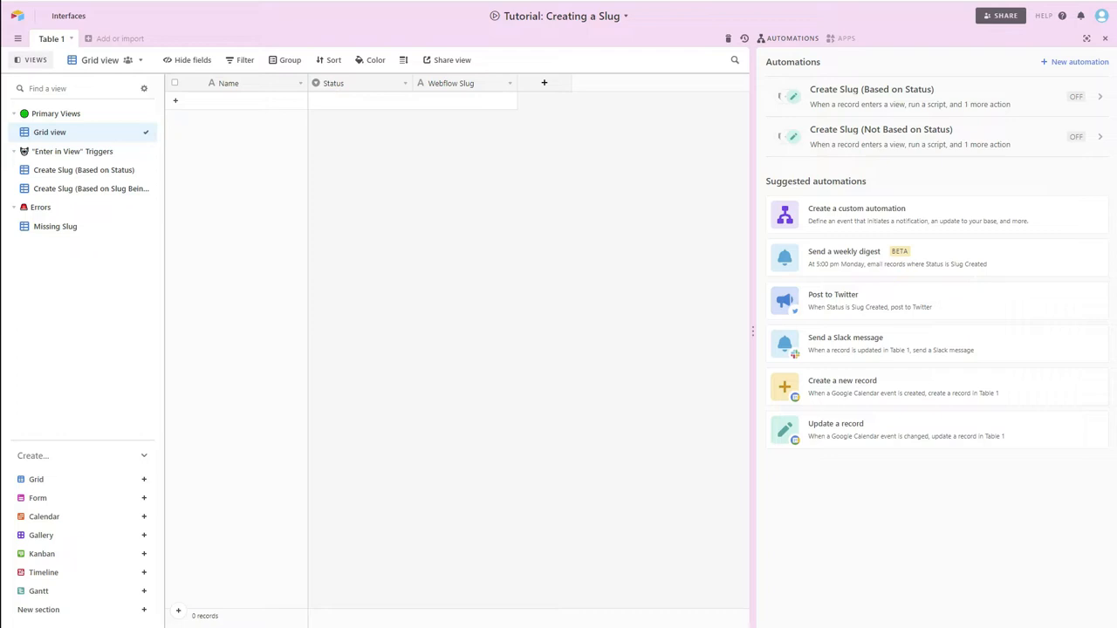
mouse_move(443, 158)
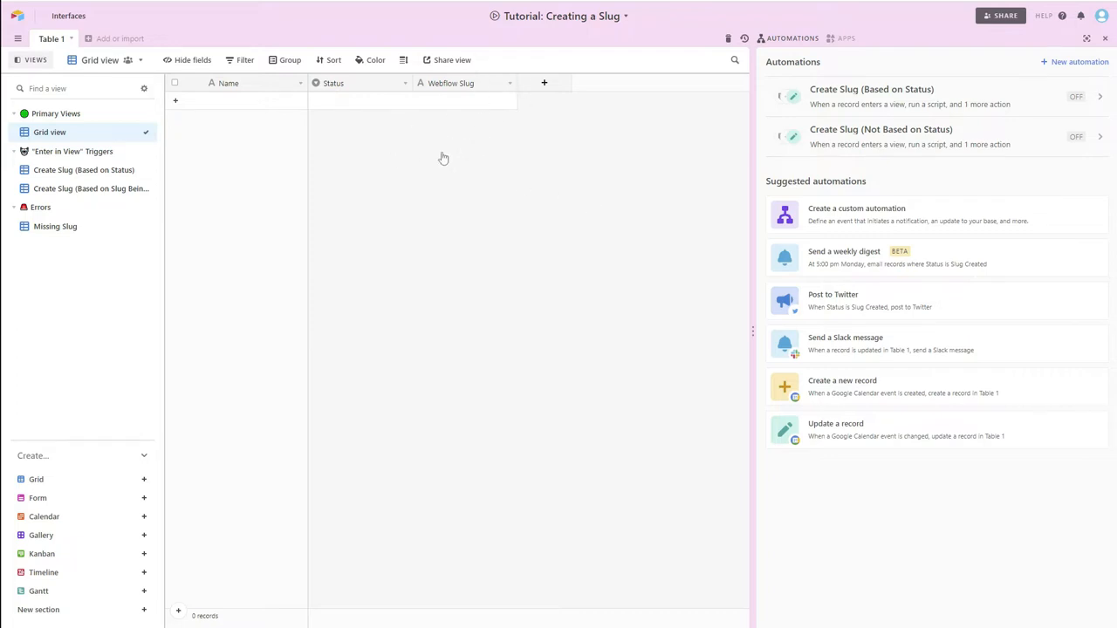
mouse_move(445, 155)
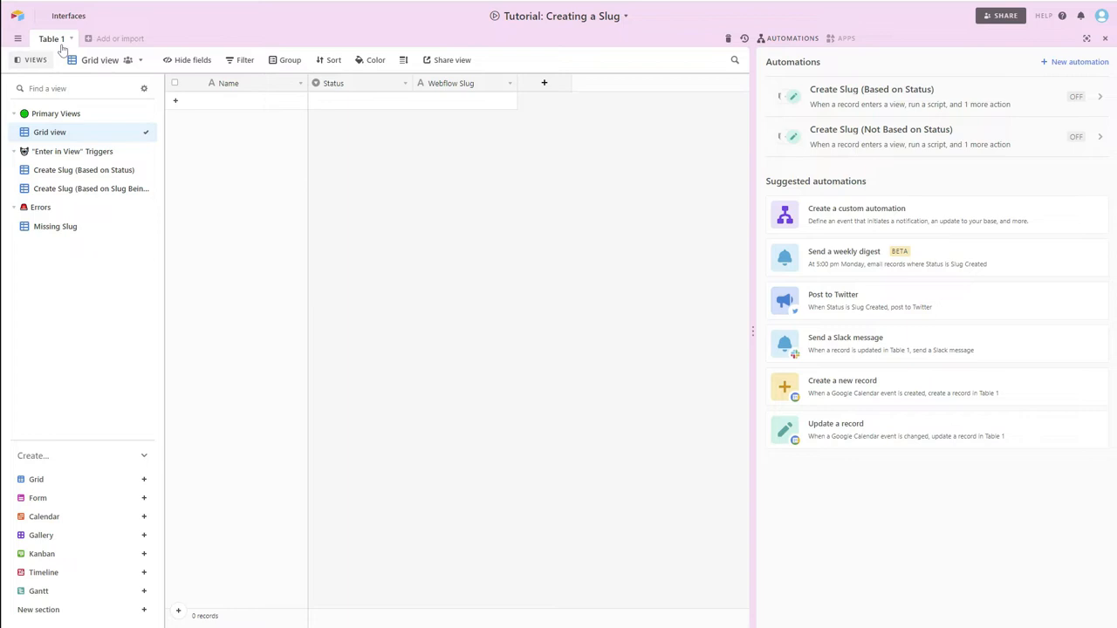
mouse_move(73, 146)
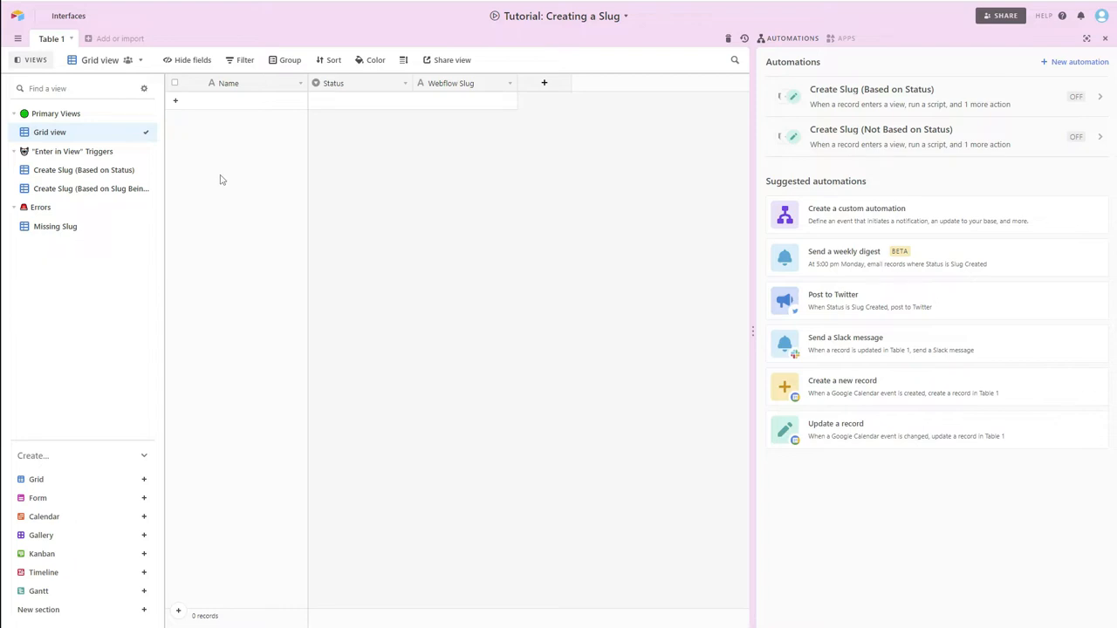
mouse_move(210, 271)
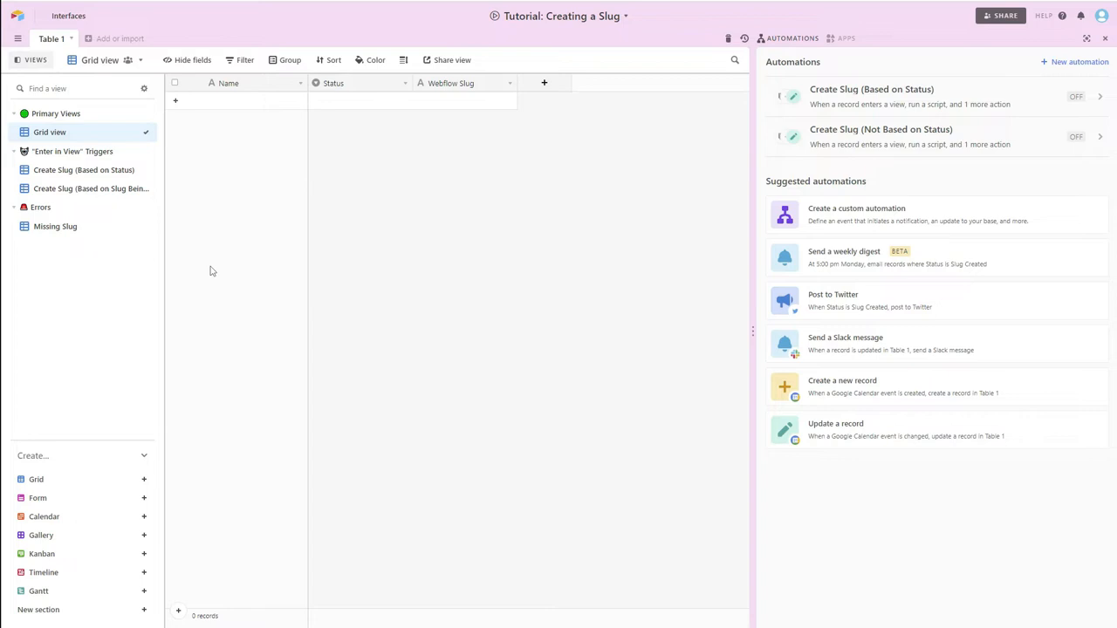
mouse_move(246, 130)
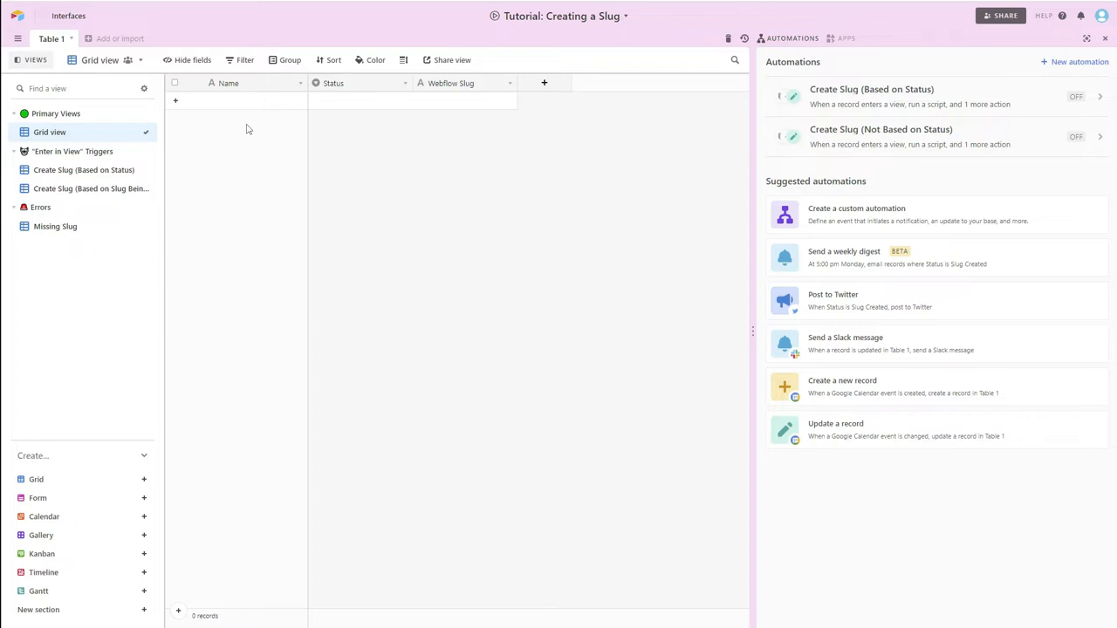
mouse_move(249, 129)
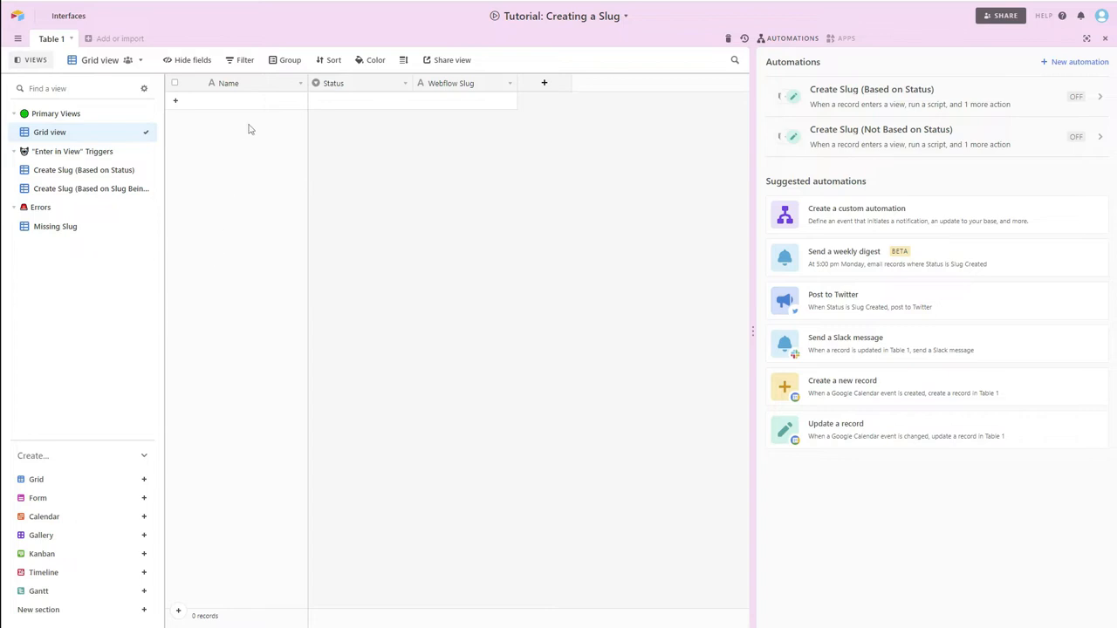
mouse_move(219, 96)
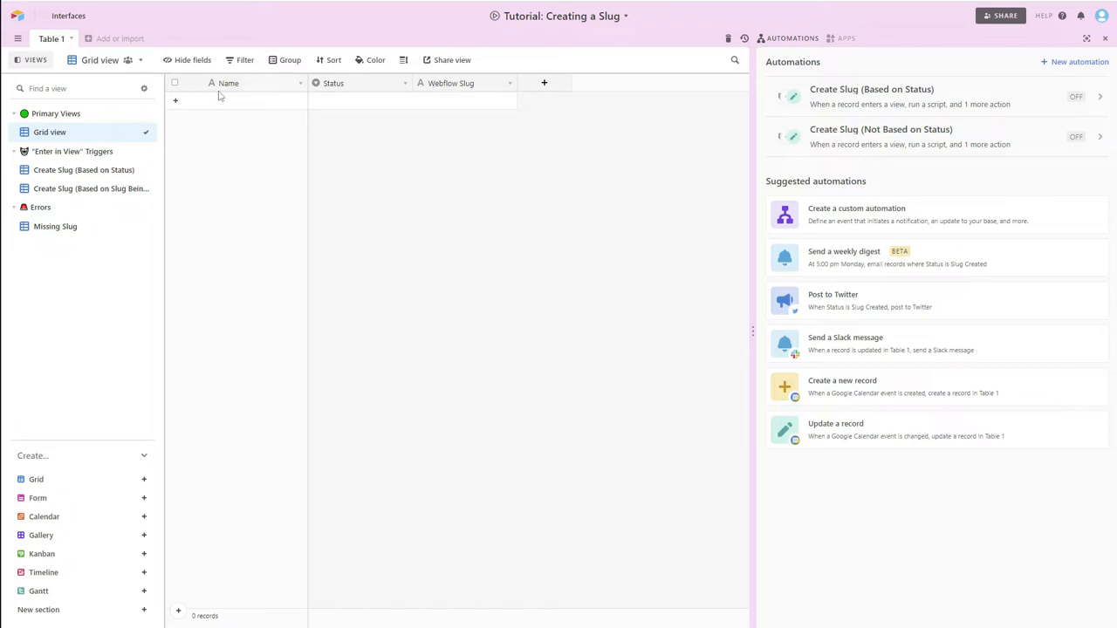
mouse_move(364, 139)
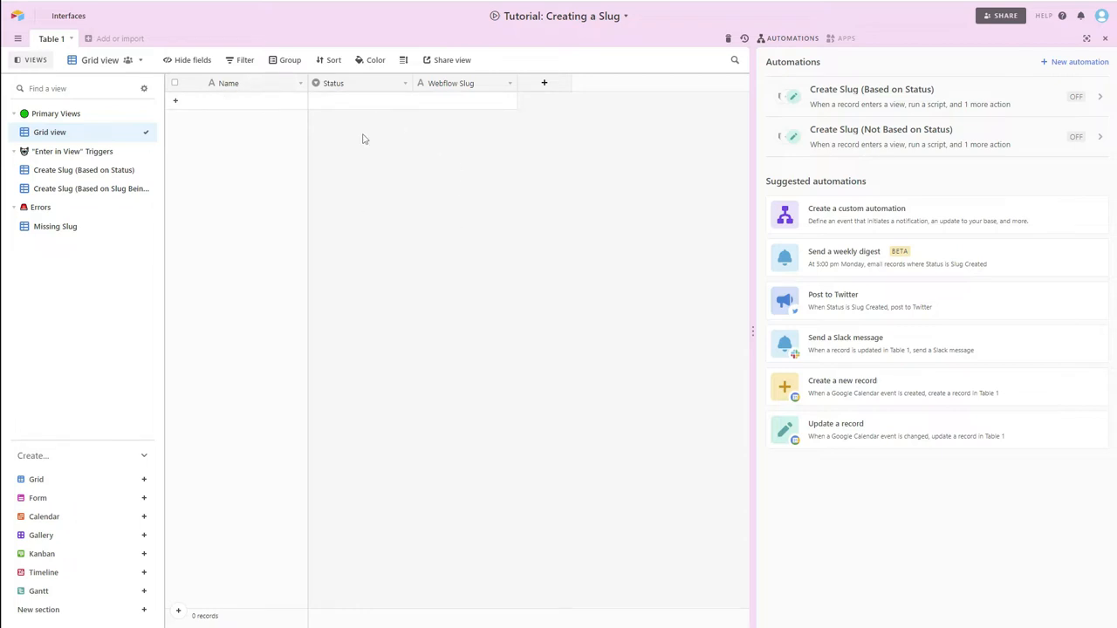
mouse_move(400, 82)
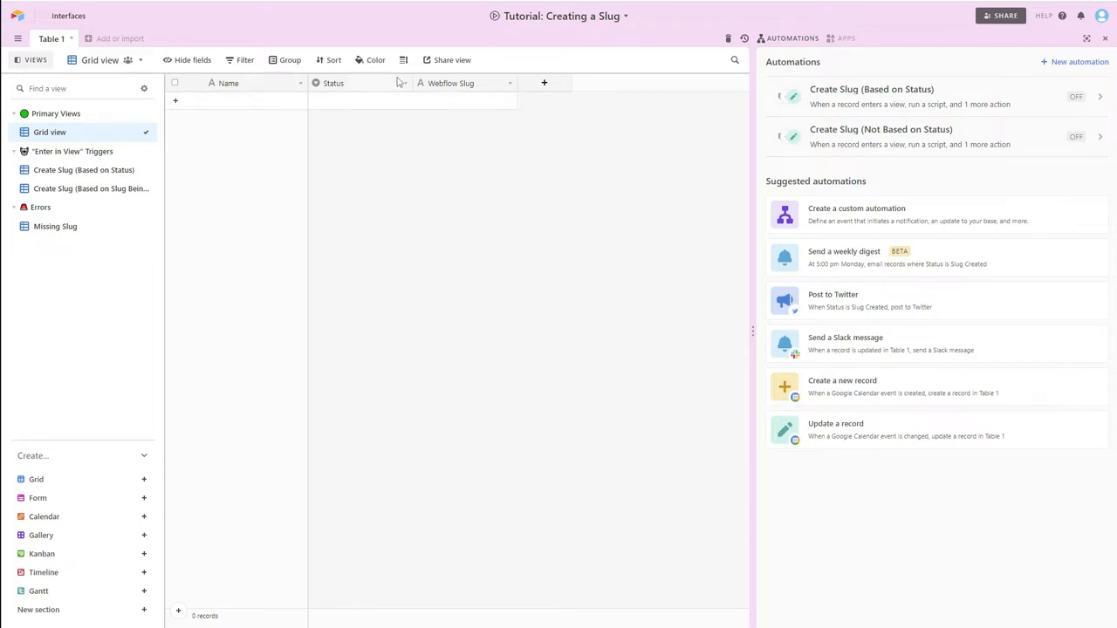
Inspect the Status field's type settings, then open the Webflow Slug field's type settings
click(400, 83)
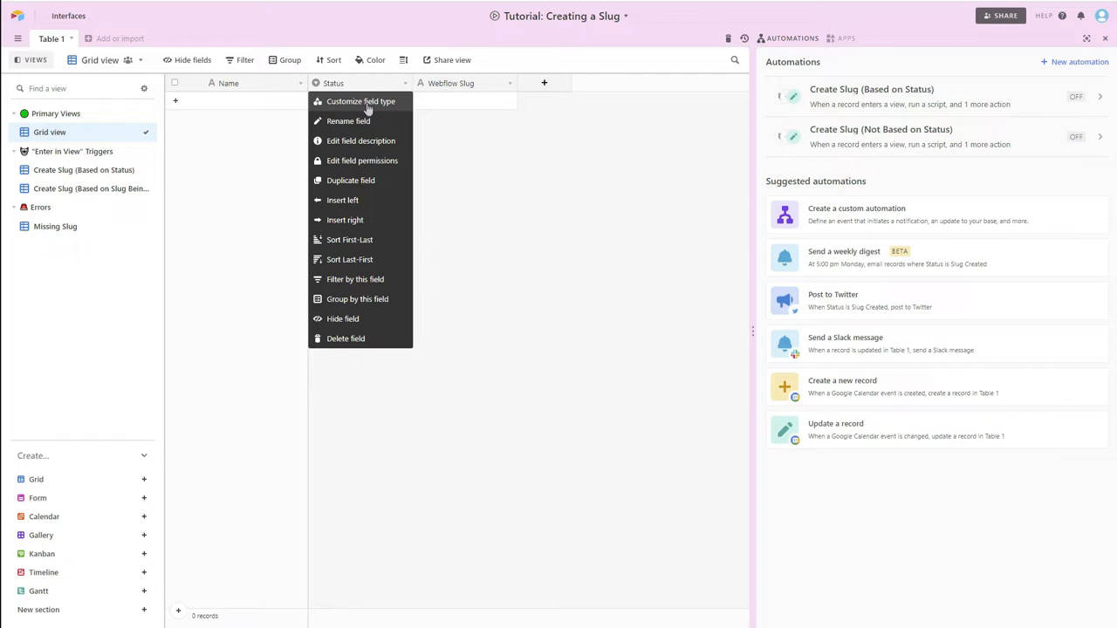
click(360, 101)
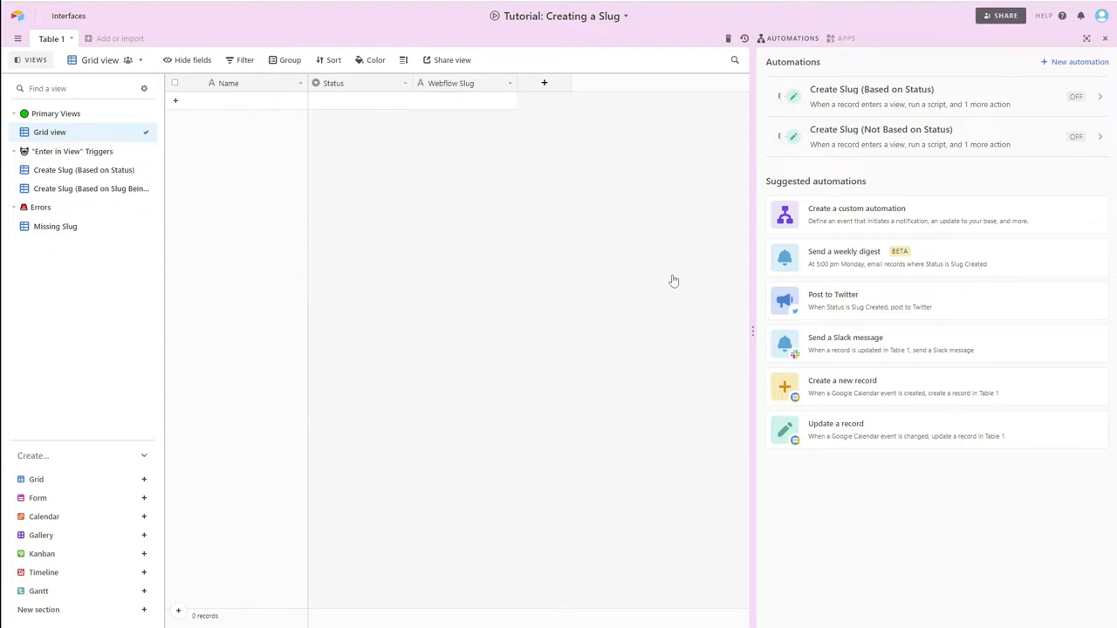
click(509, 83)
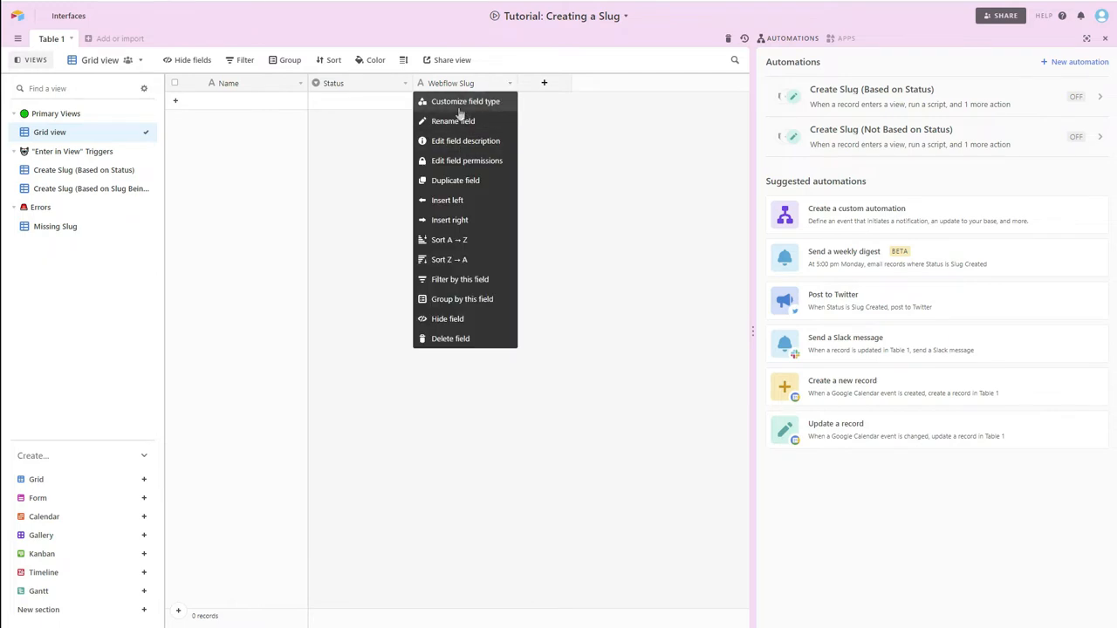
click(465, 101)
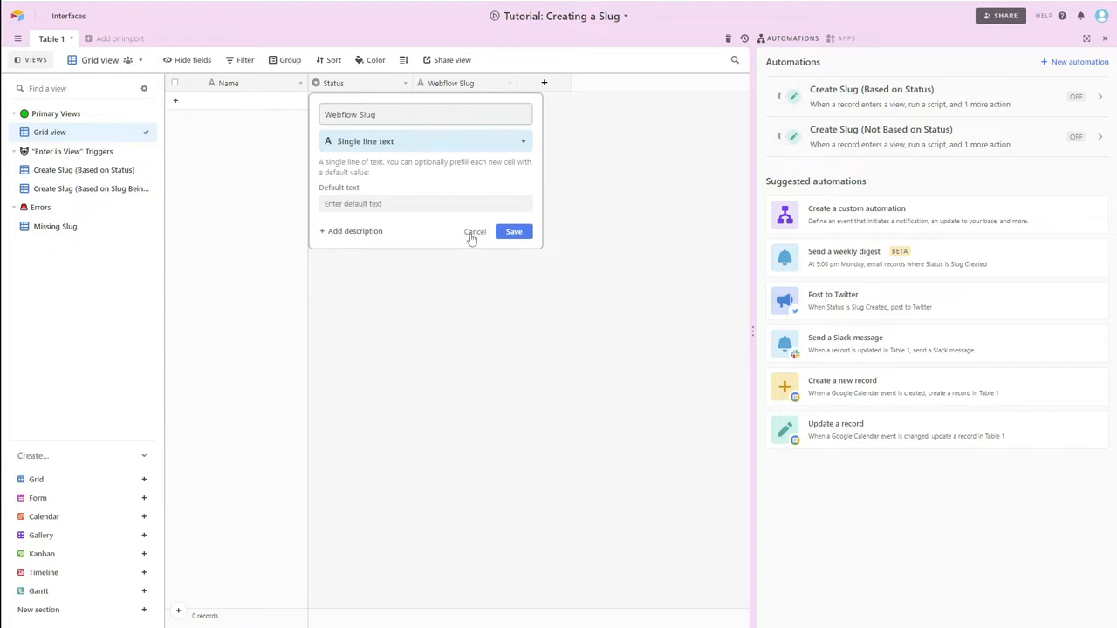
Cancel the Webflow Slug field settings without saving any changes
click(475, 231)
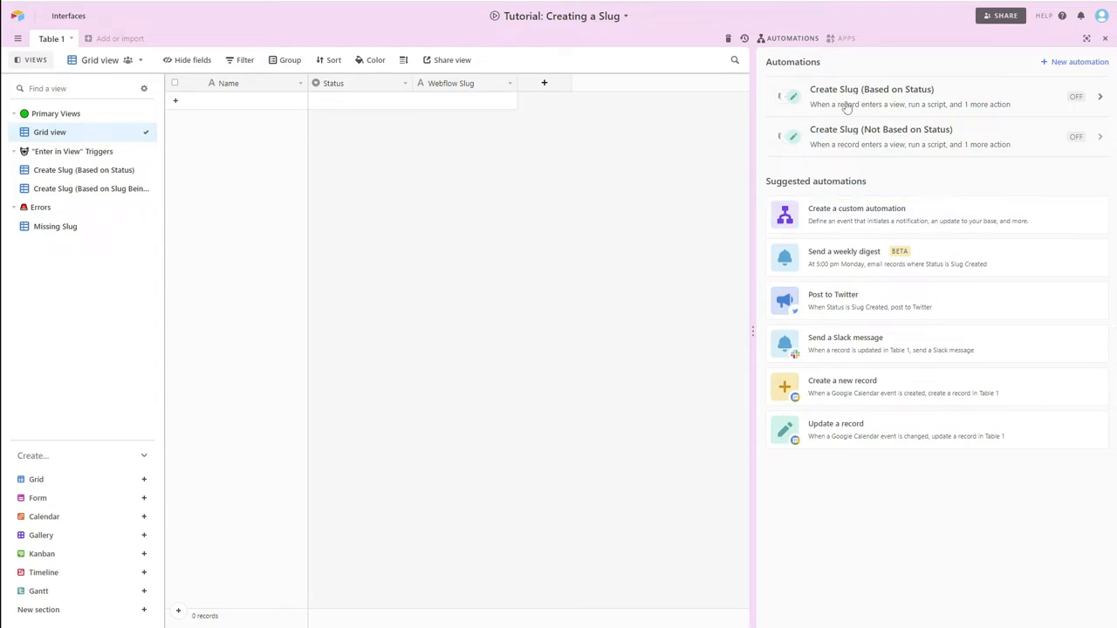
mouse_move(805, 173)
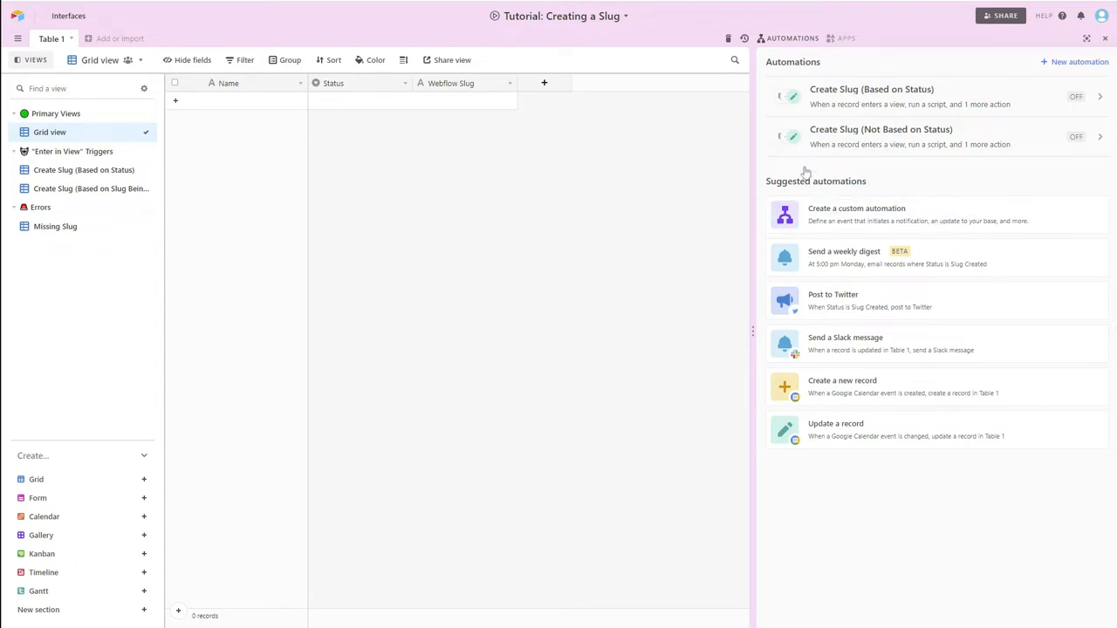
mouse_move(575, 175)
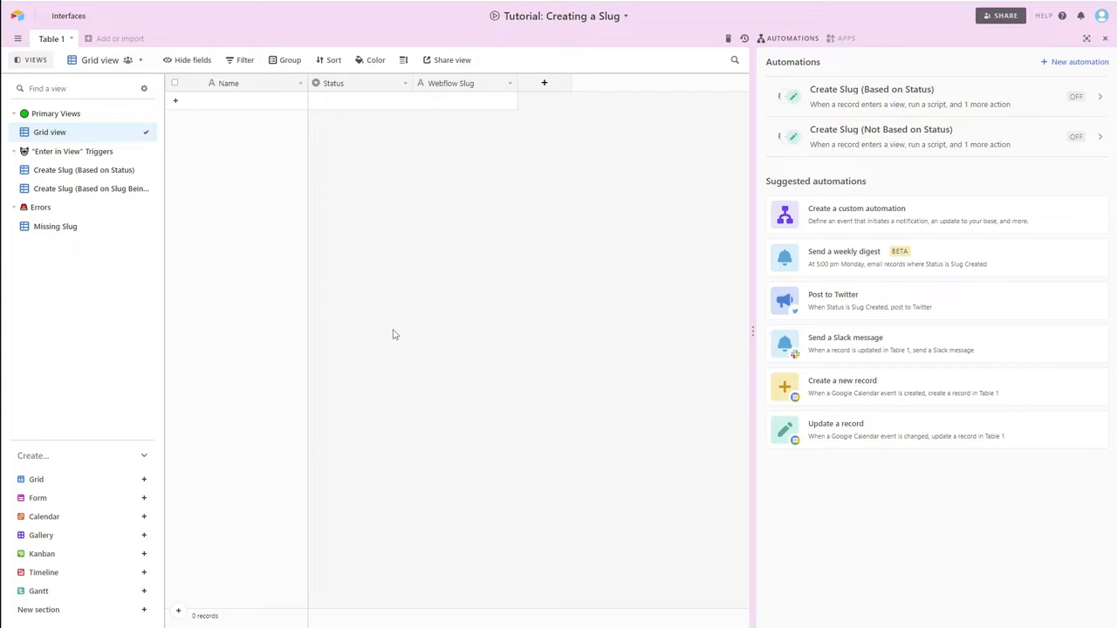
mouse_move(568, 201)
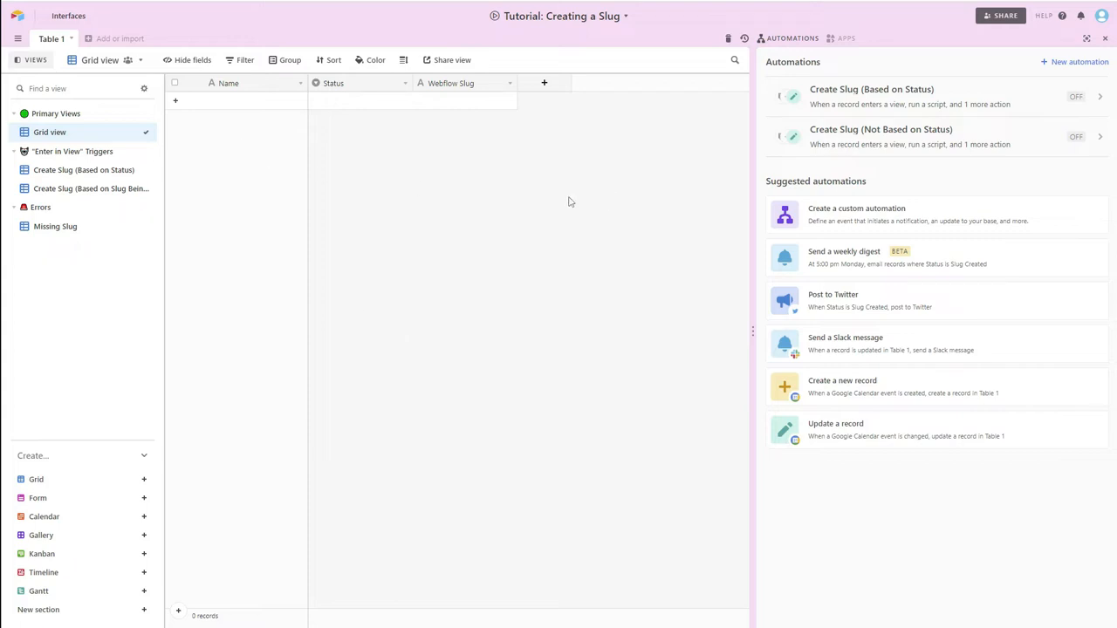
mouse_move(1055, 34)
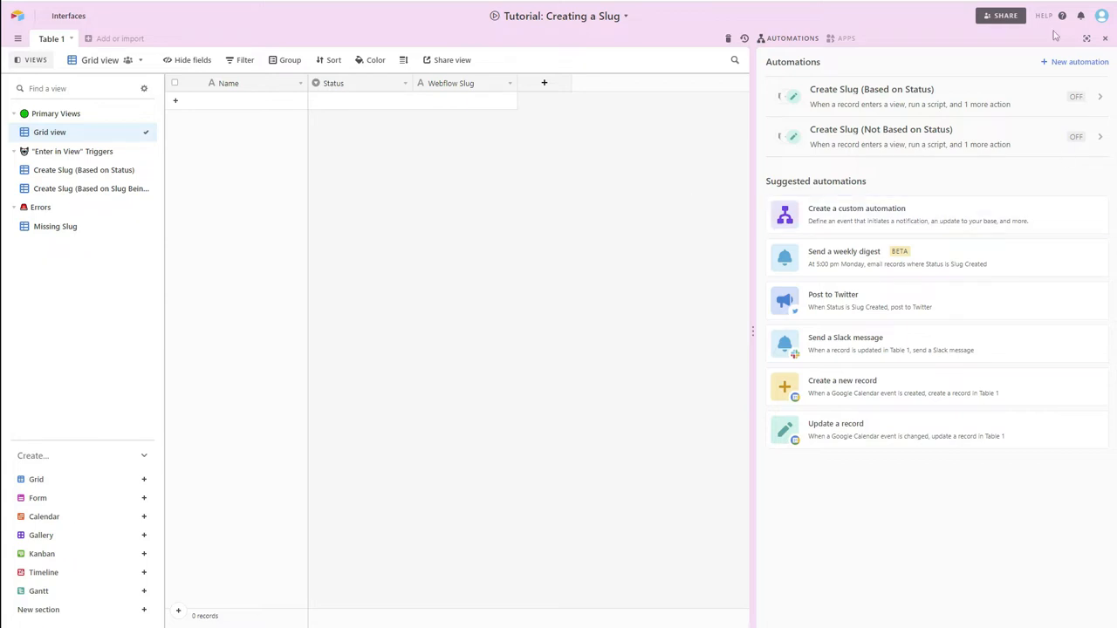
mouse_move(857, 96)
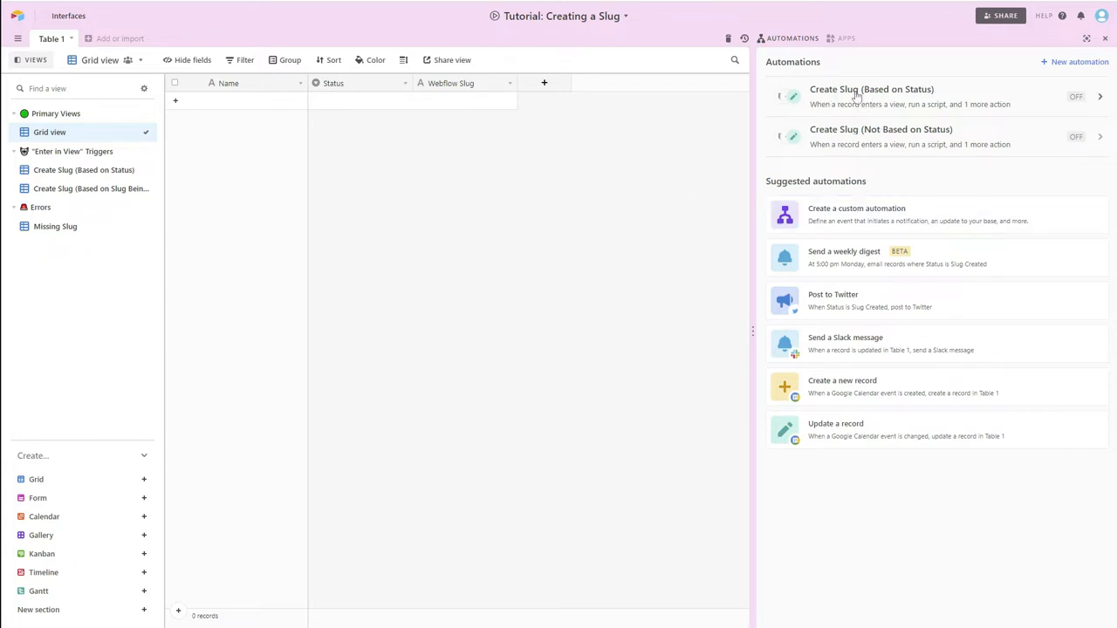
mouse_move(906, 96)
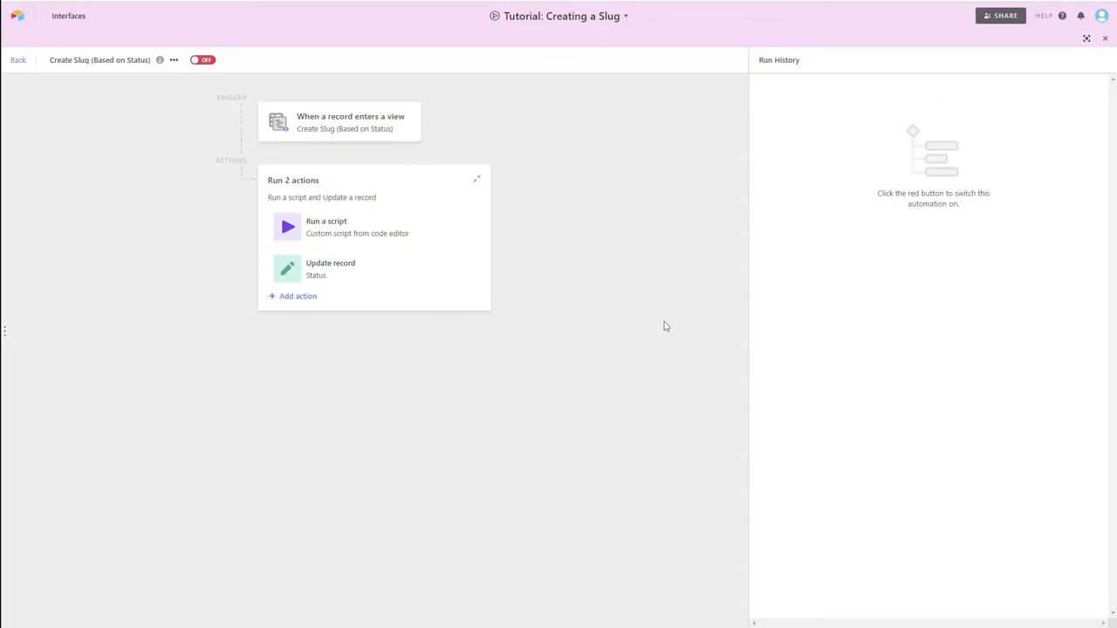
mouse_move(120, 80)
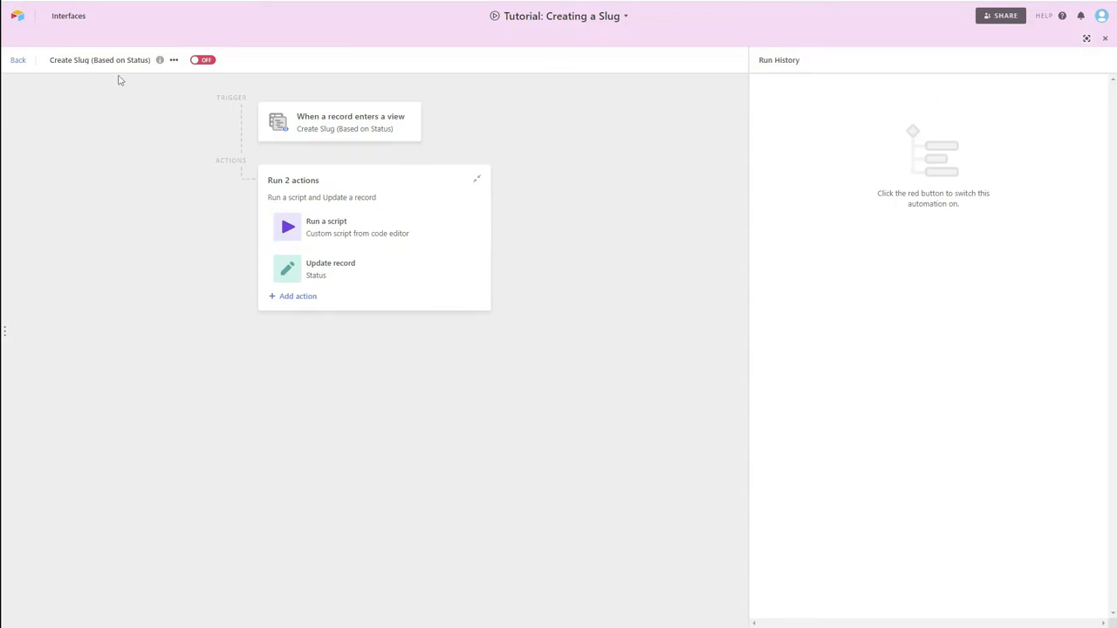
mouse_move(392, 128)
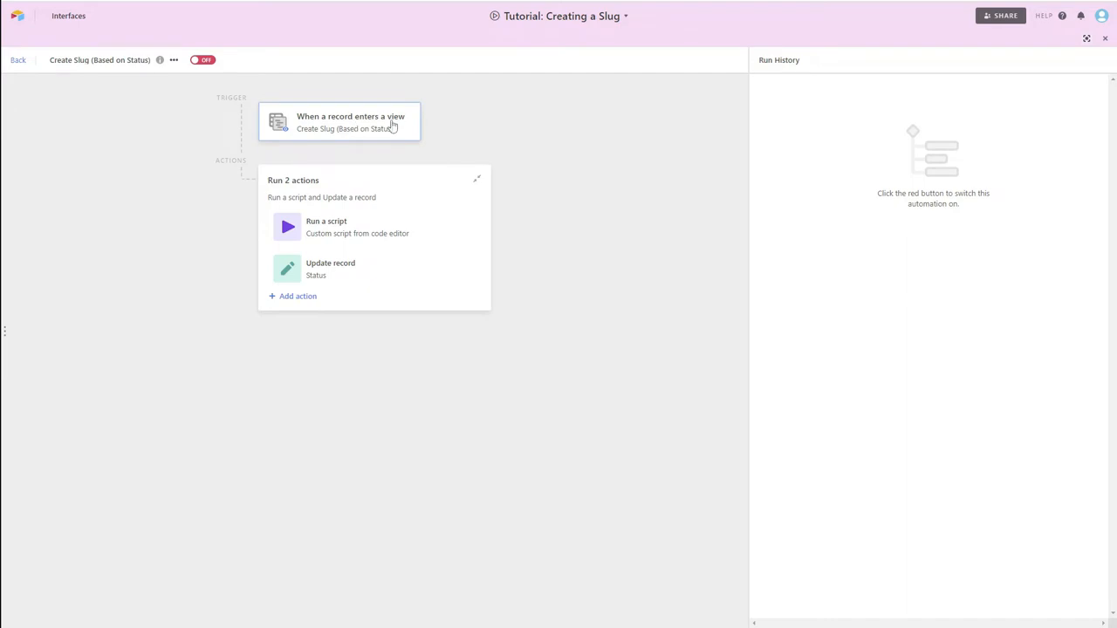
mouse_move(306, 139)
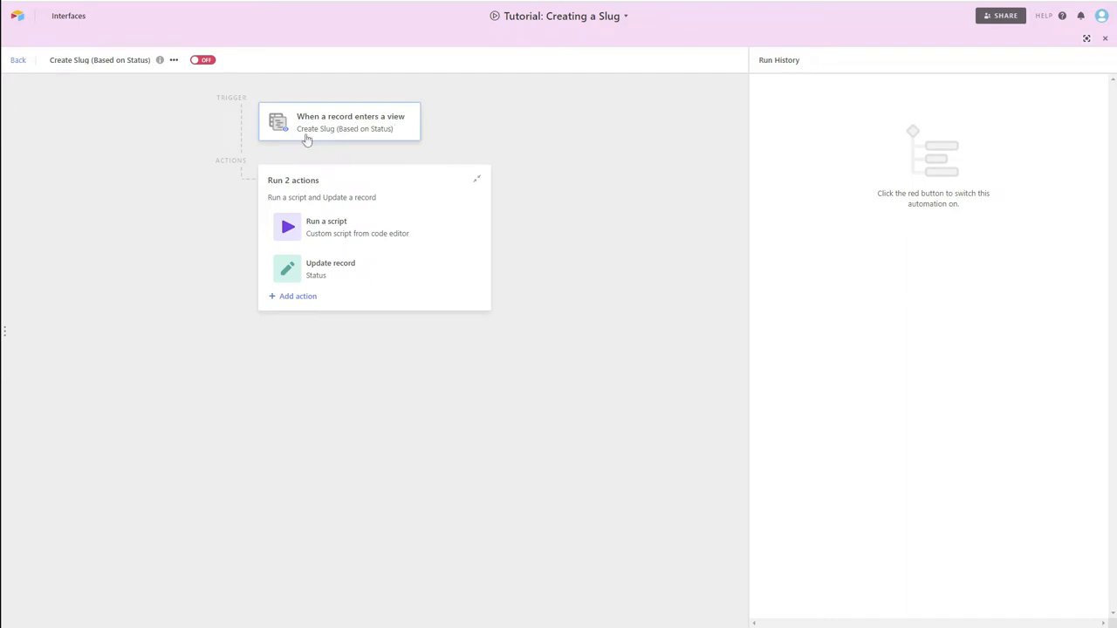
mouse_move(400, 134)
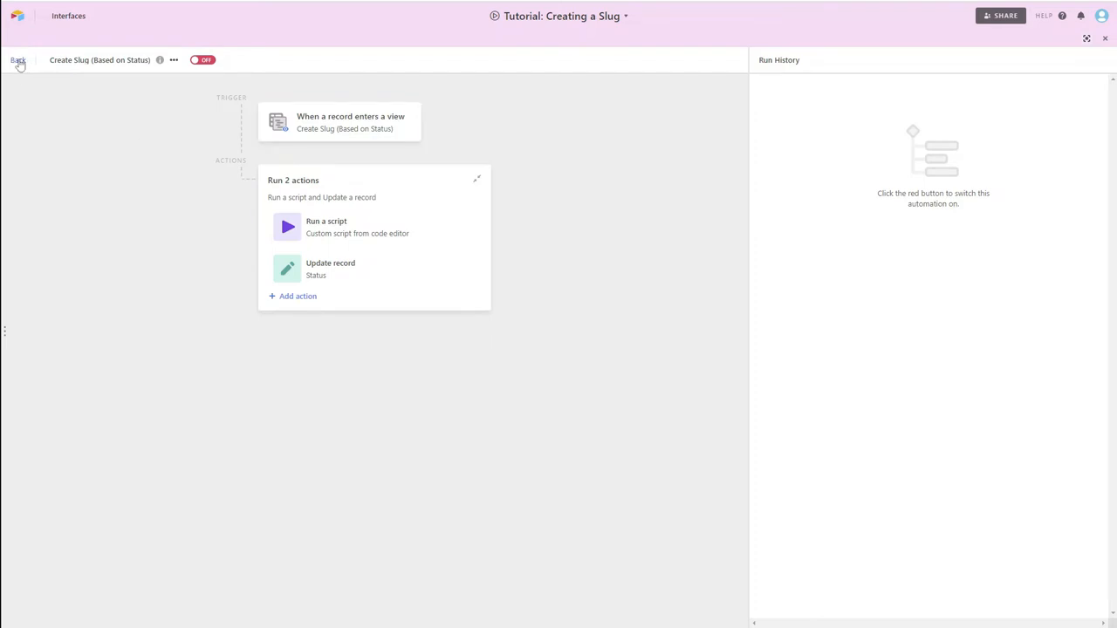
Return to the table, switch to the Create Slug (Based on Status) view and check its filter
click(17, 60)
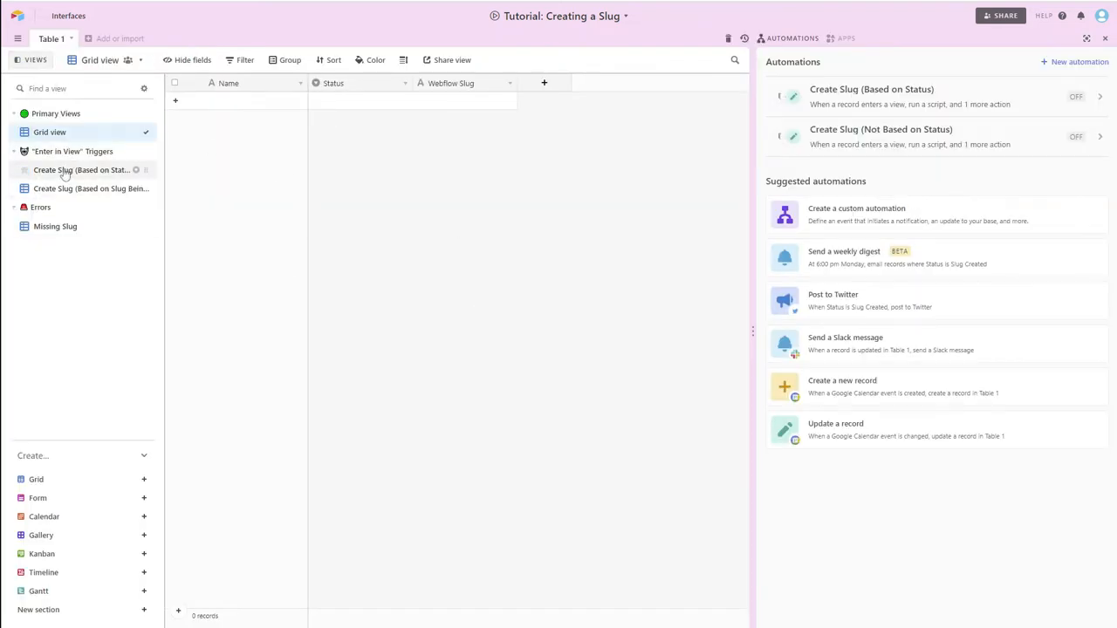
click(83, 170)
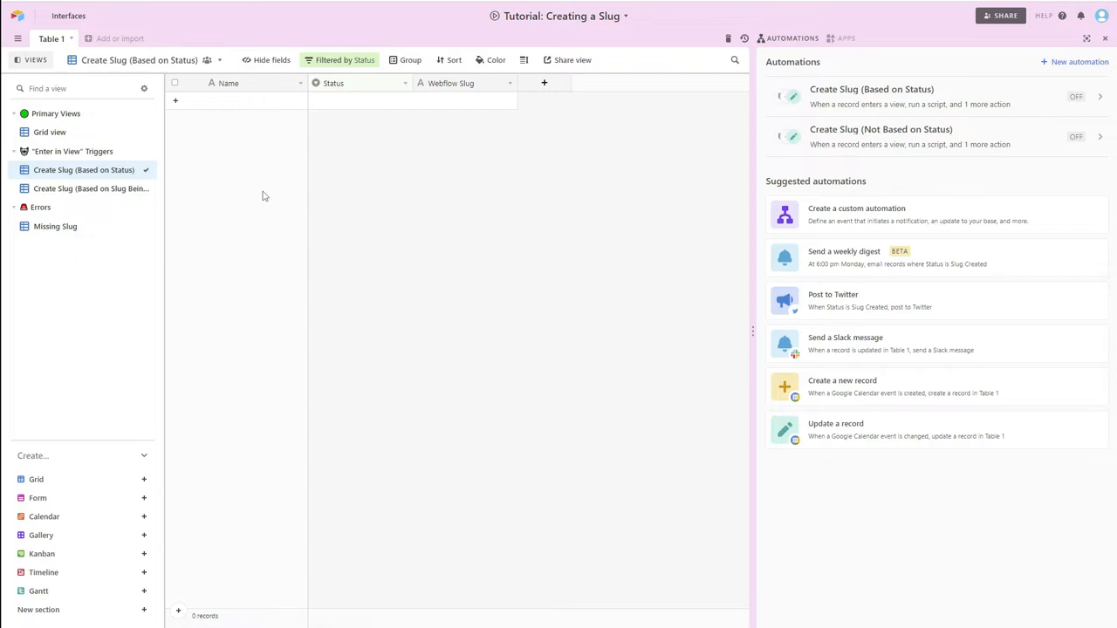
mouse_move(344, 59)
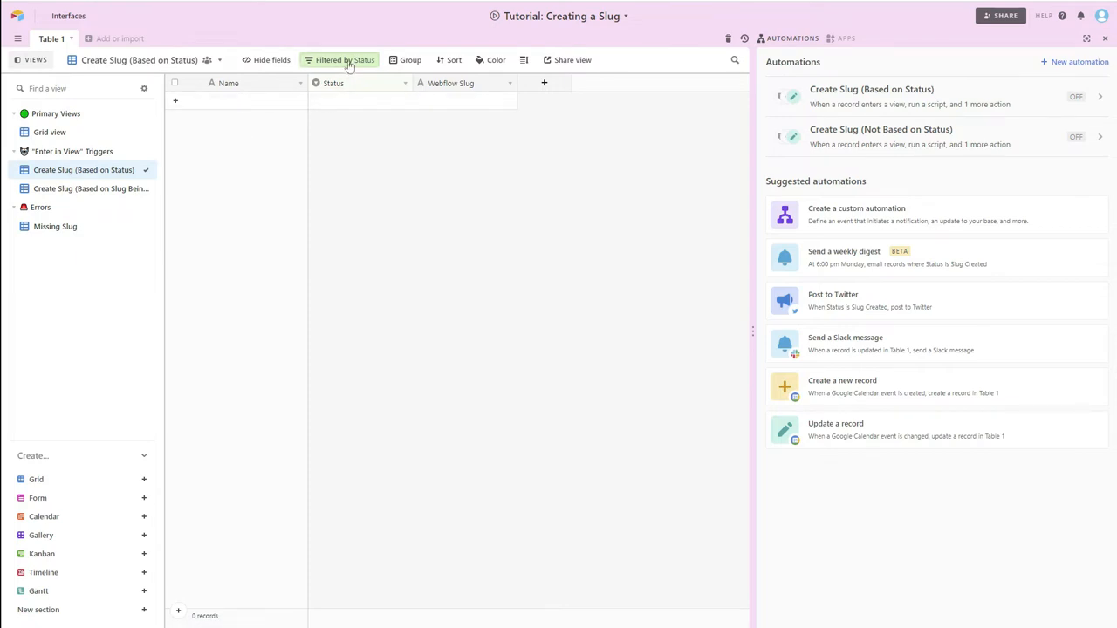
click(345, 60)
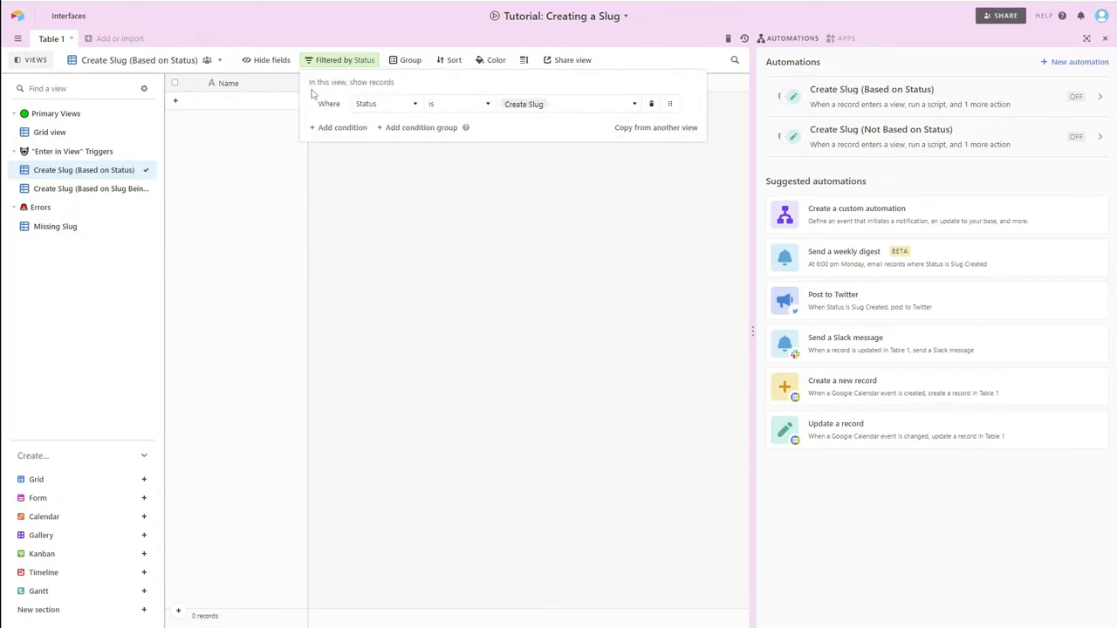
mouse_move(275, 112)
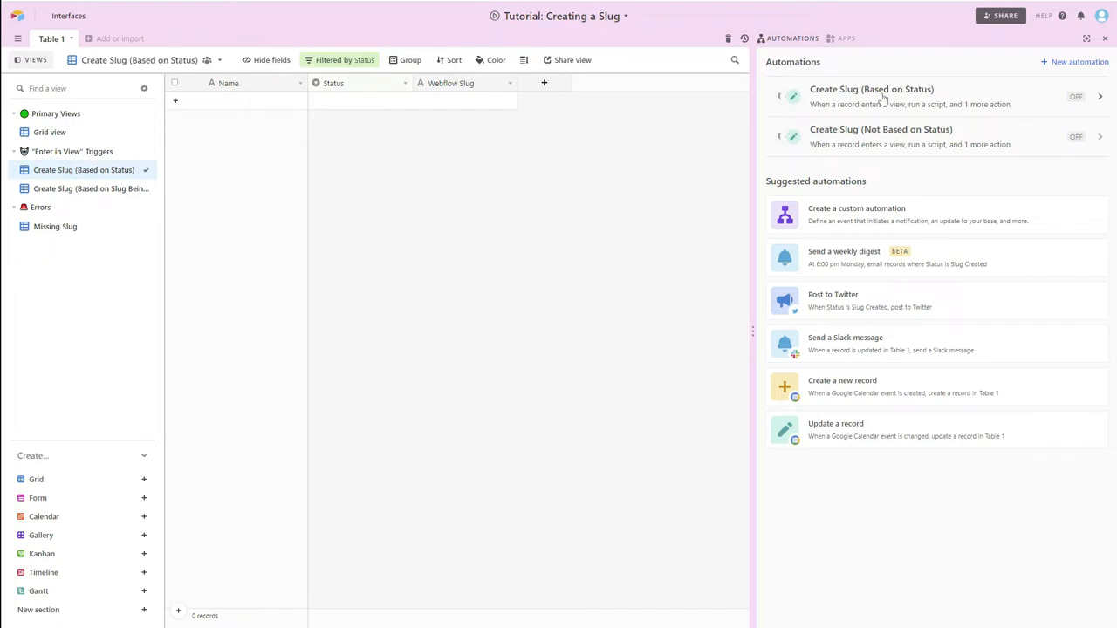
Open the Create Slug (Based on Status) automation and edit its Run a script code
click(871, 96)
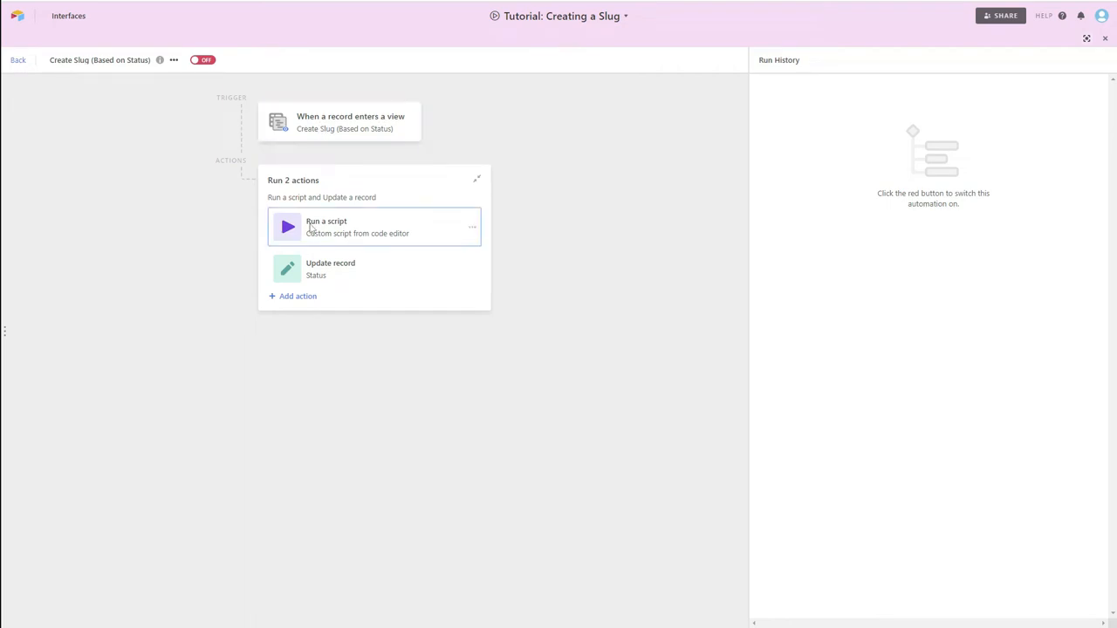
mouse_move(397, 215)
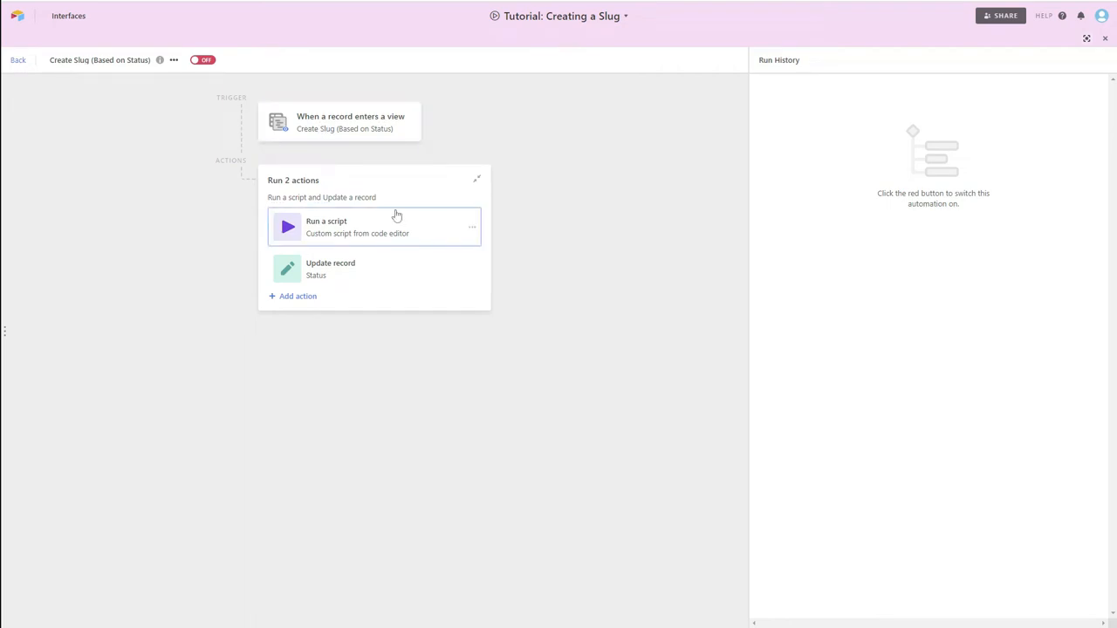
mouse_move(398, 224)
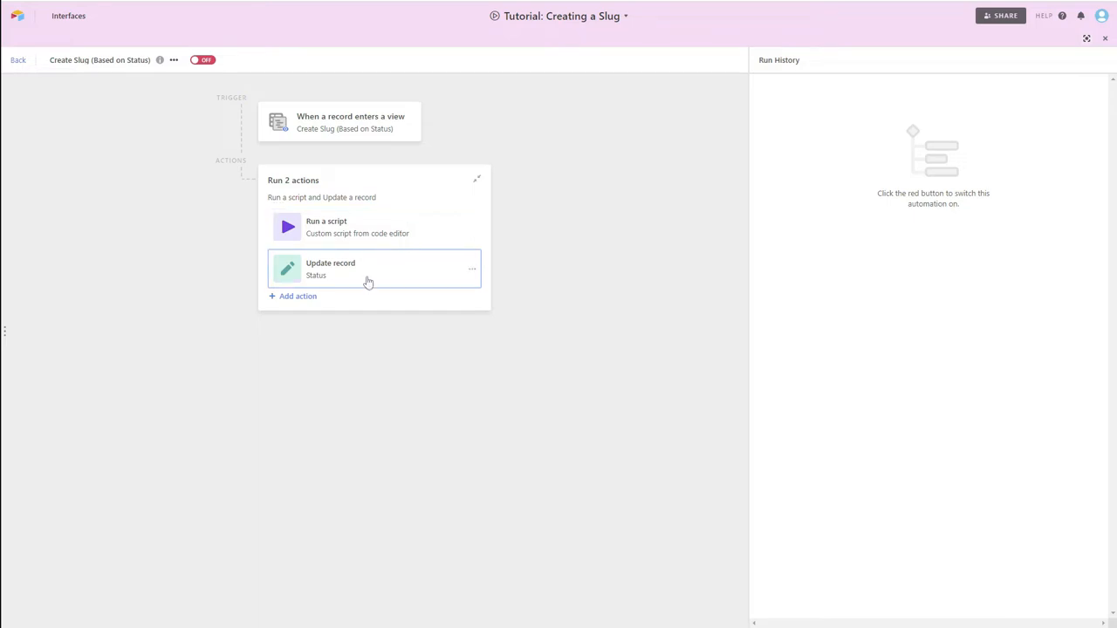
mouse_move(366, 227)
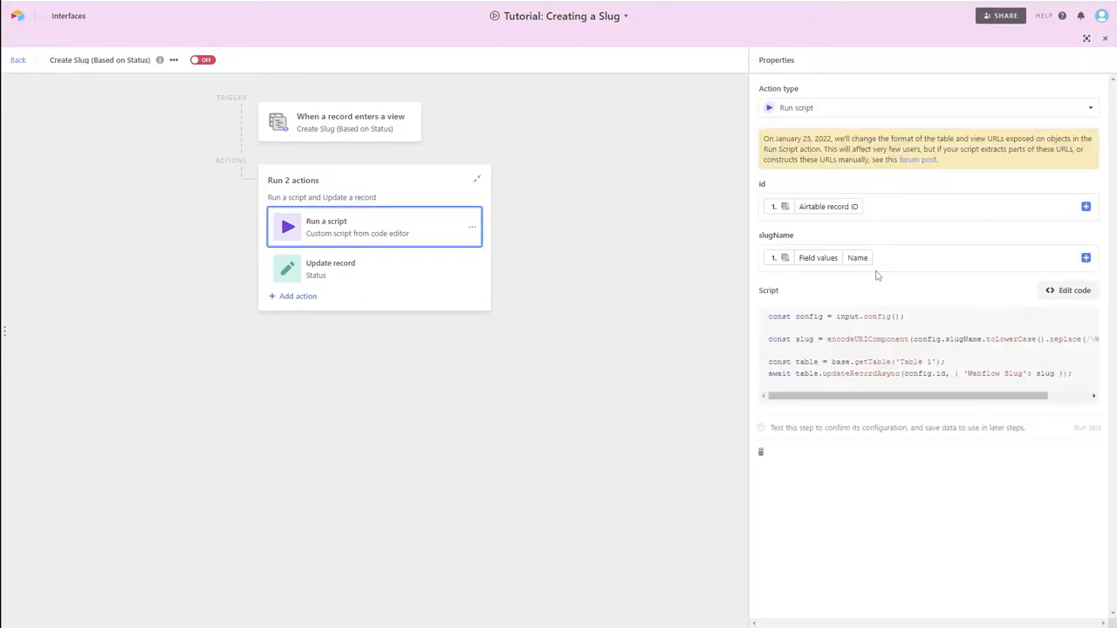
click(1069, 290)
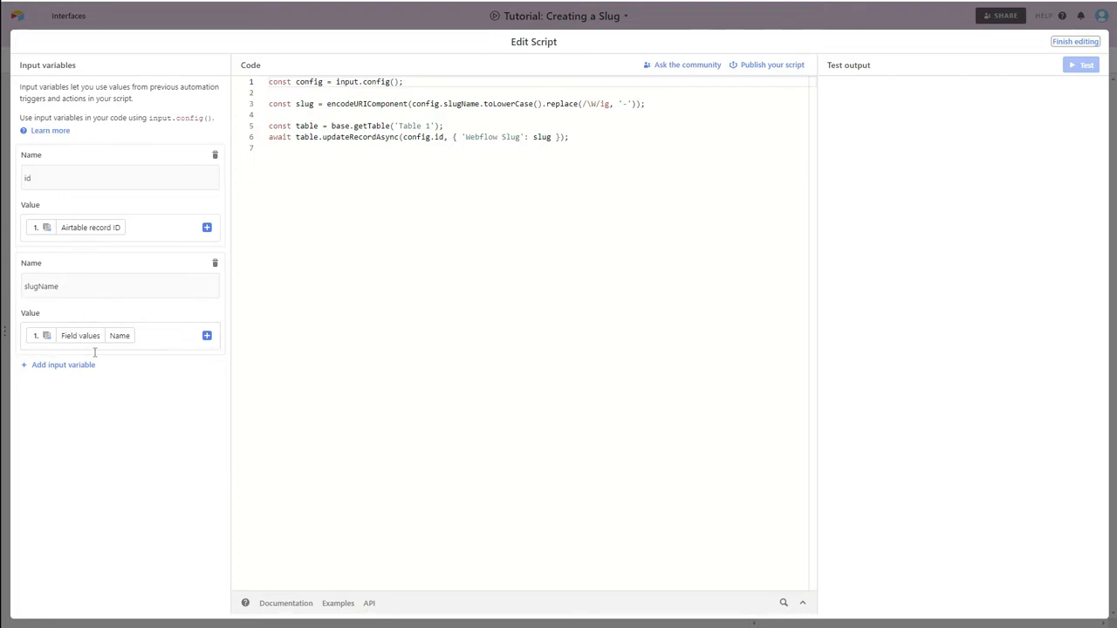
click(119, 335)
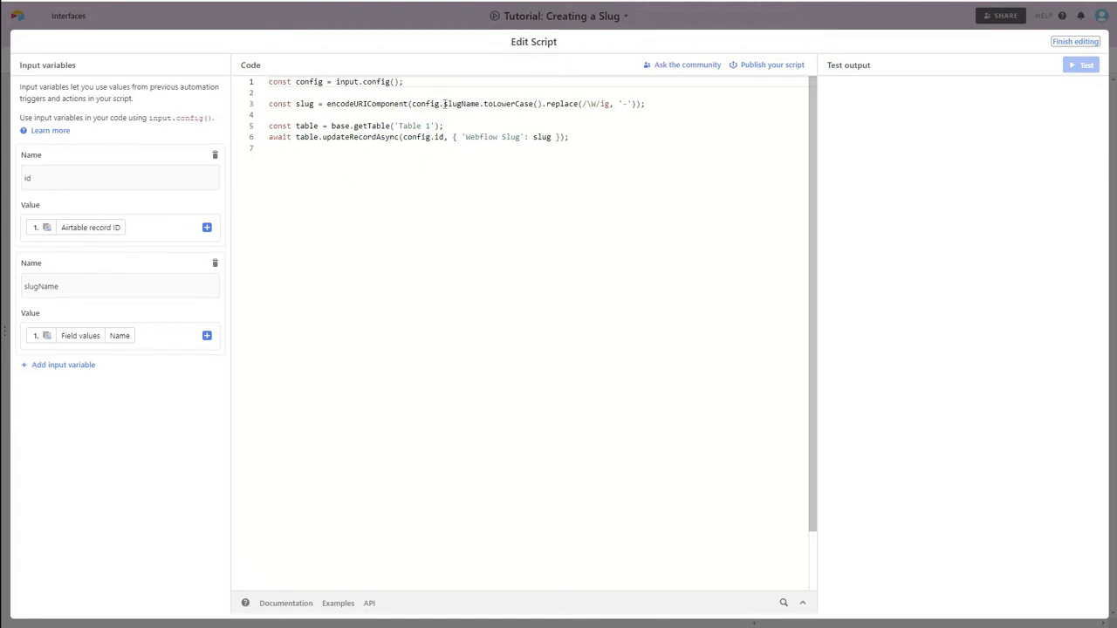
double_click(460, 103)
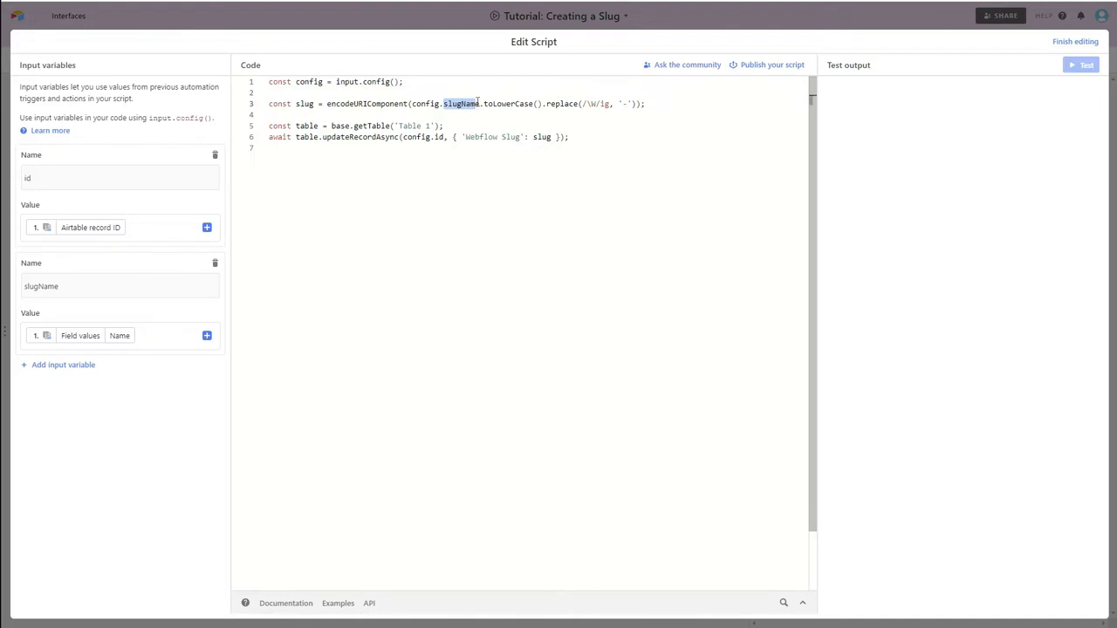
mouse_move(104, 365)
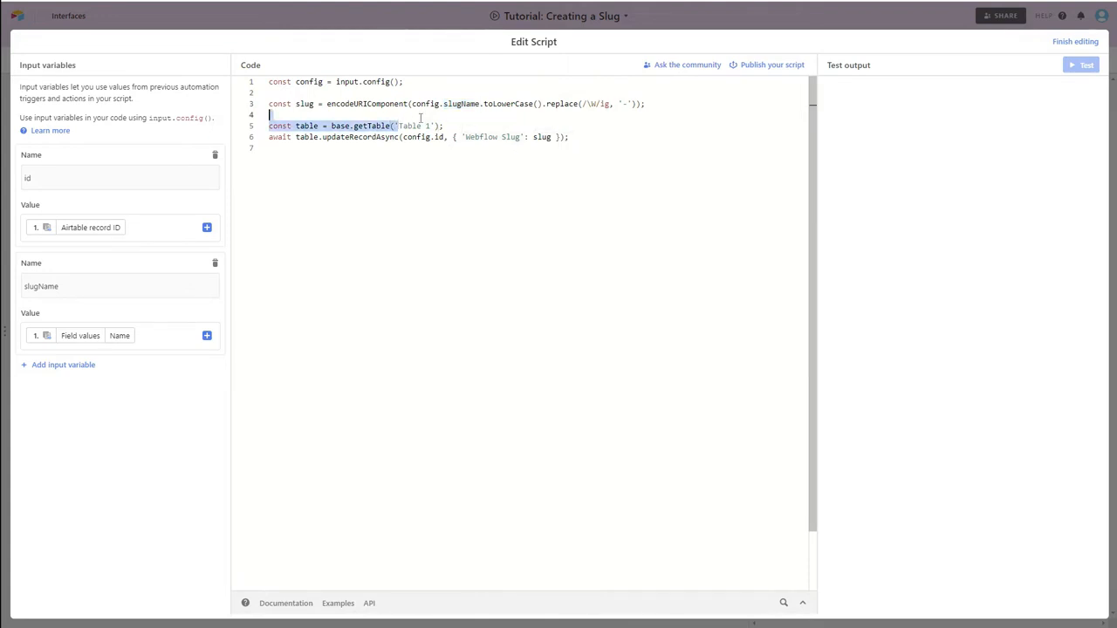
double_click(410, 126)
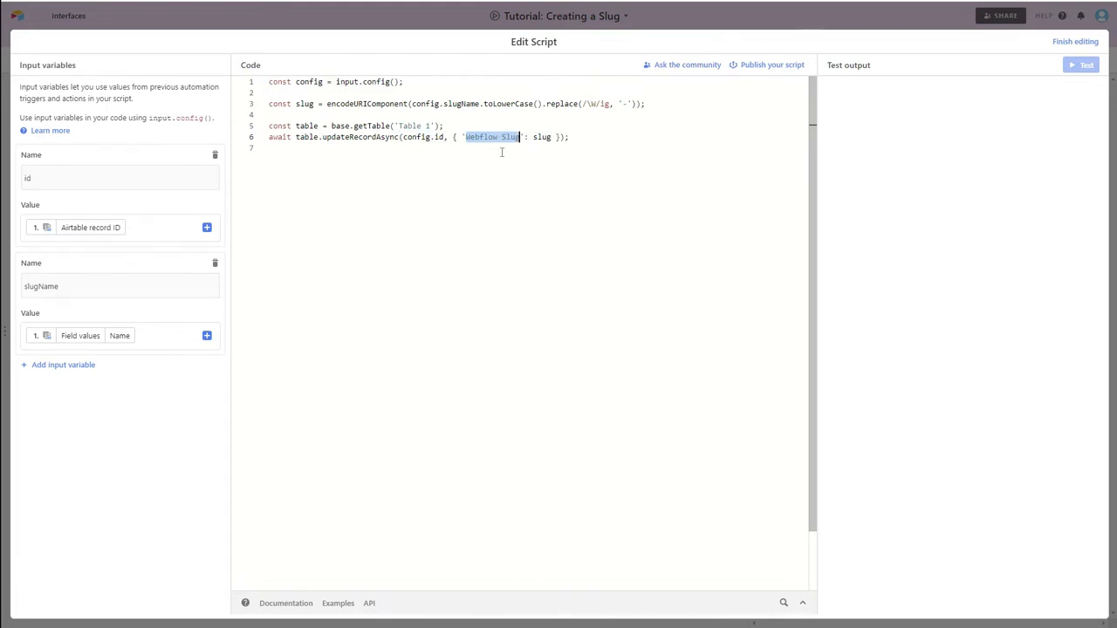
mouse_move(493, 137)
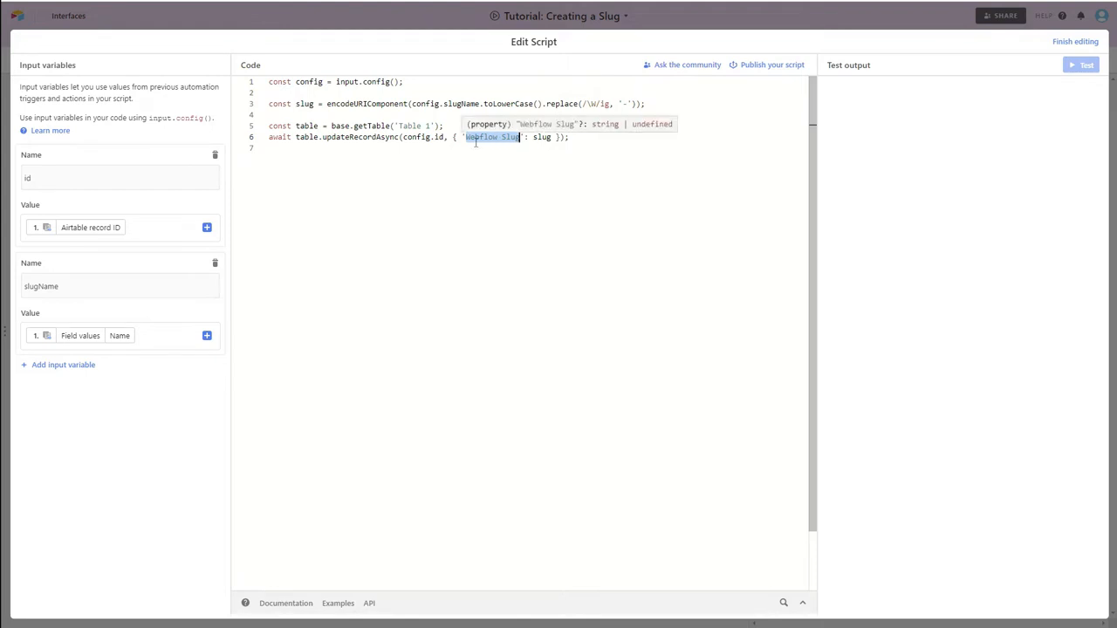
mouse_move(479, 161)
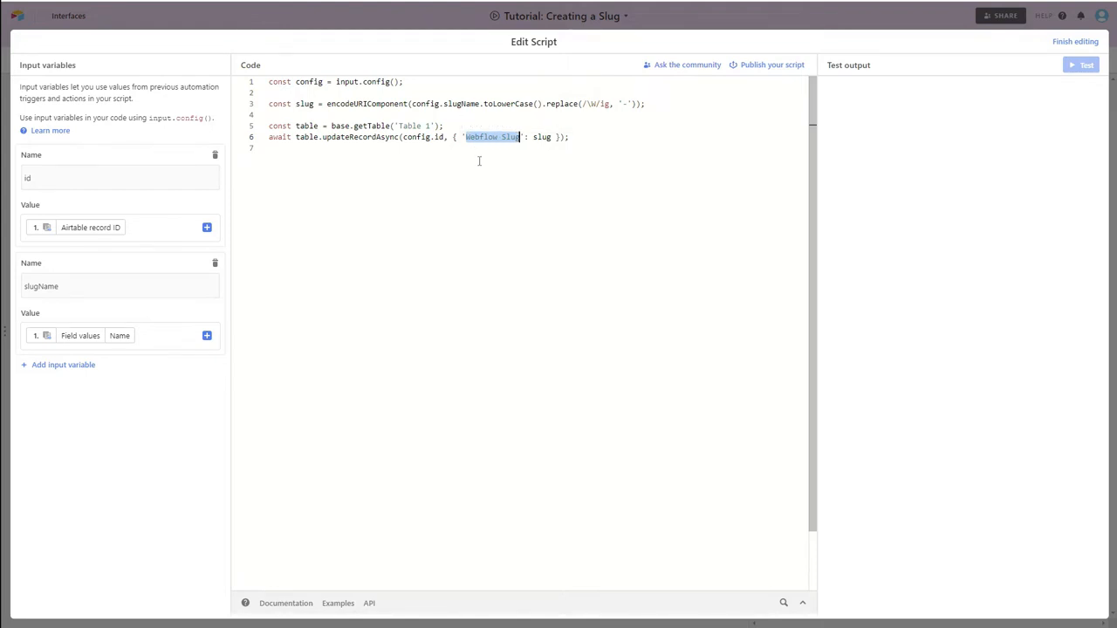
mouse_move(777, 196)
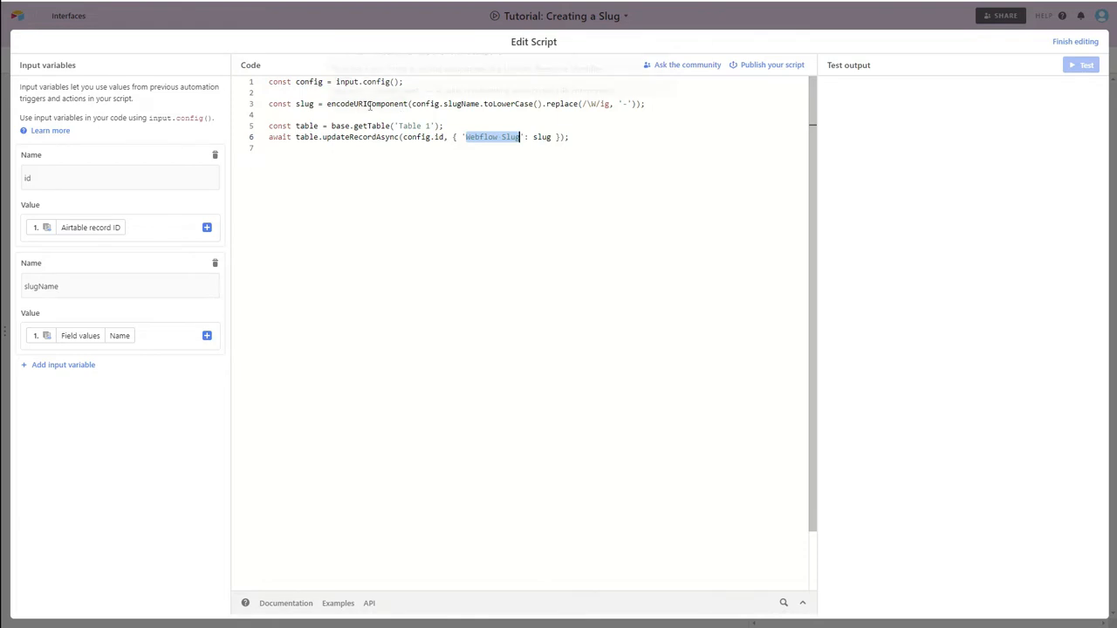
mouse_move(367, 103)
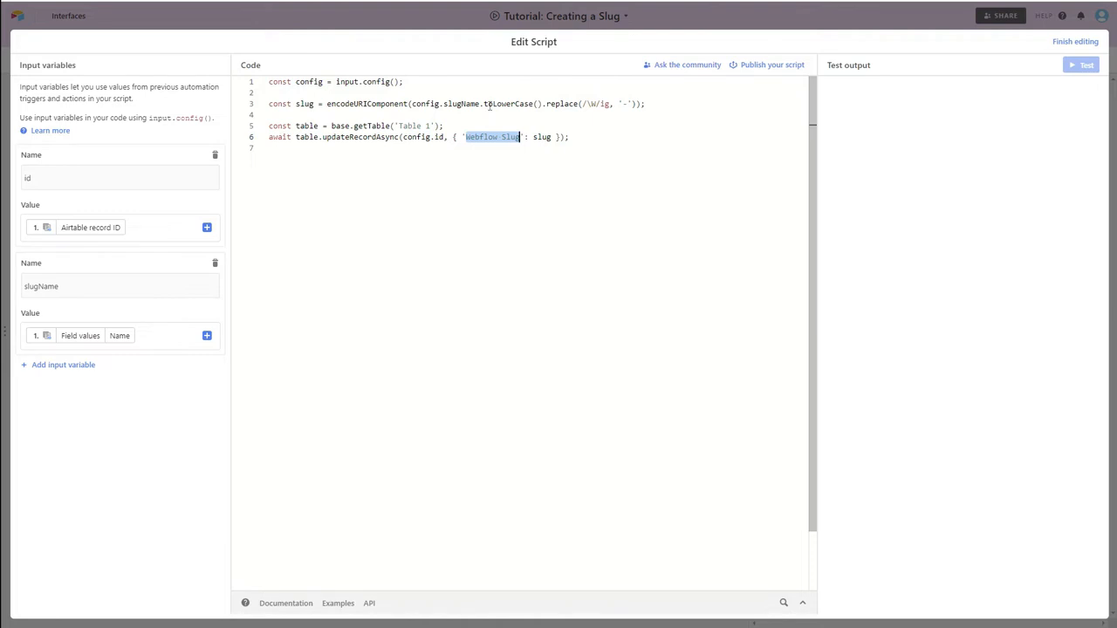
mouse_move(500, 103)
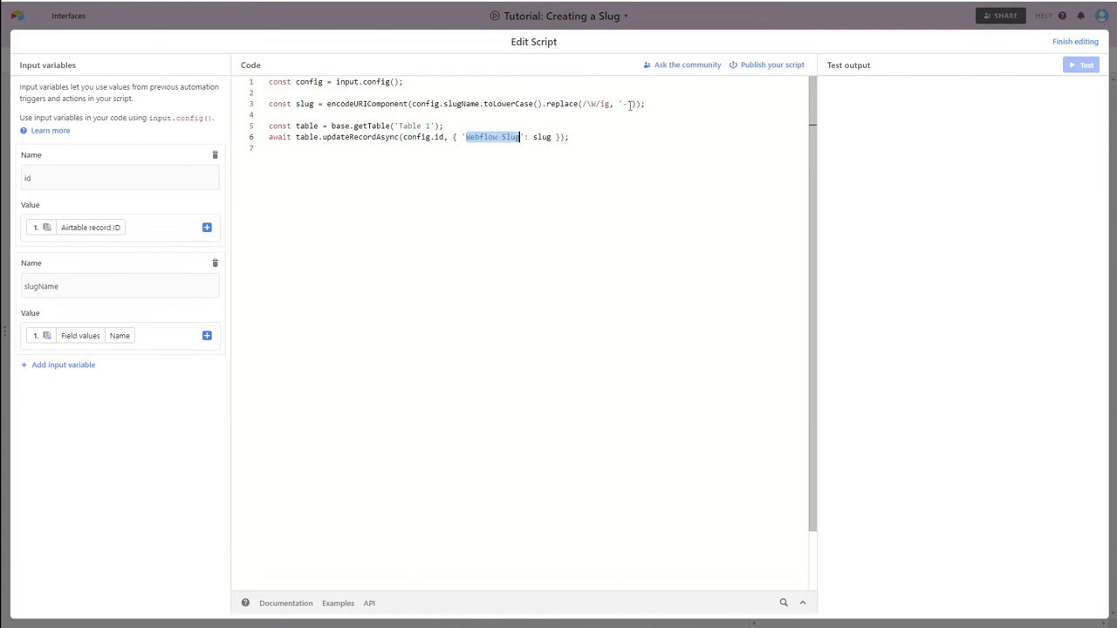
mouse_move(567, 120)
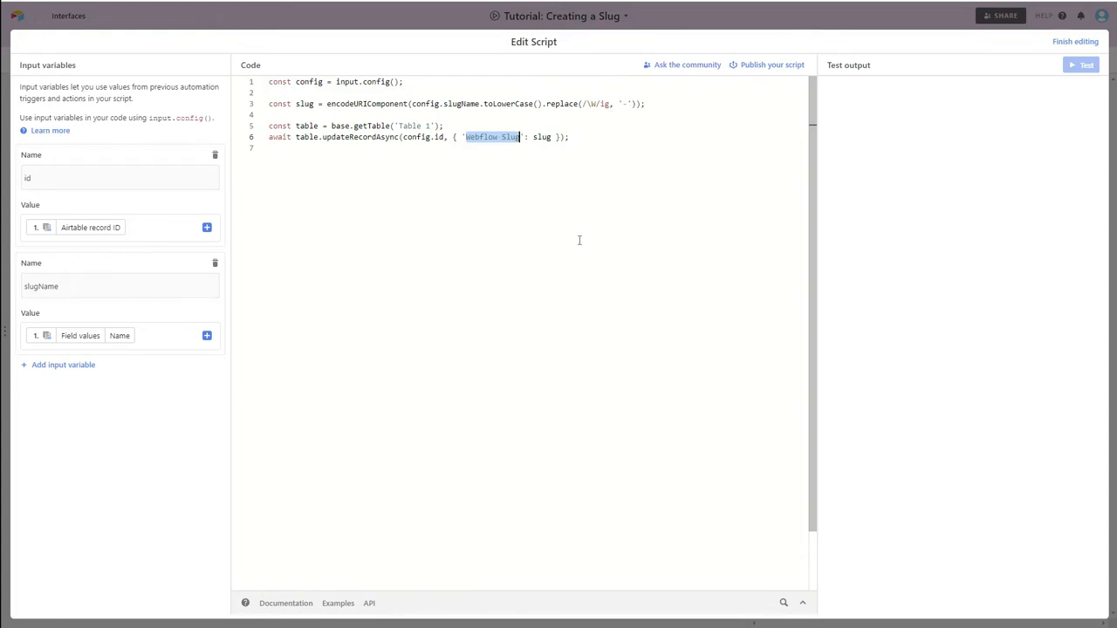
mouse_move(1075, 41)
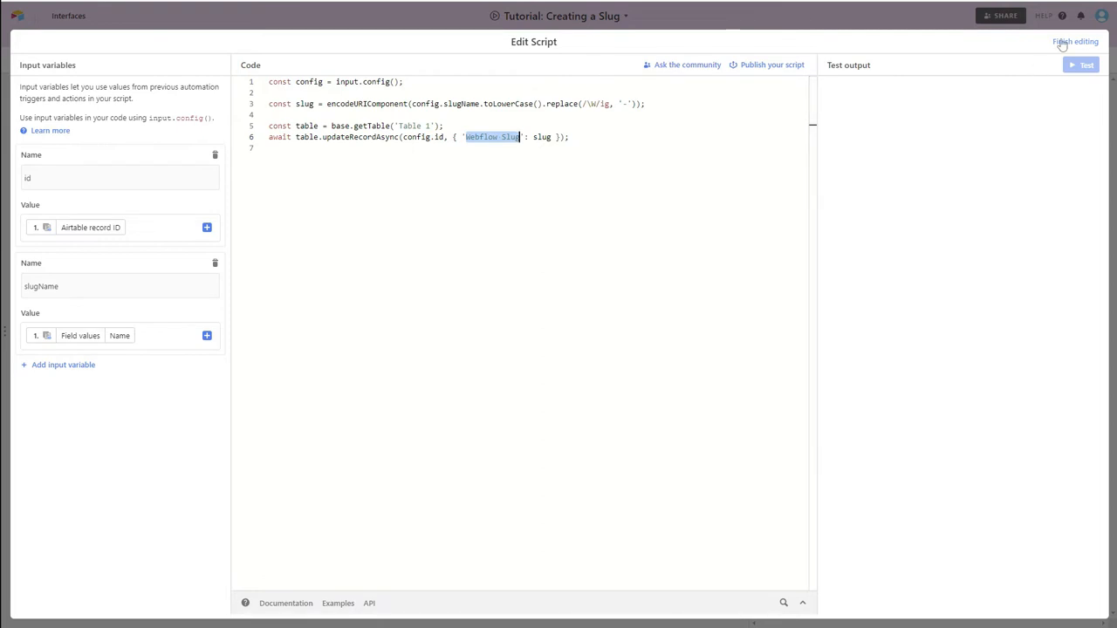
Finish editing the script, review the Update record action, and switch the automation ON
click(1075, 41)
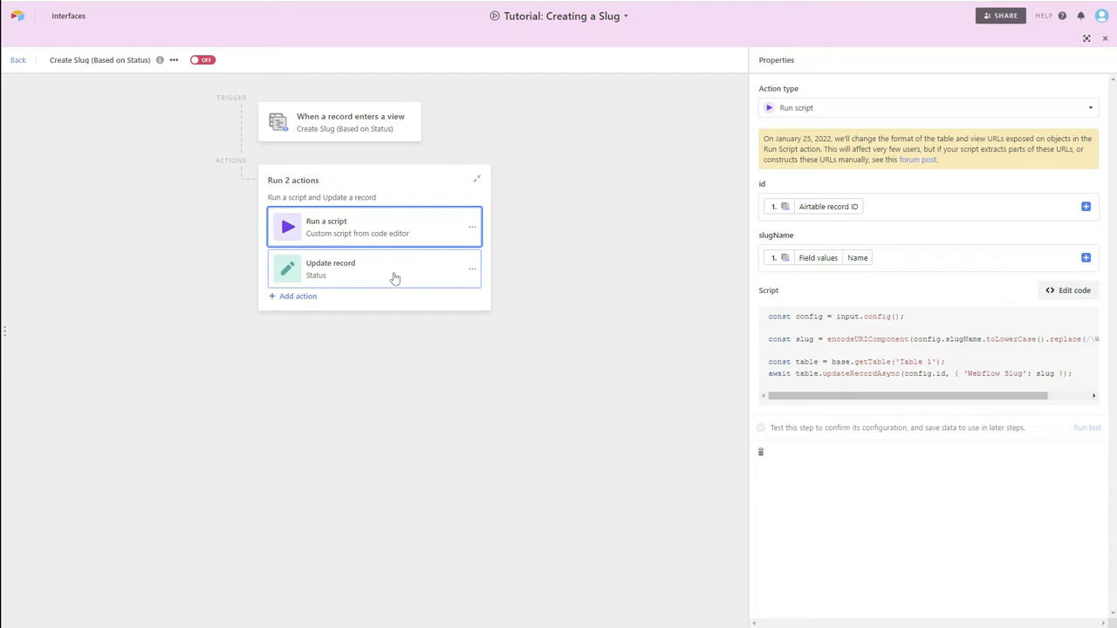
click(373, 269)
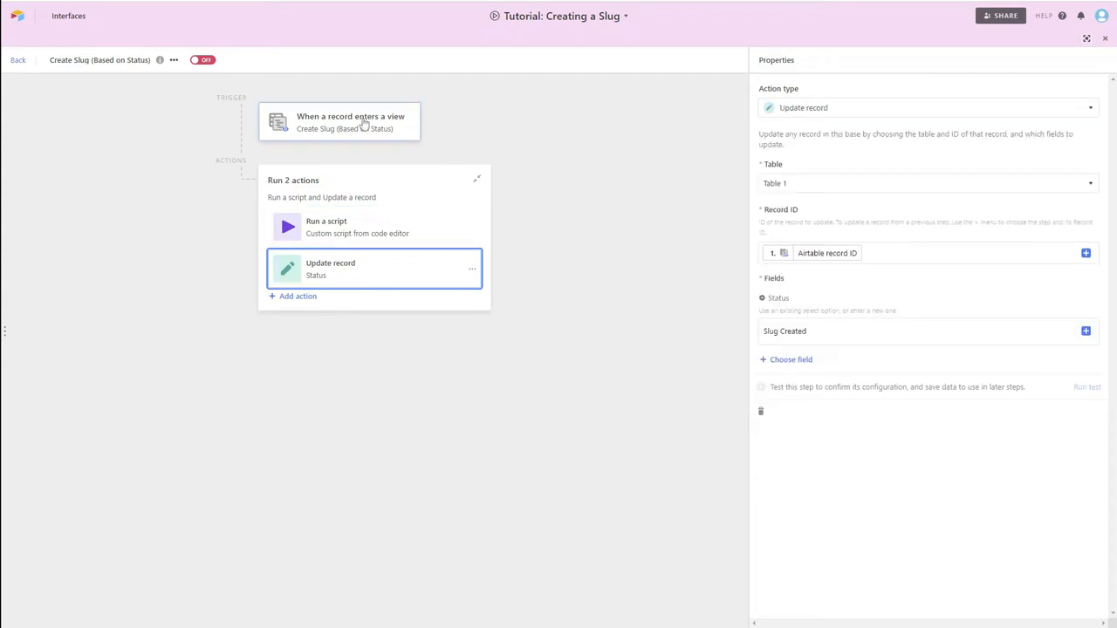
mouse_move(877, 296)
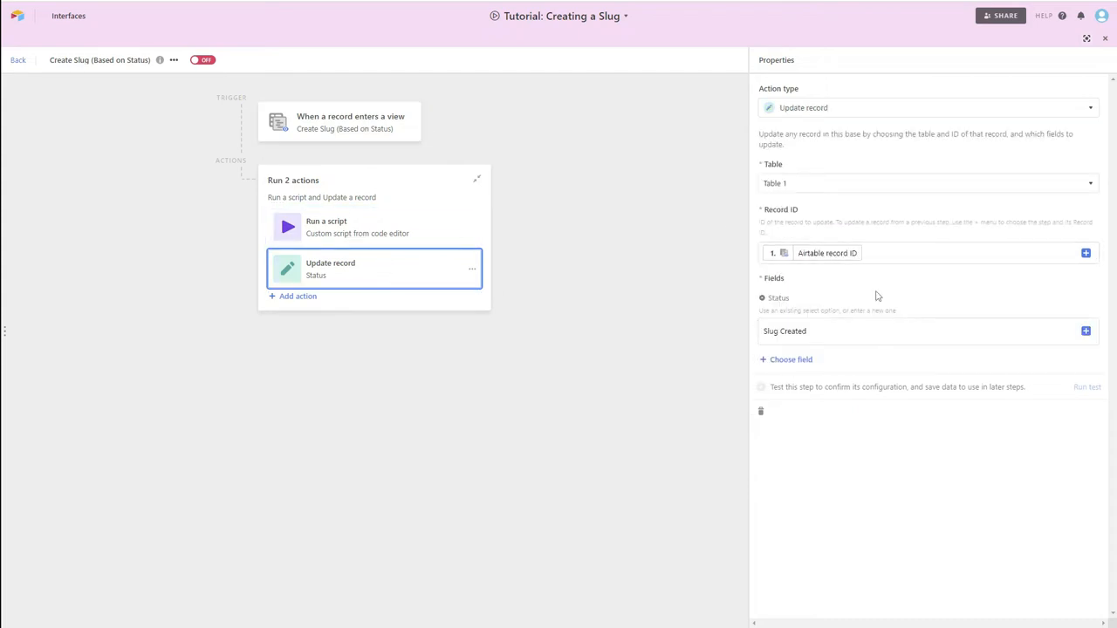
click(873, 331)
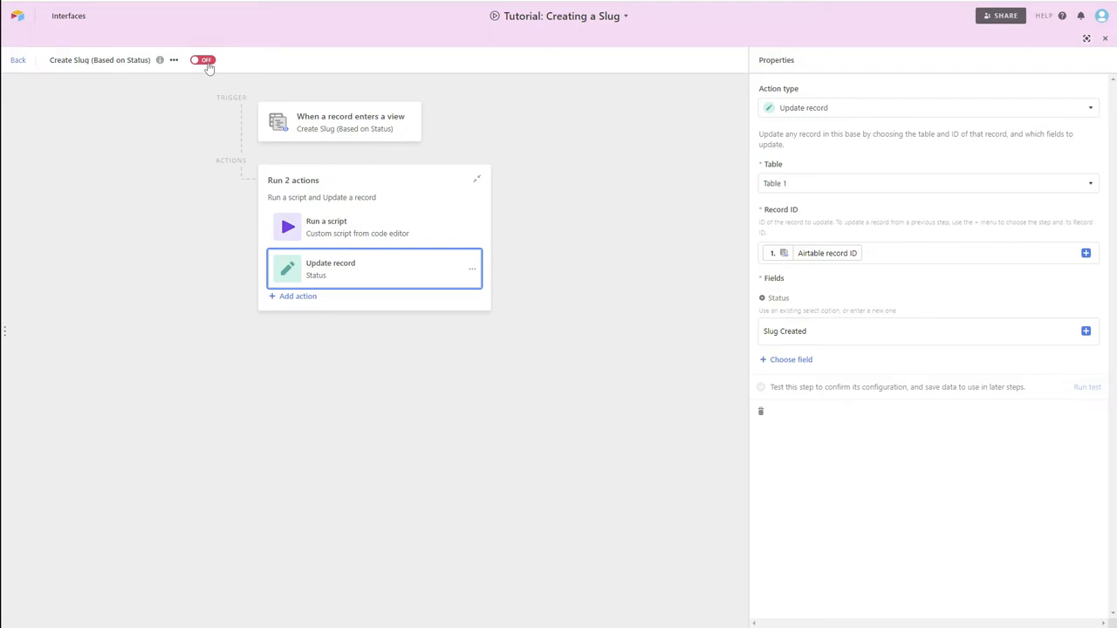
click(203, 59)
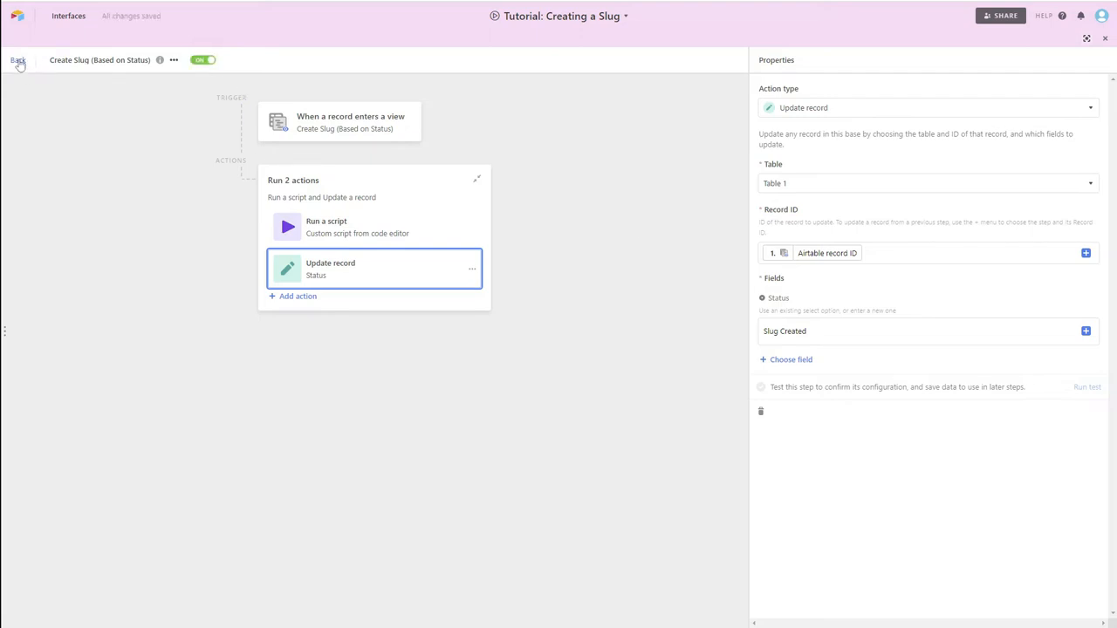
click(18, 61)
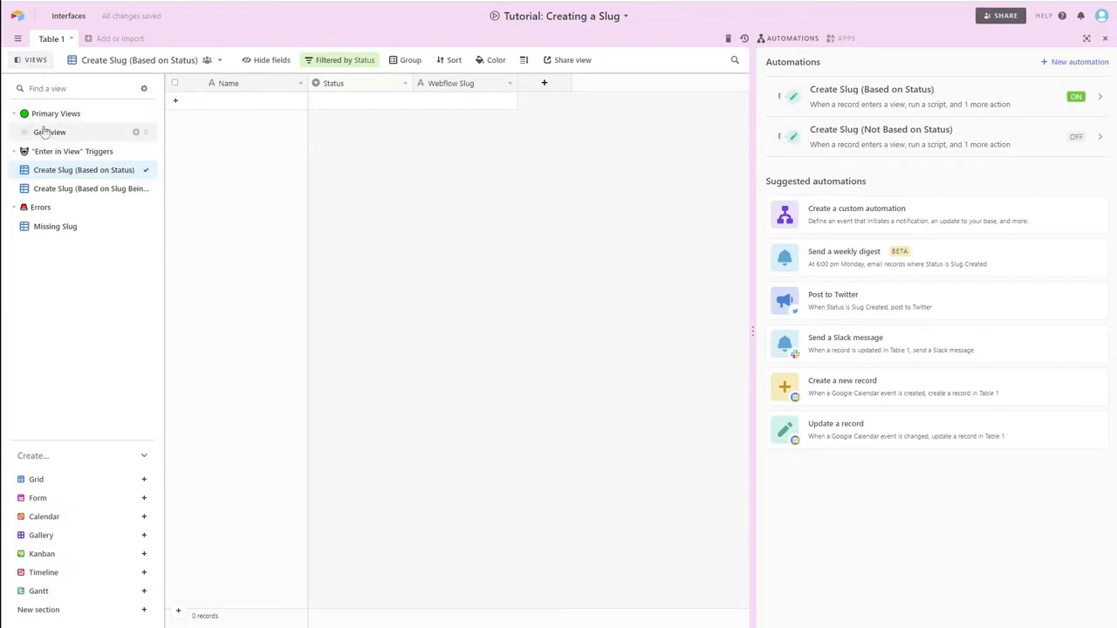
click(51, 132)
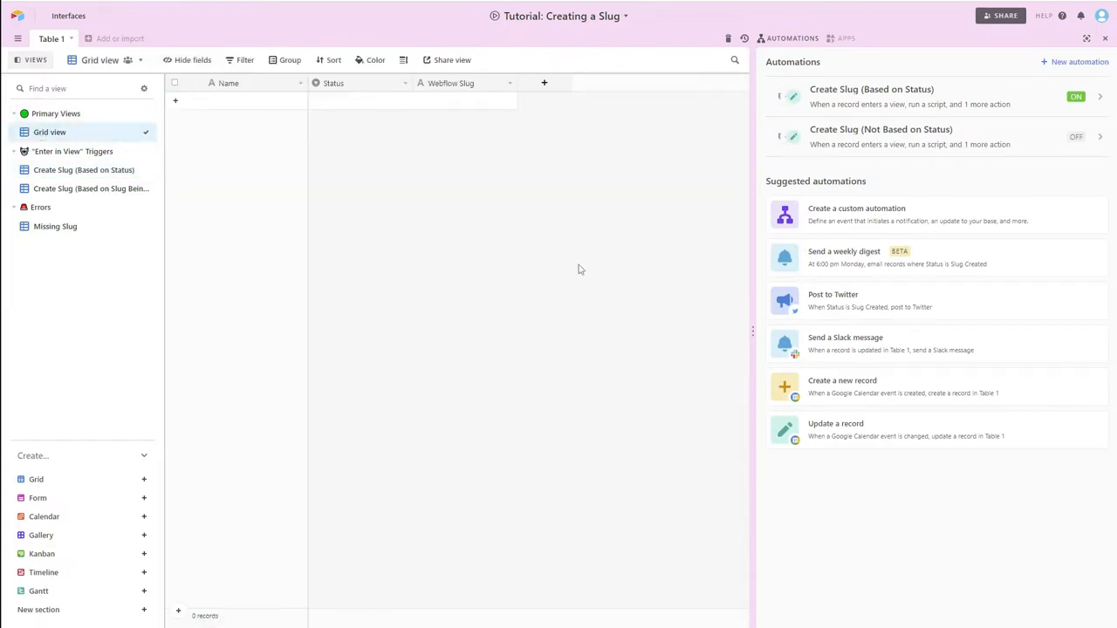
click(175, 119)
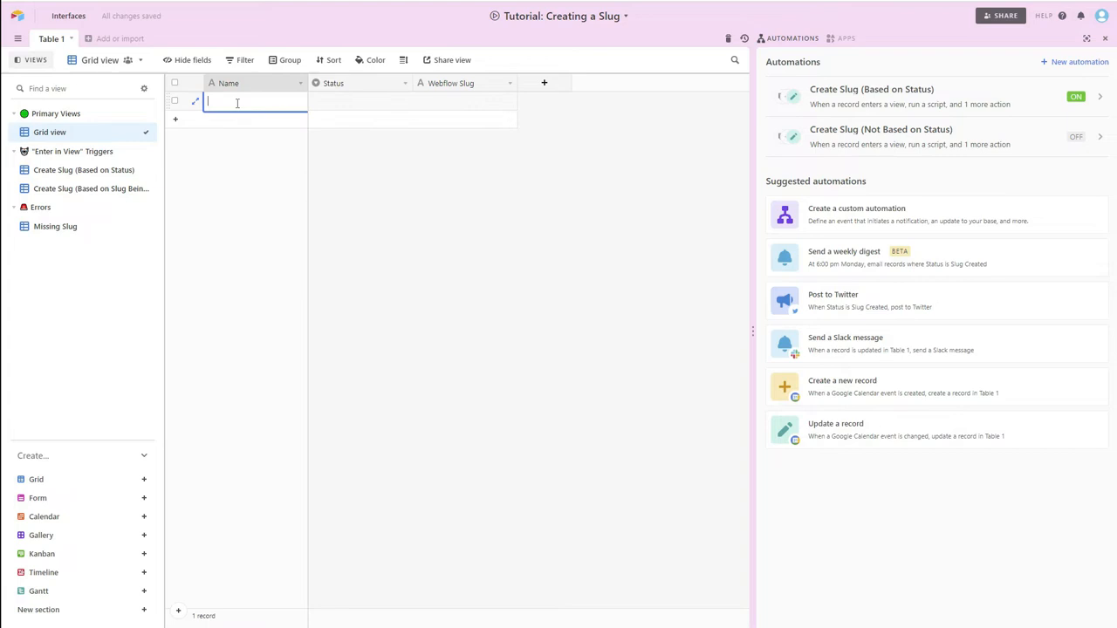
text(Test)
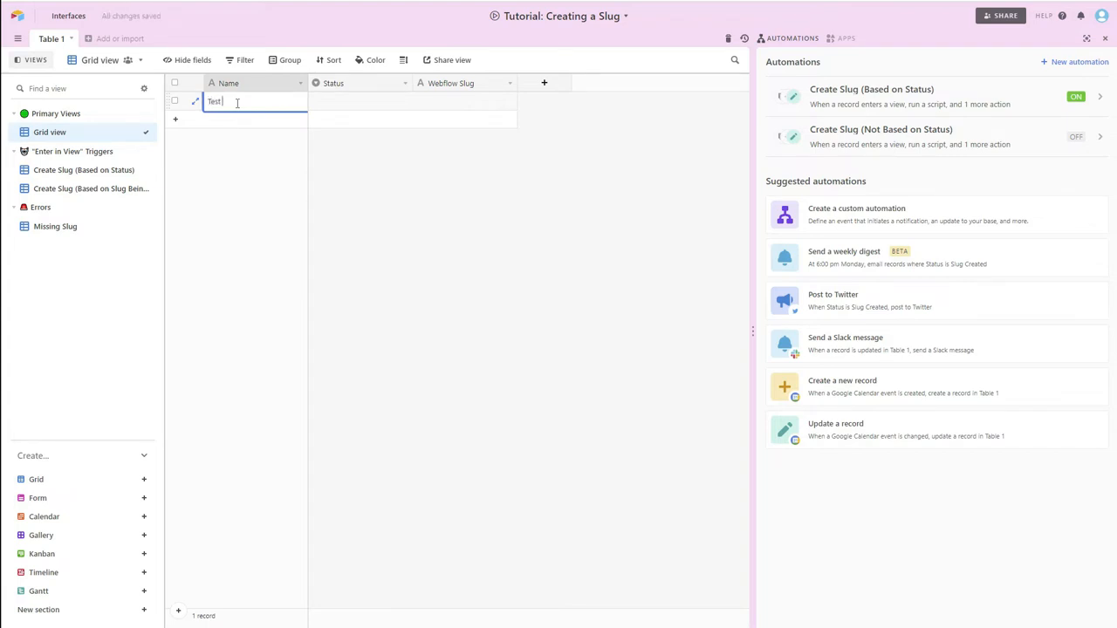
text(One)
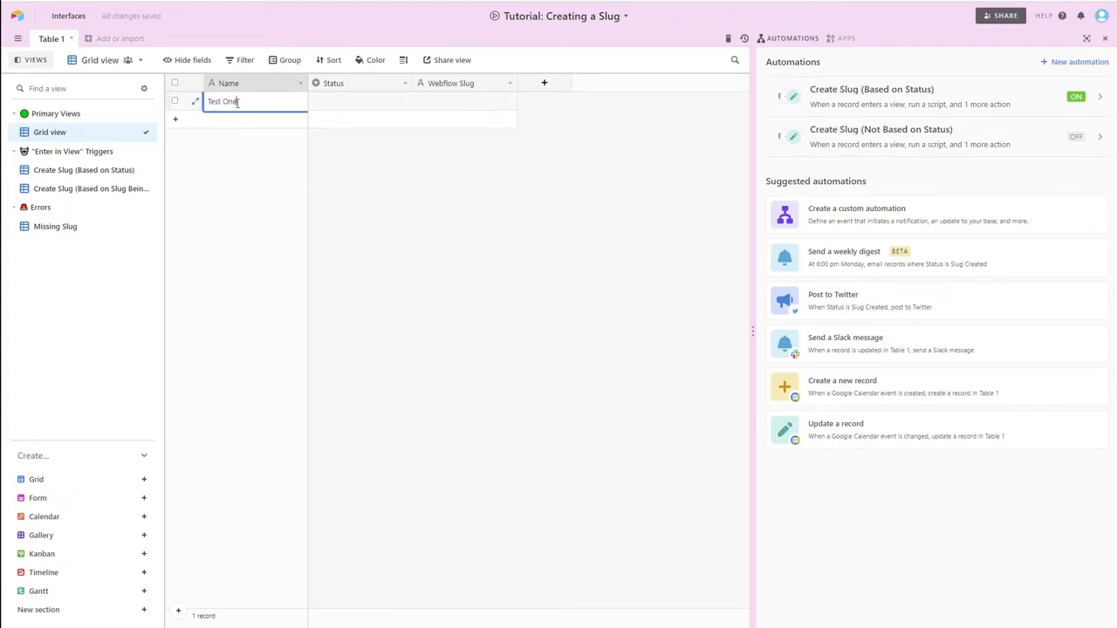
click(175, 118)
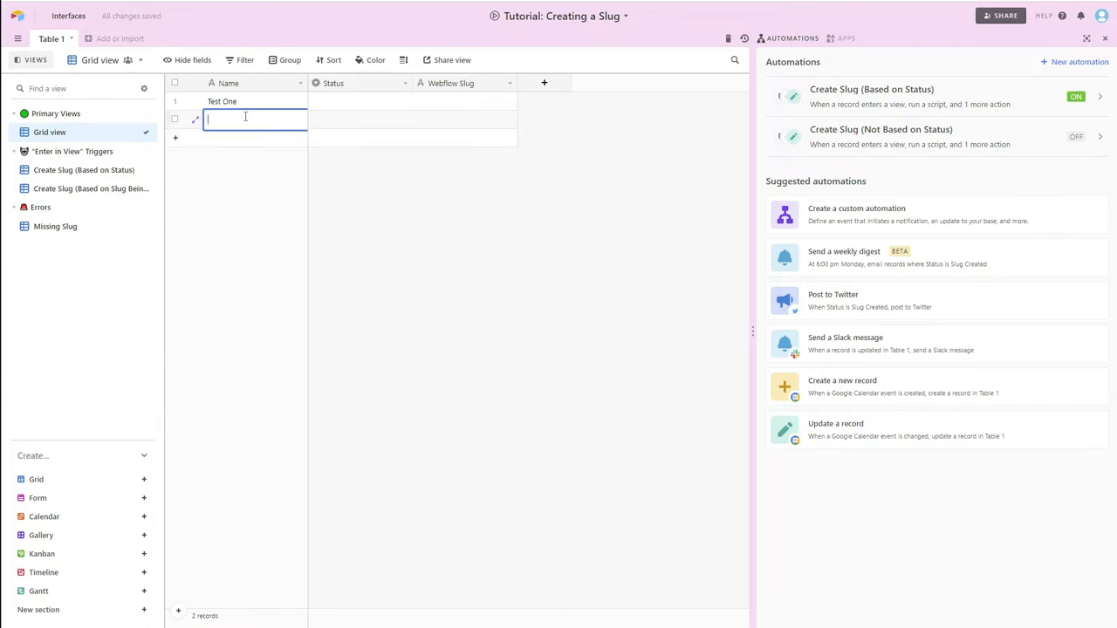
text(Test Two)
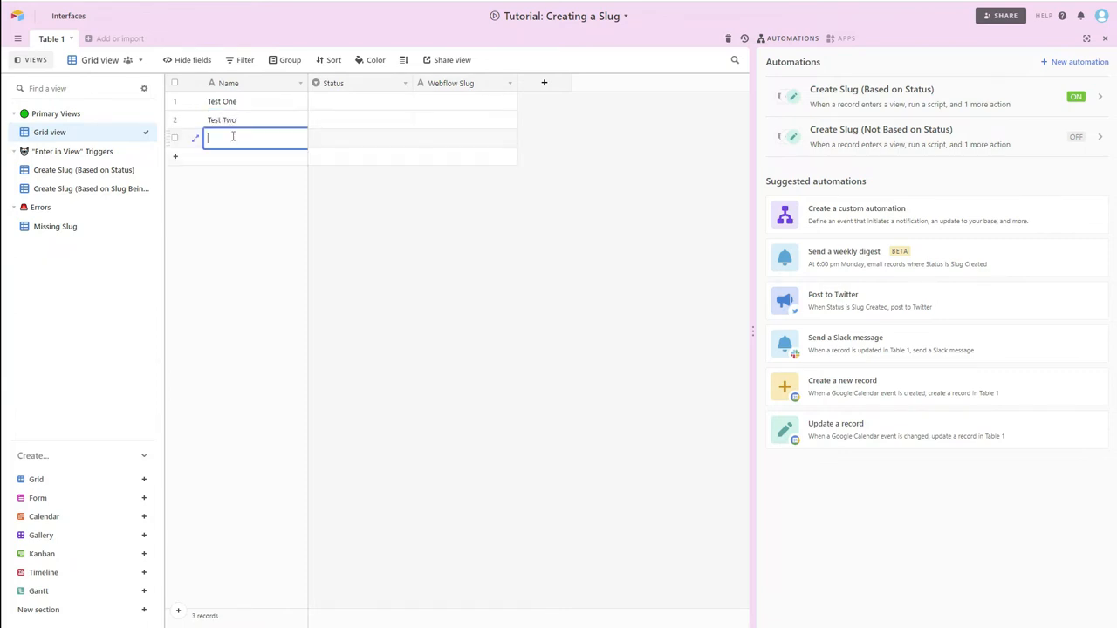
text(Test Three)
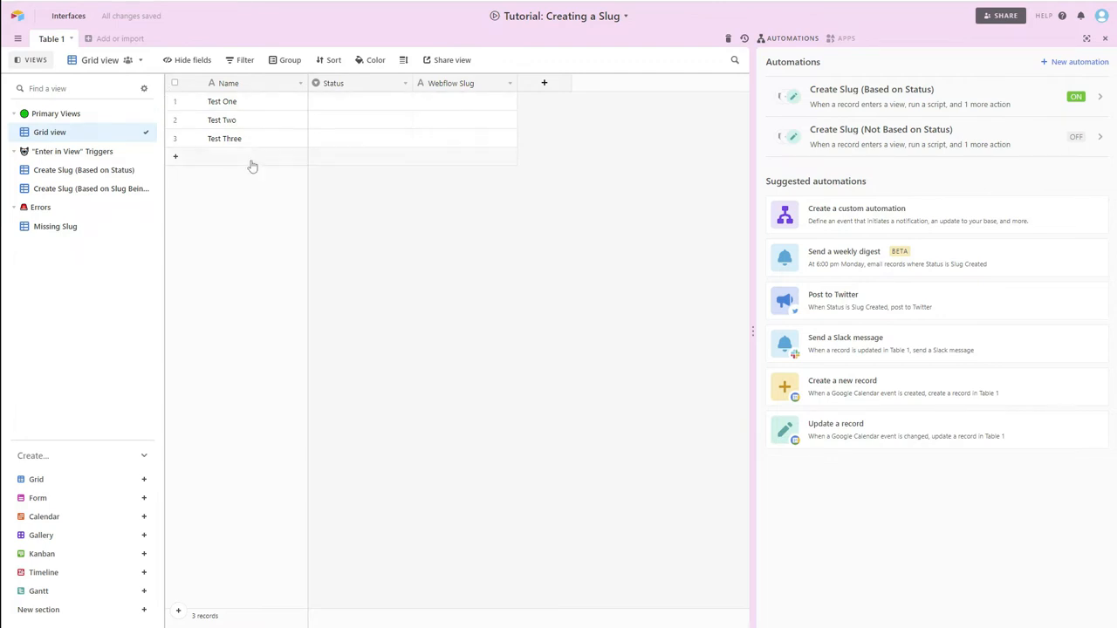
mouse_move(576, 356)
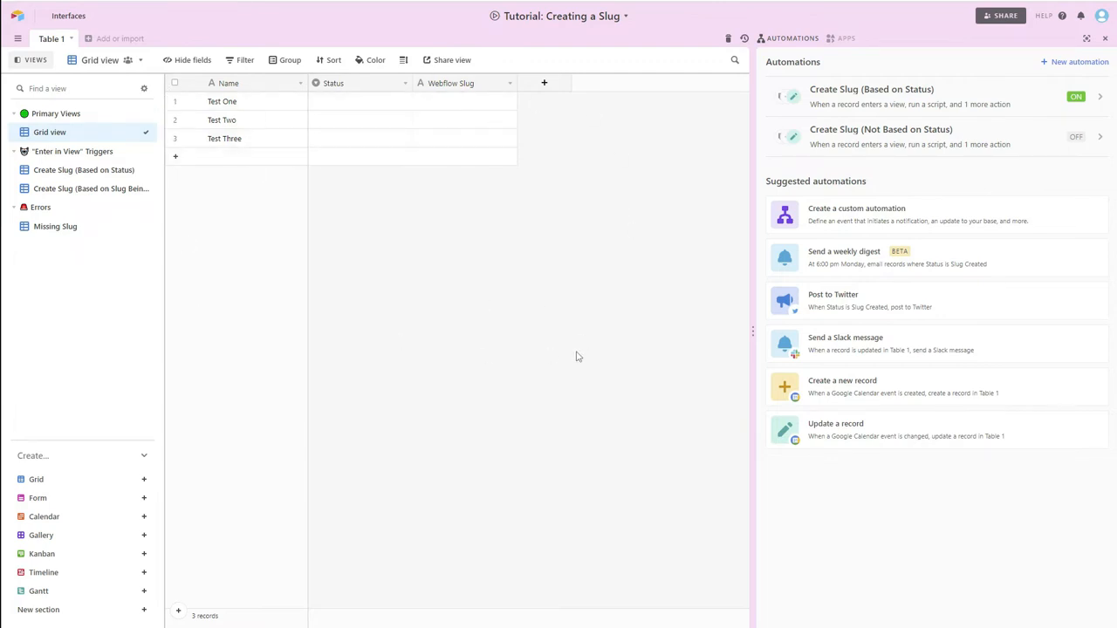
mouse_move(513, 266)
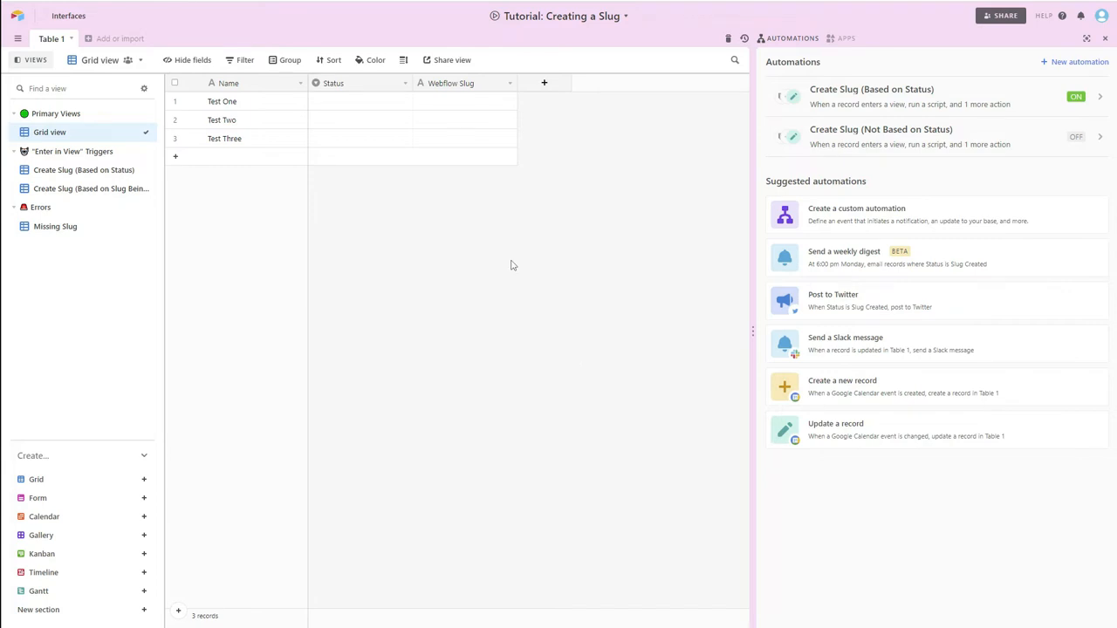
mouse_move(452, 237)
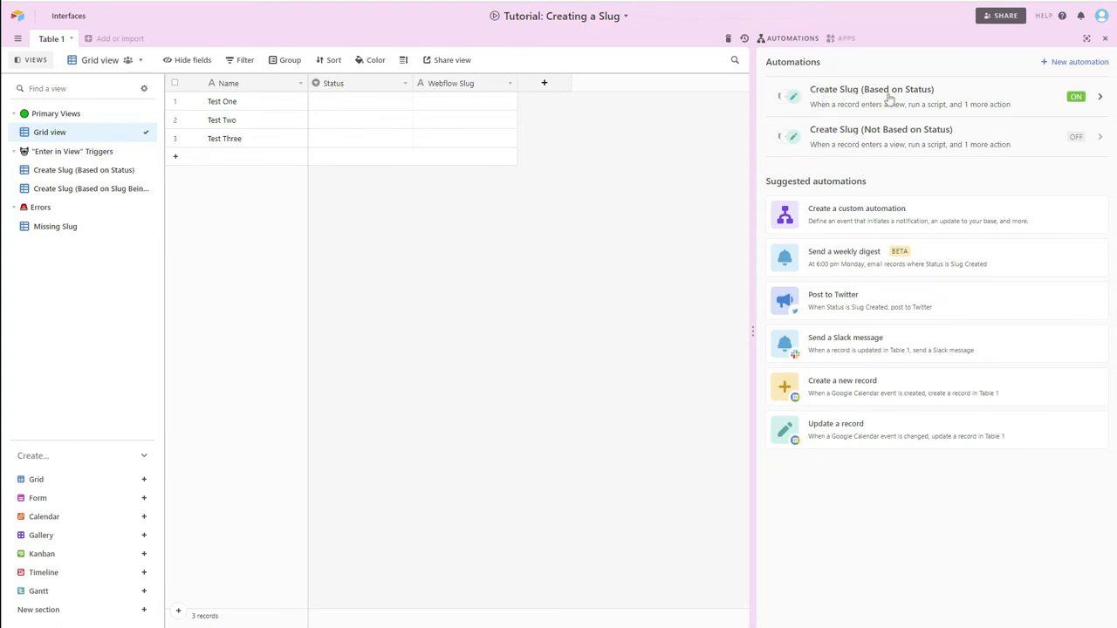
mouse_move(933, 100)
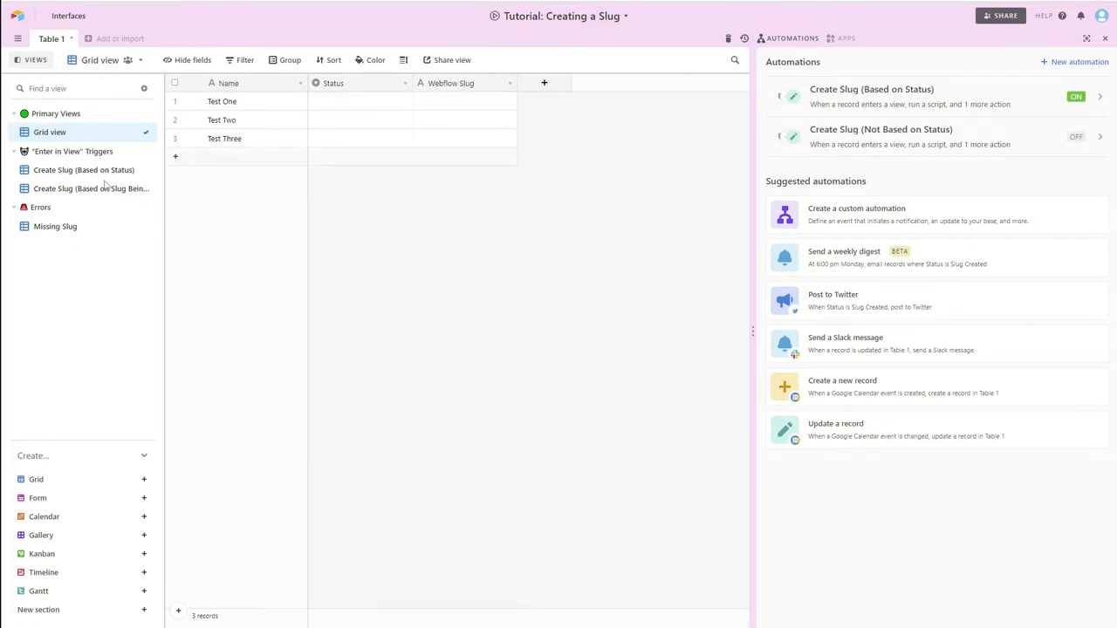
Check the Create Slug (Based on Status) view's filter, then return to Grid view
click(84, 169)
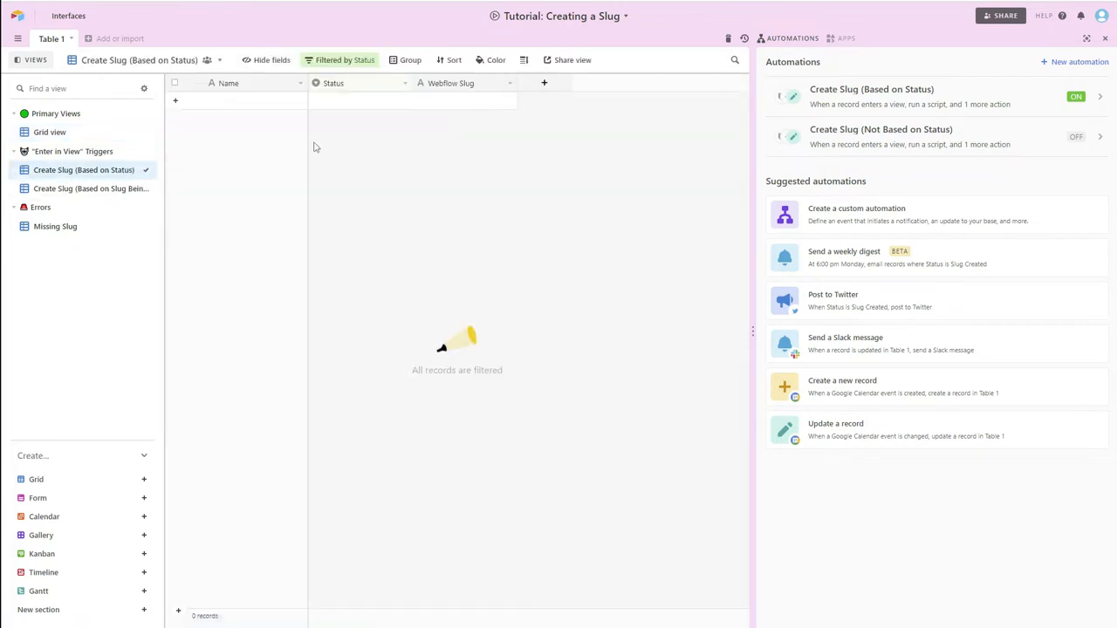
mouse_move(602, 343)
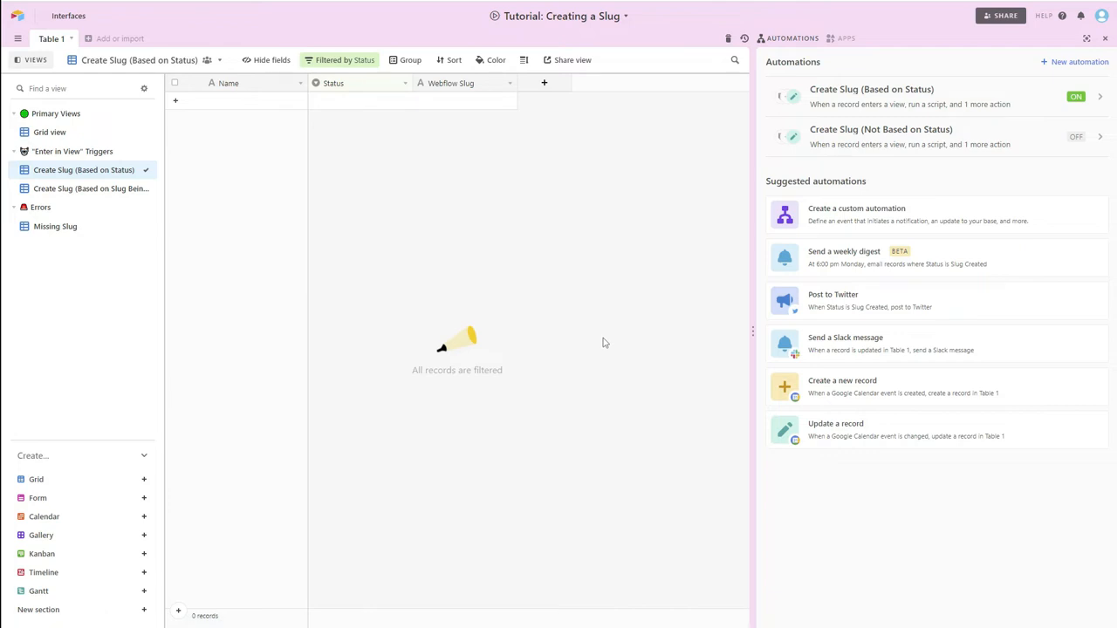
click(345, 59)
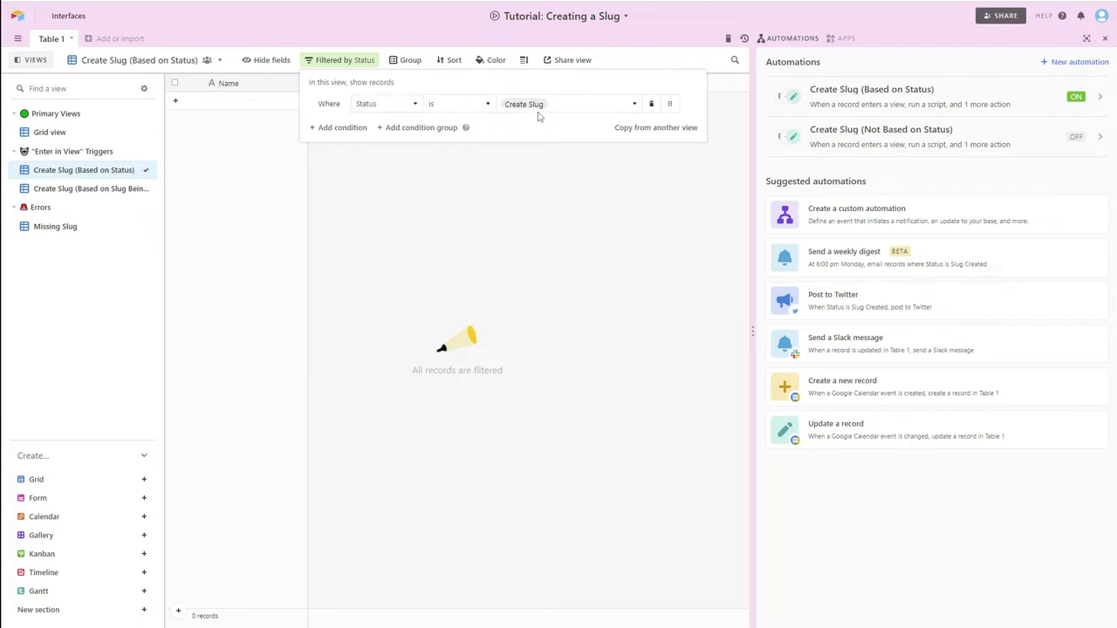
click(50, 132)
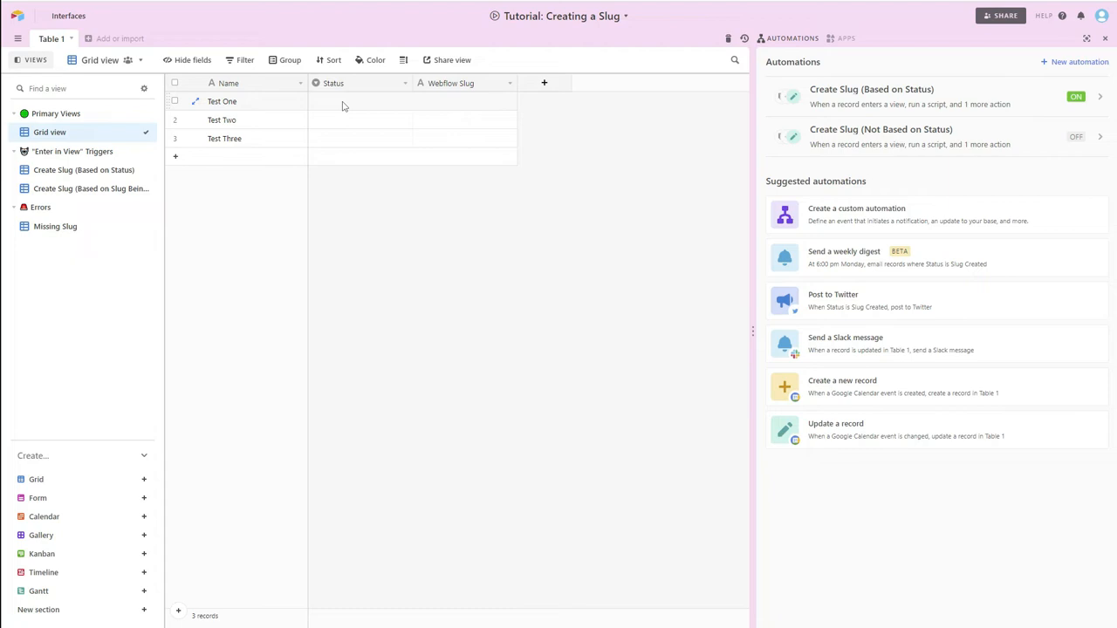
Set Test One's Status to Create Slug and view the automation's successful run
click(357, 101)
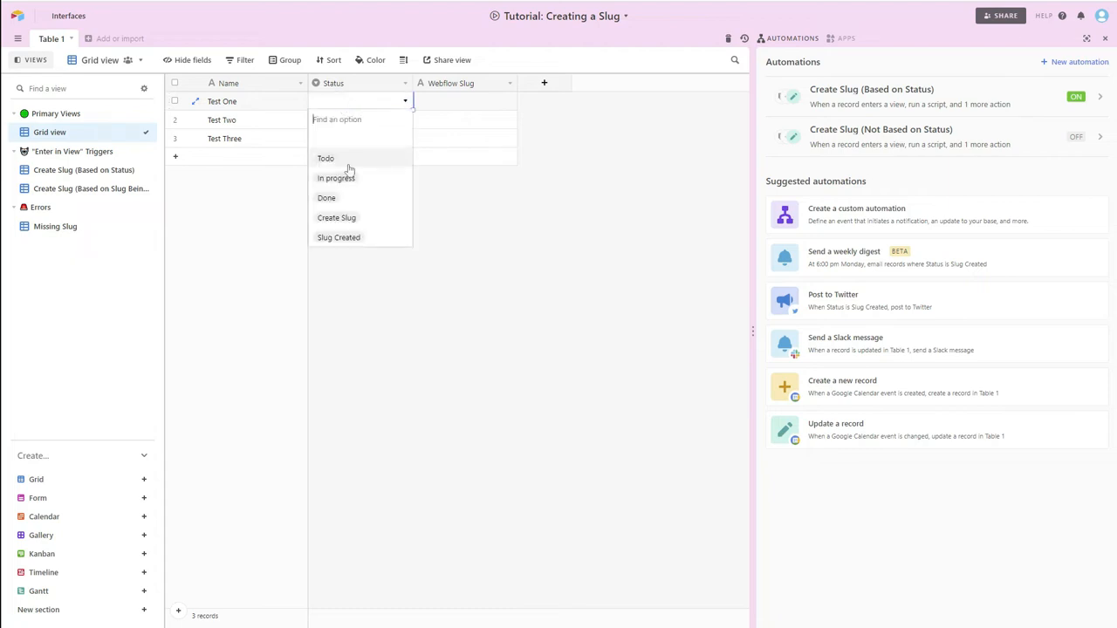
click(82, 169)
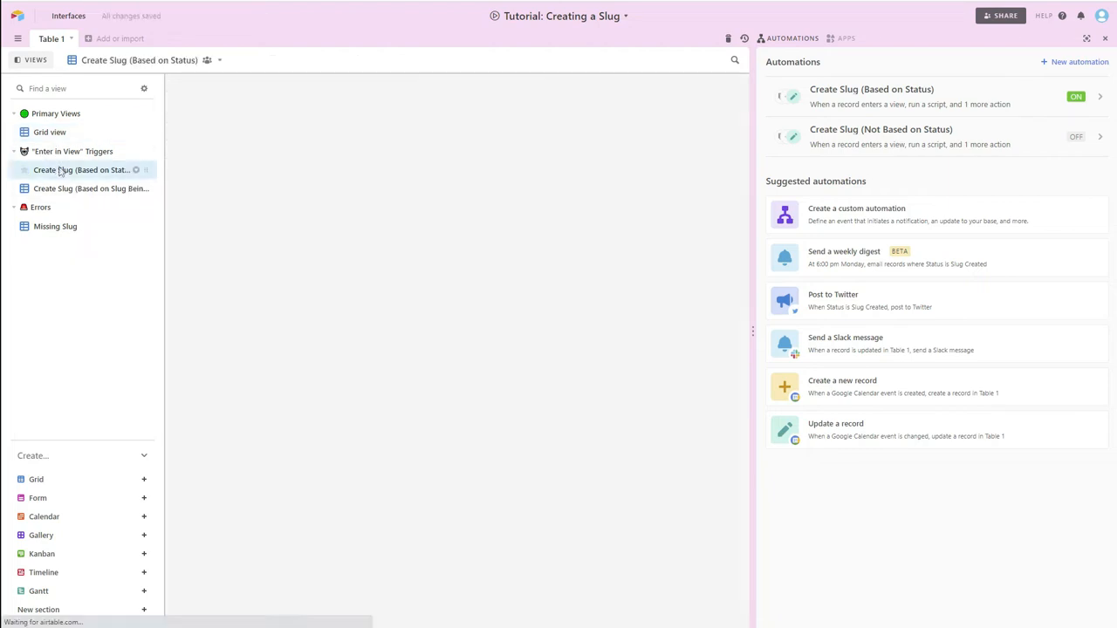
click(82, 169)
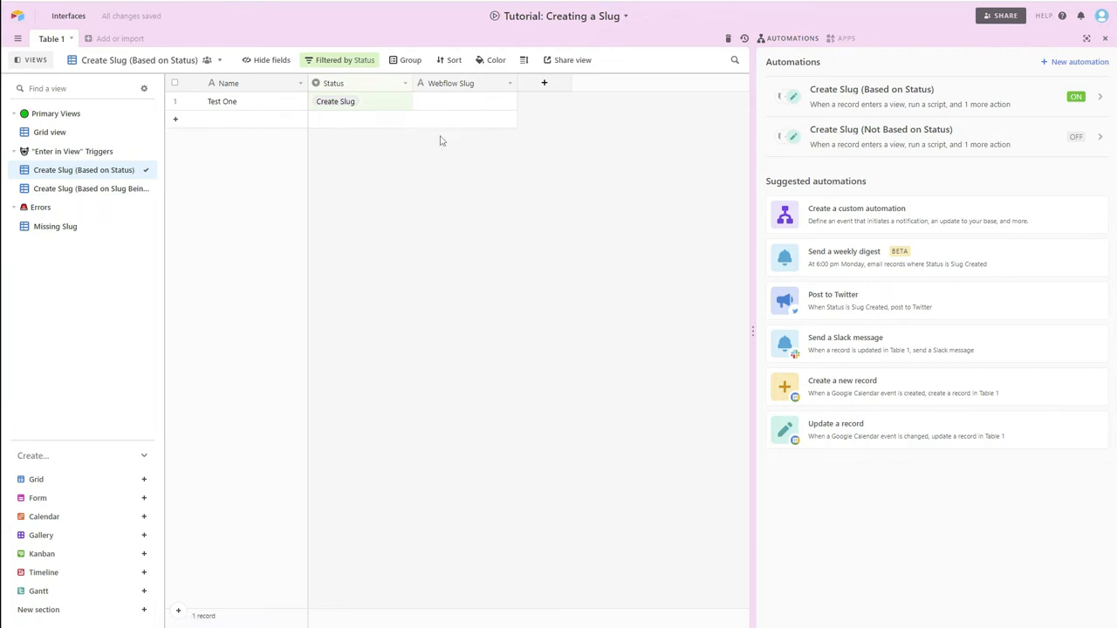
mouse_move(459, 101)
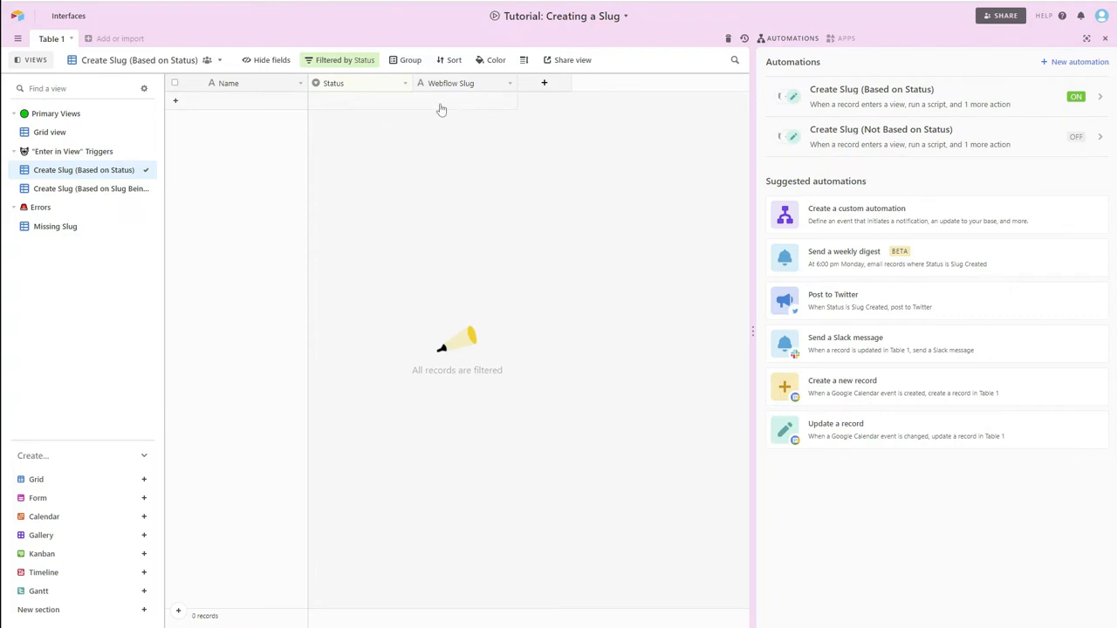
mouse_move(453, 103)
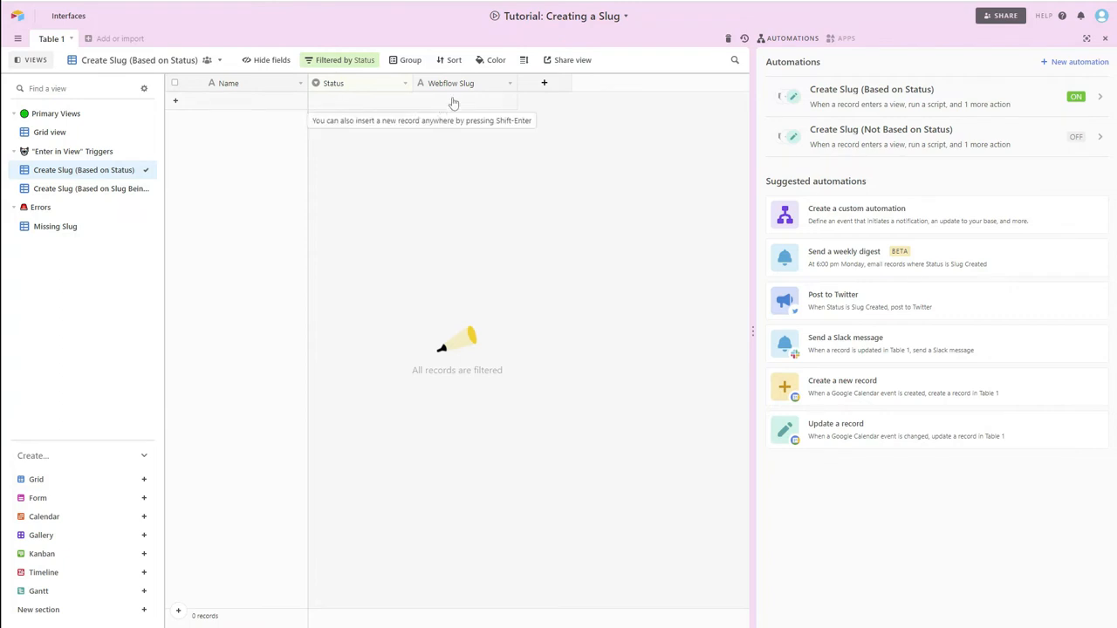
mouse_move(449, 105)
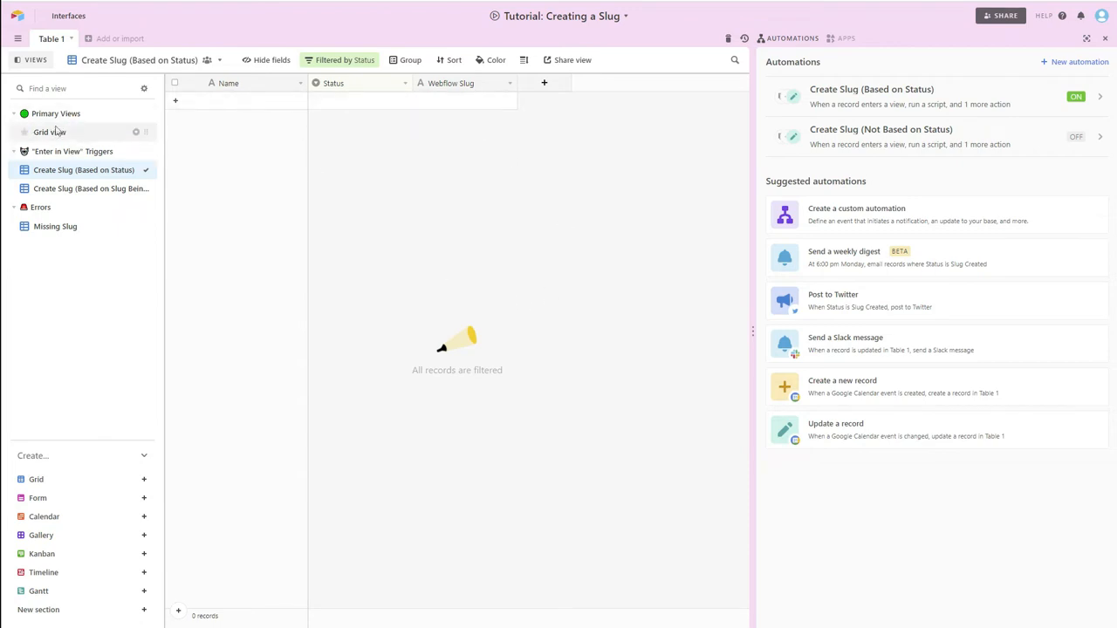
click(49, 132)
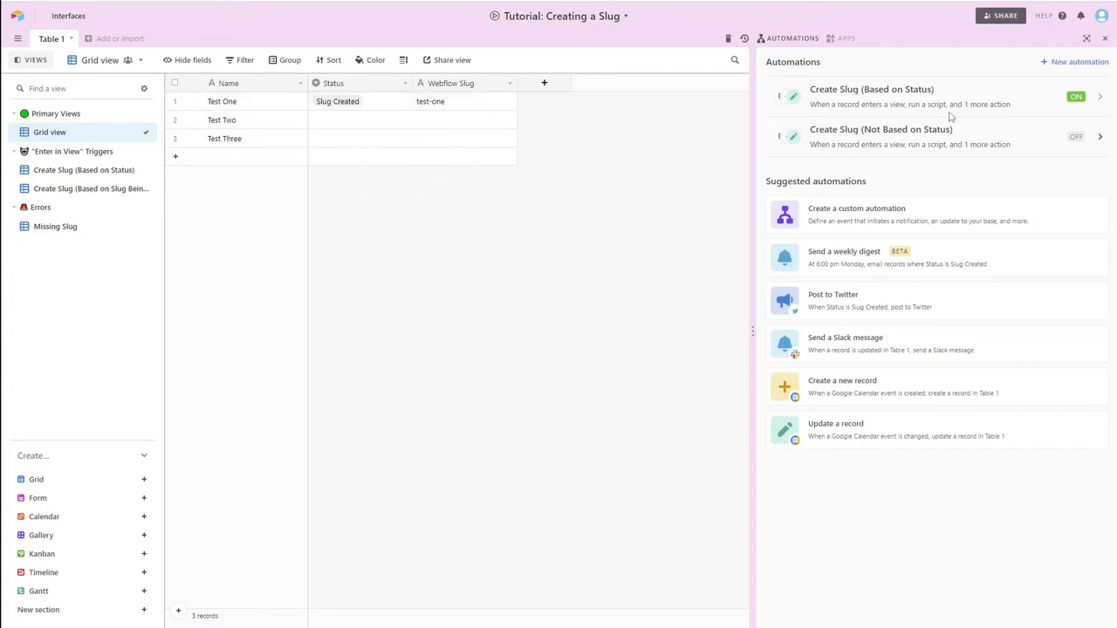
mouse_move(916, 102)
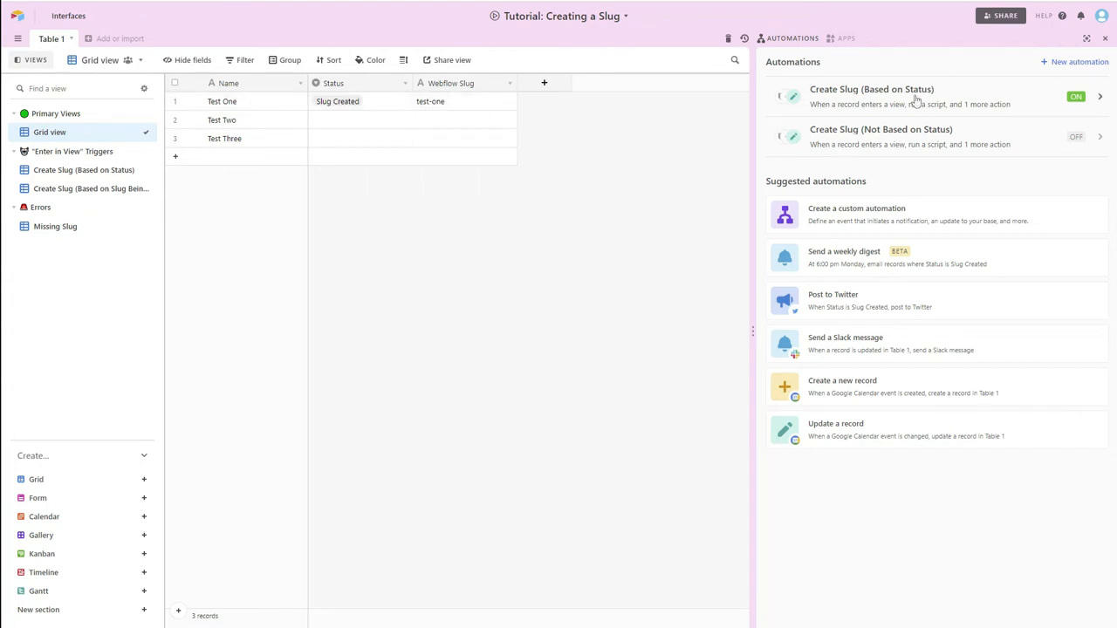
click(871, 90)
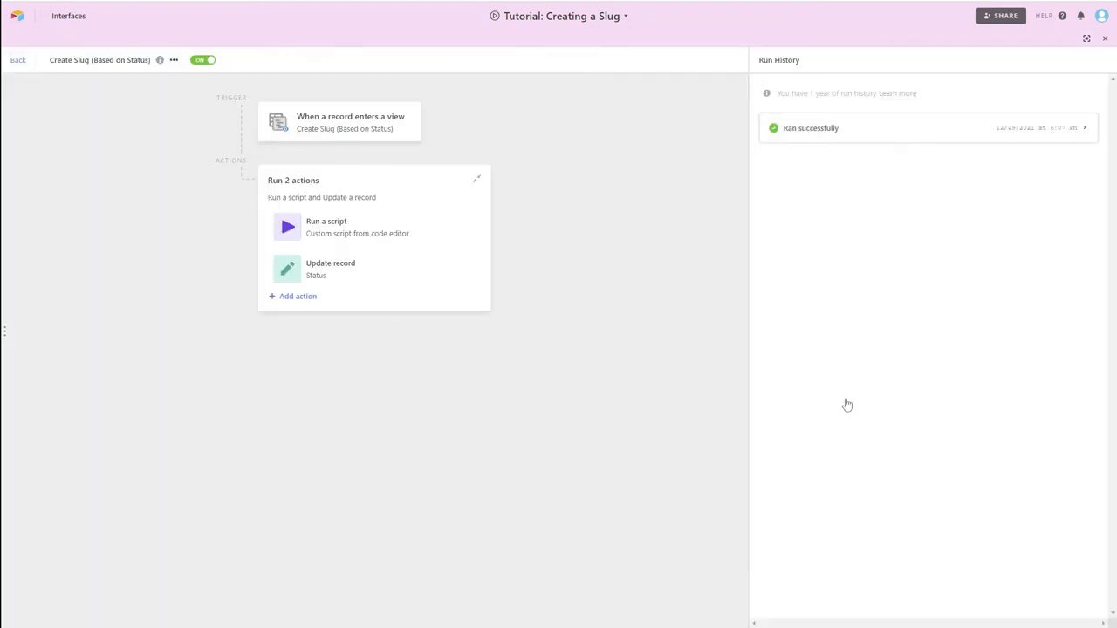
mouse_move(926, 139)
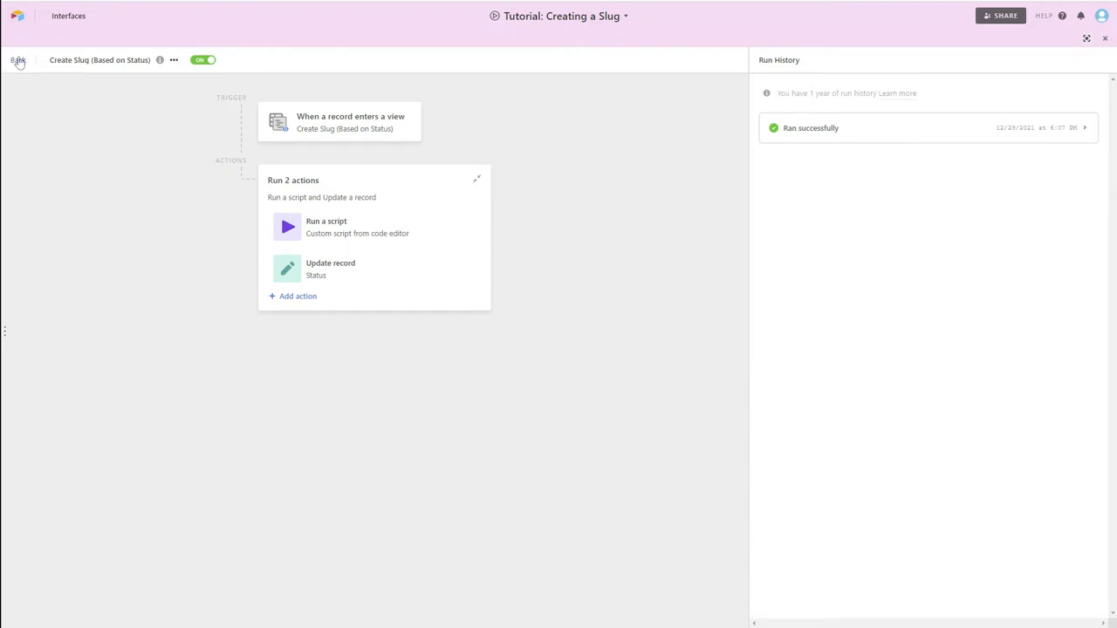
Return to the table and set Test Two's Status to Create Slug
click(17, 60)
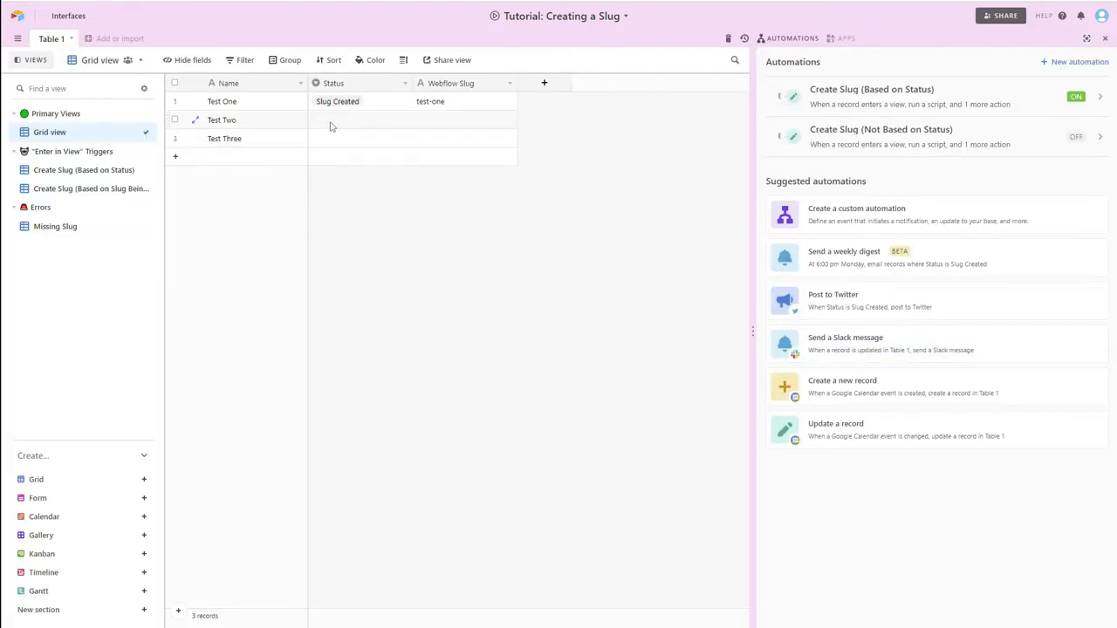
click(358, 119)
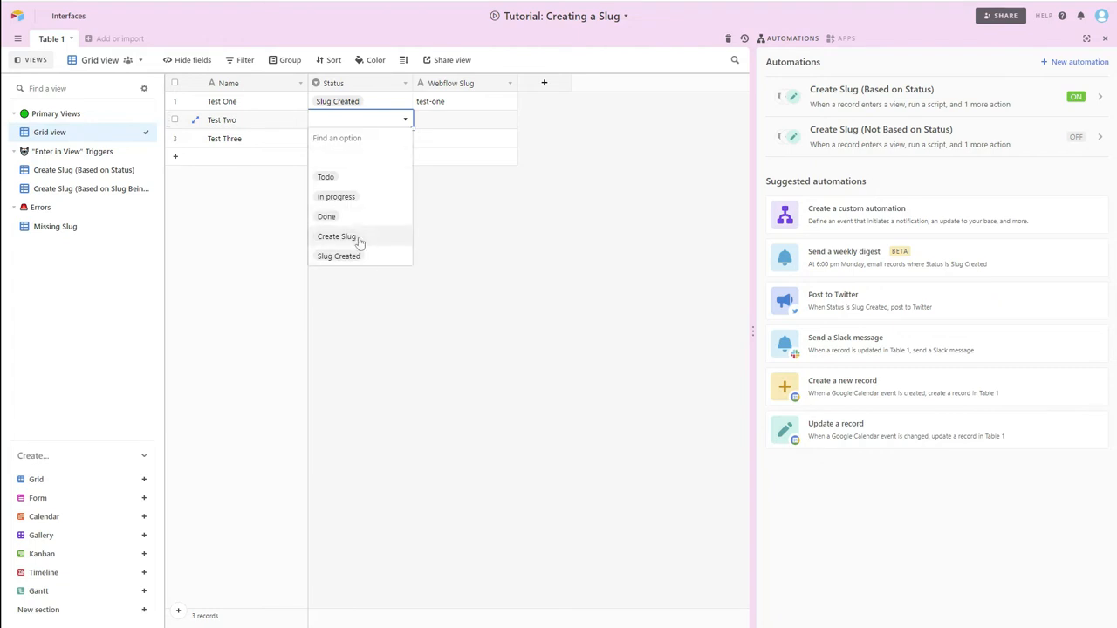
click(336, 235)
text( - Test Three Agai)
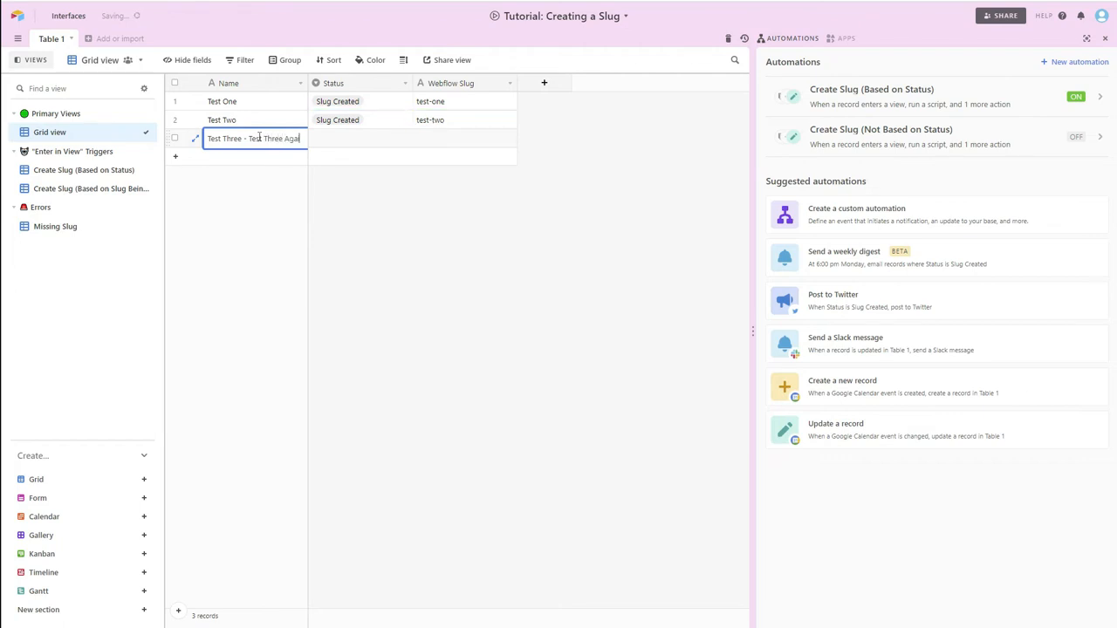
Rename the third record 'Test Three - Test Three Again' and set its Status to Create Slug
click(269, 253)
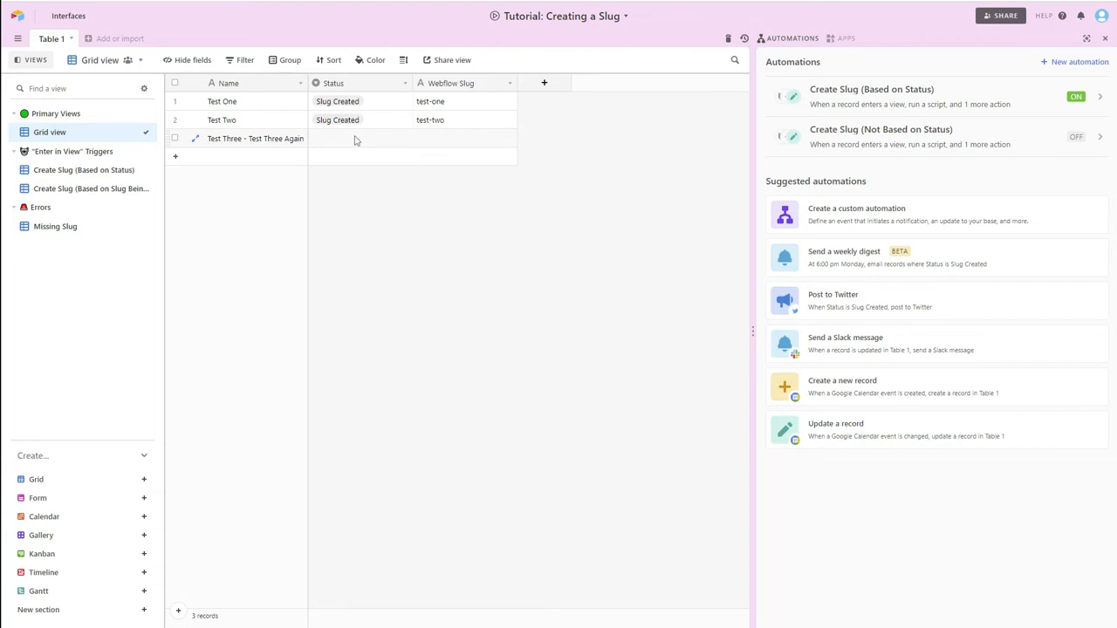
click(358, 138)
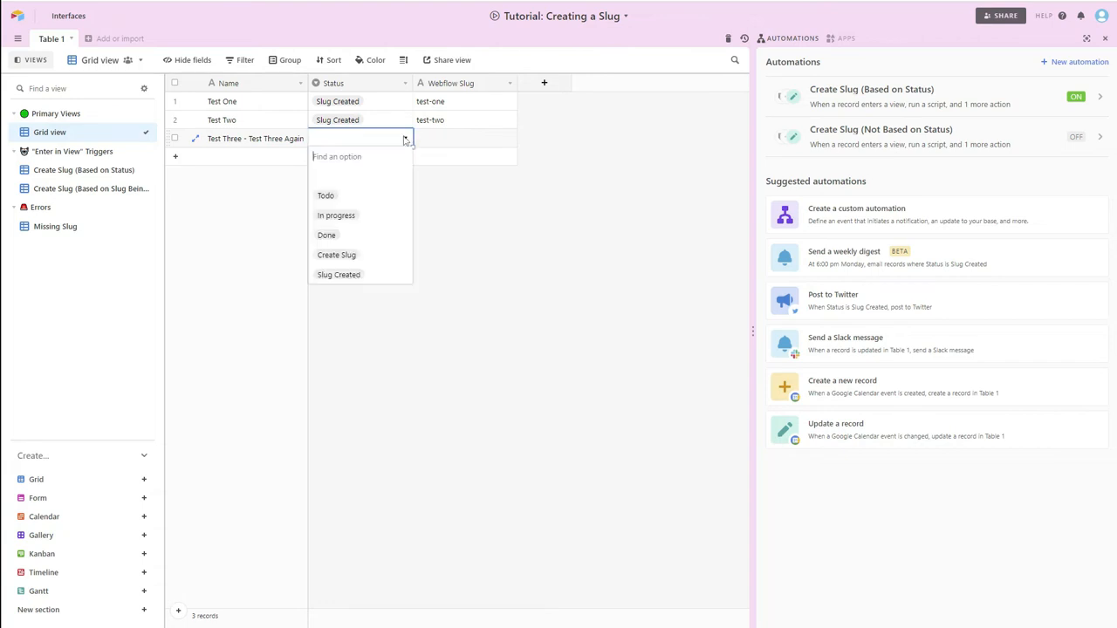
mouse_move(336, 255)
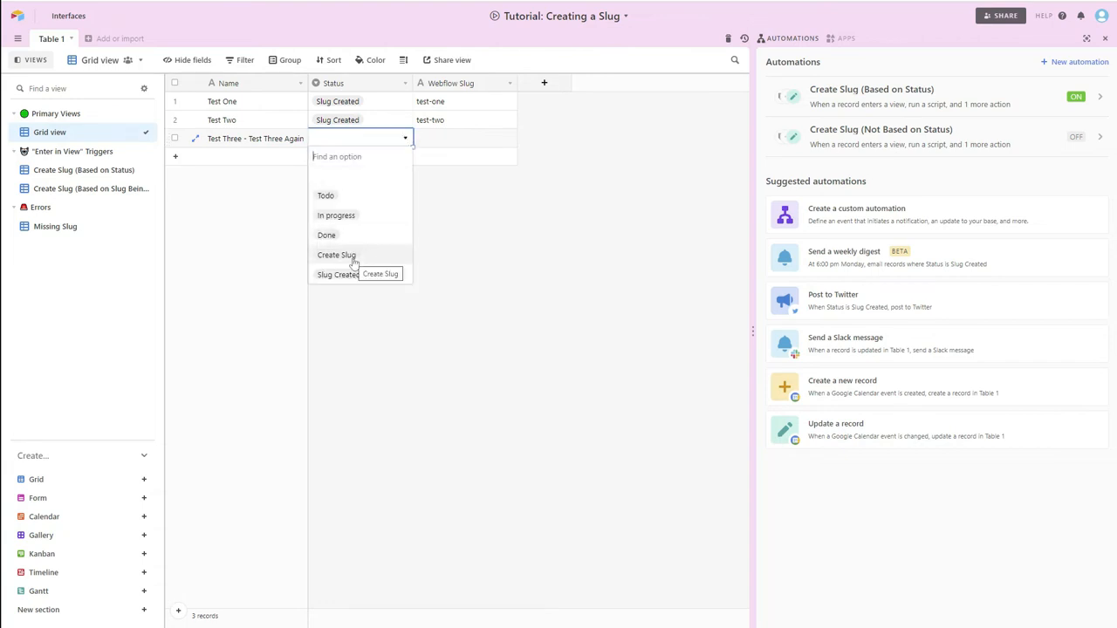
click(336, 254)
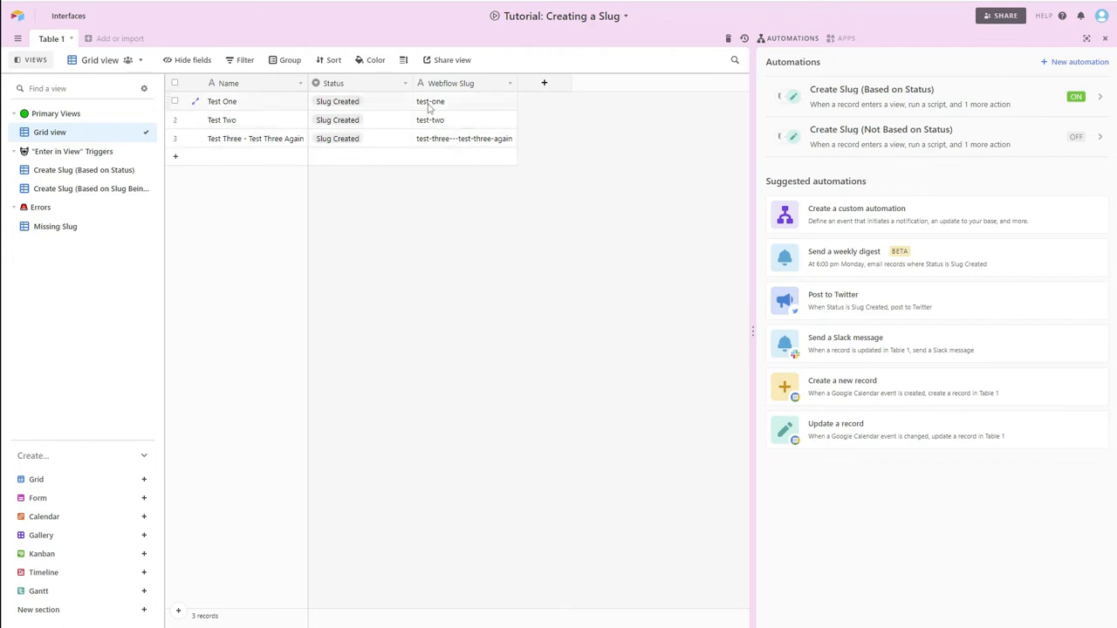
mouse_move(393, 120)
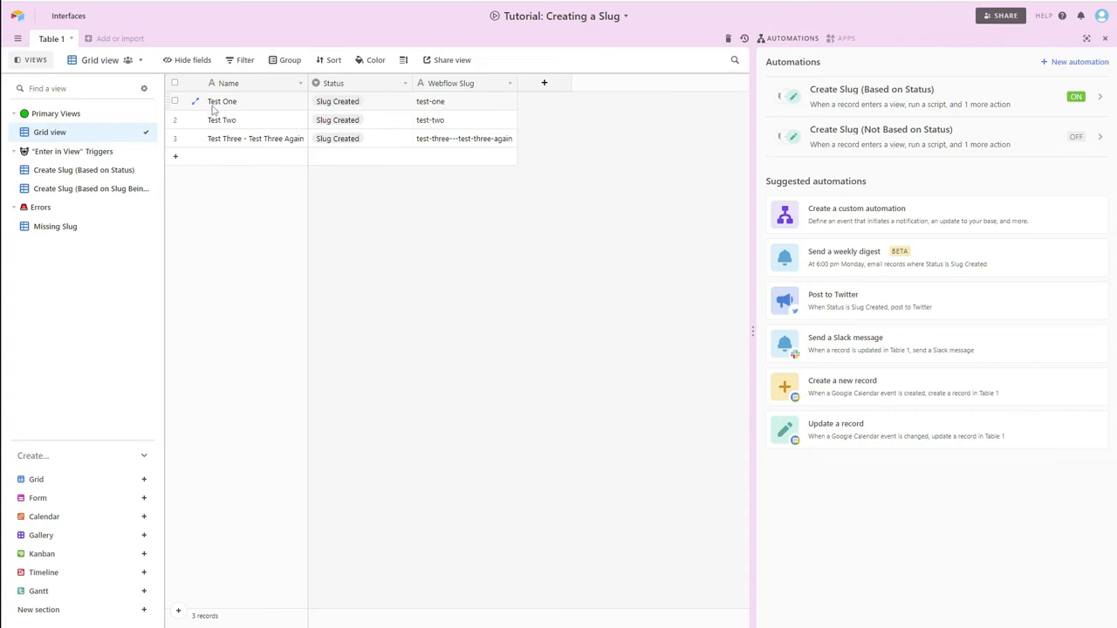
mouse_move(428, 101)
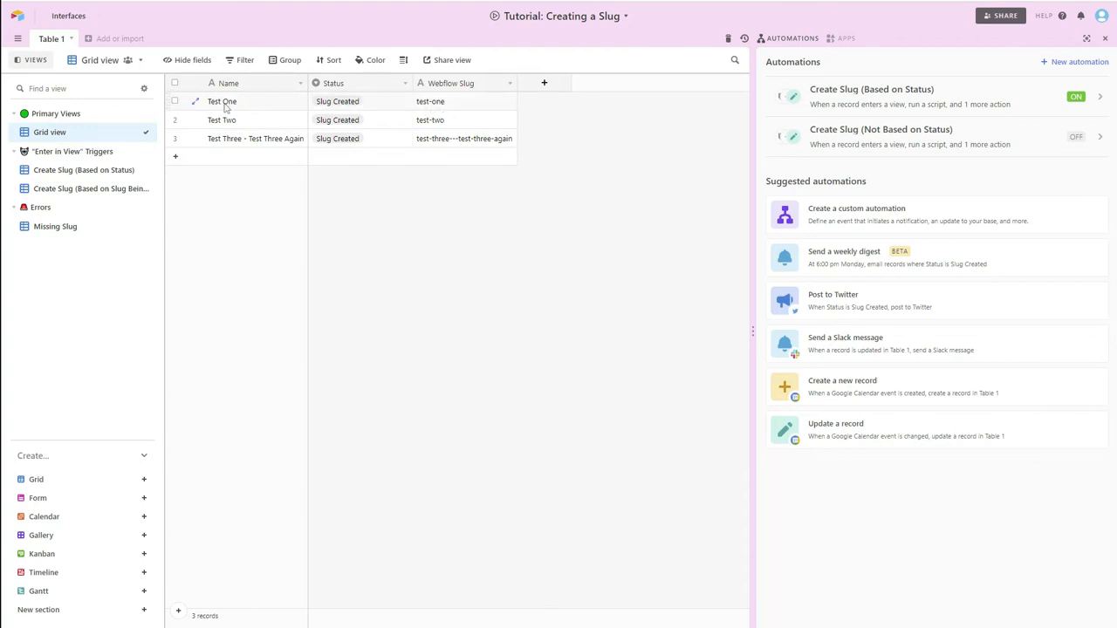
mouse_move(448, 120)
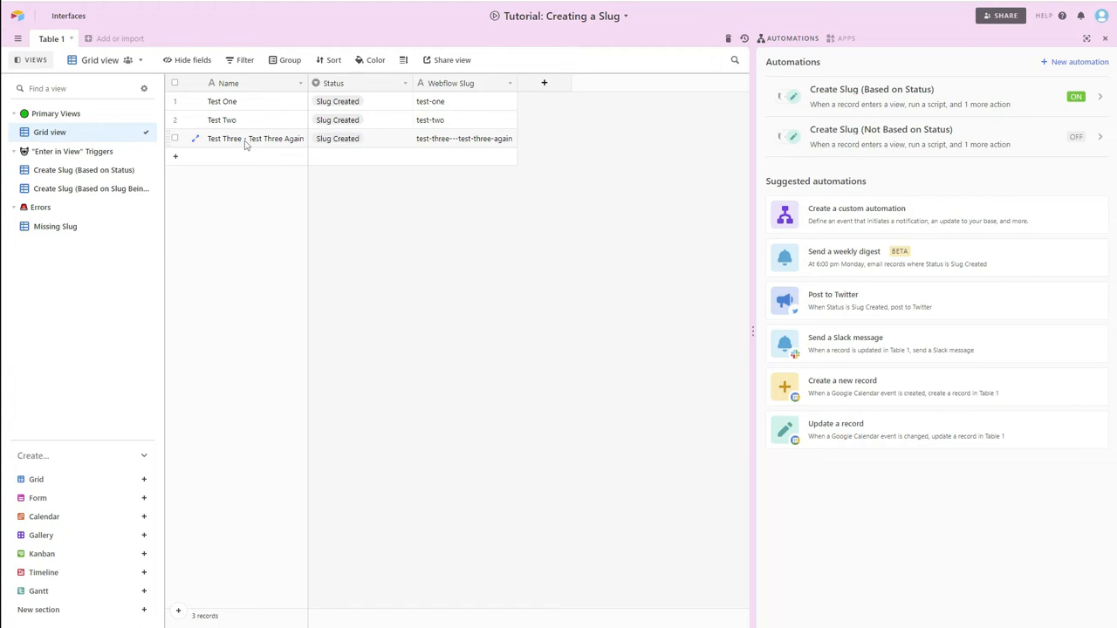
mouse_move(454, 140)
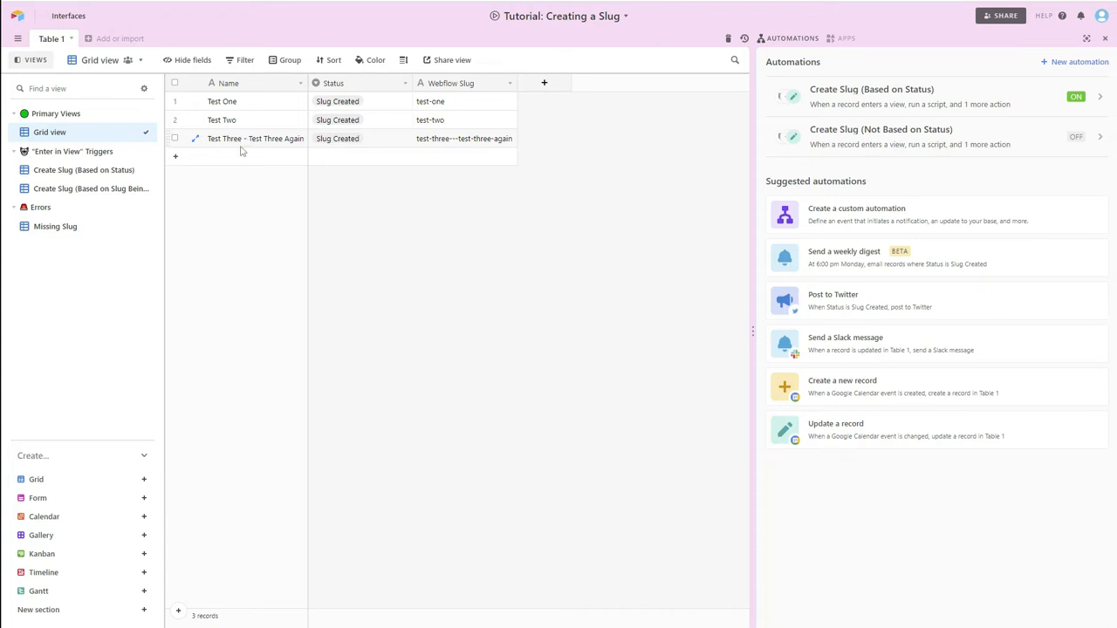
mouse_move(246, 146)
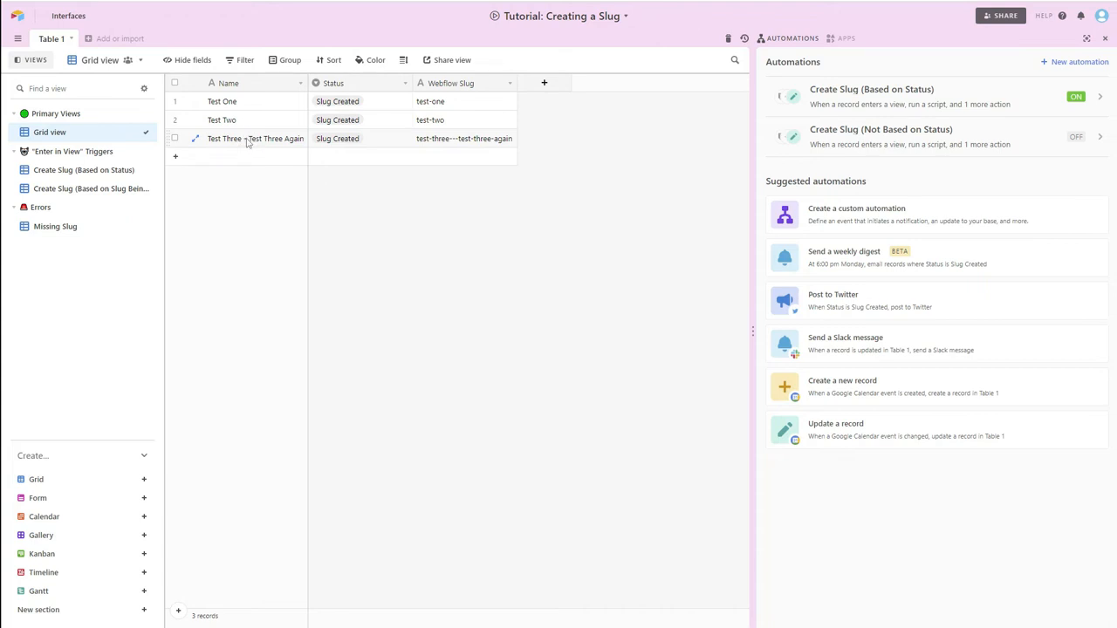
Inspect Test Three's slug cell showing test-three---test-three-again with repeated hyphens
click(464, 138)
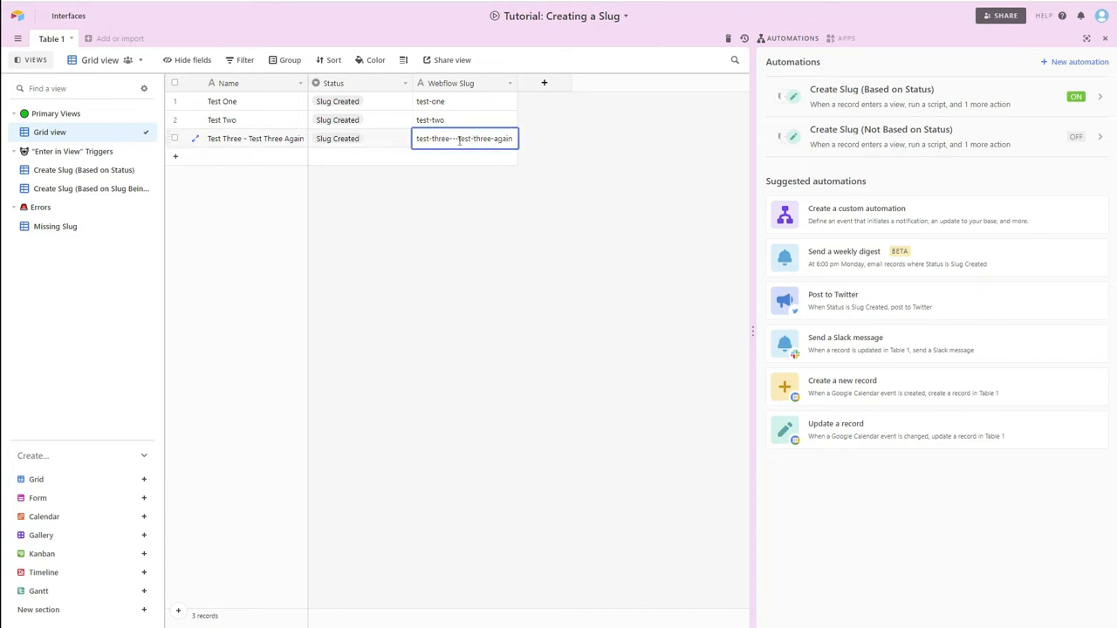
mouse_move(452, 189)
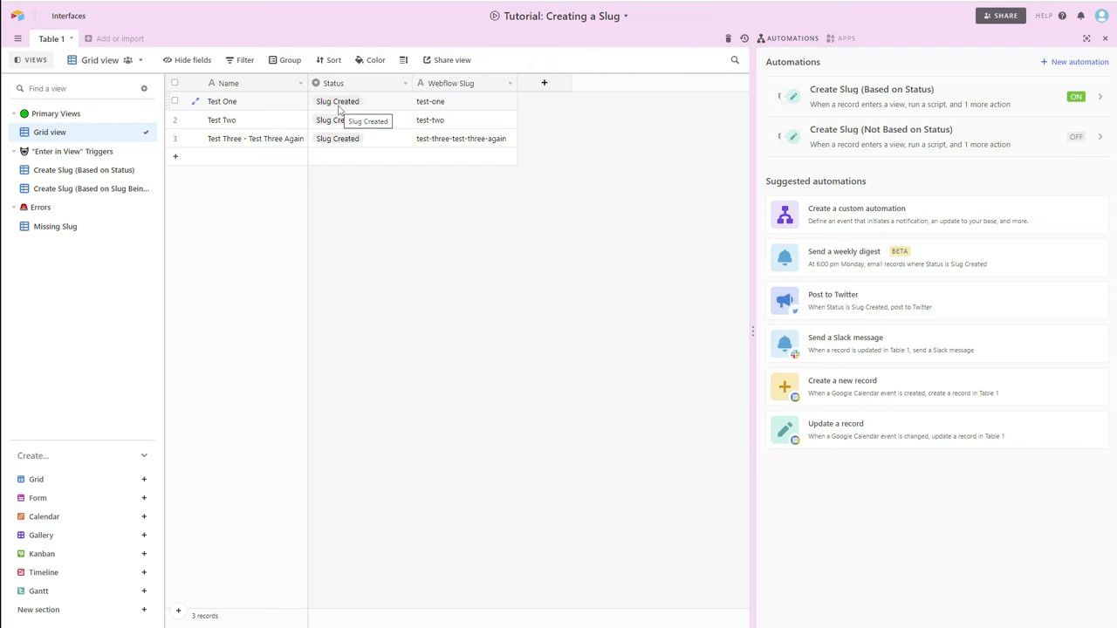
mouse_move(357, 120)
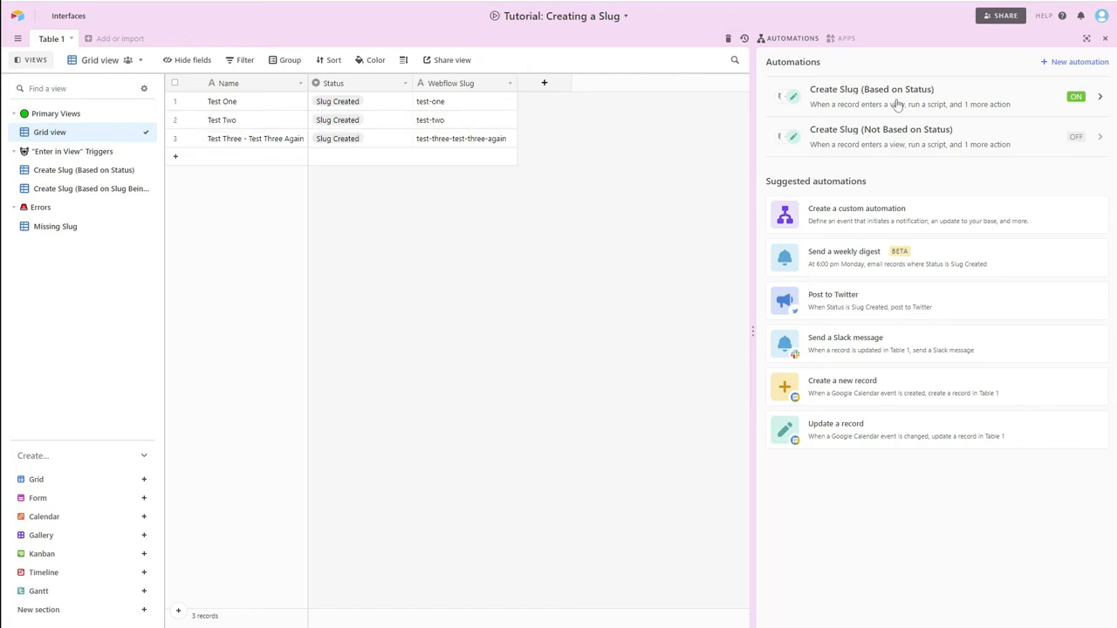
mouse_move(977, 62)
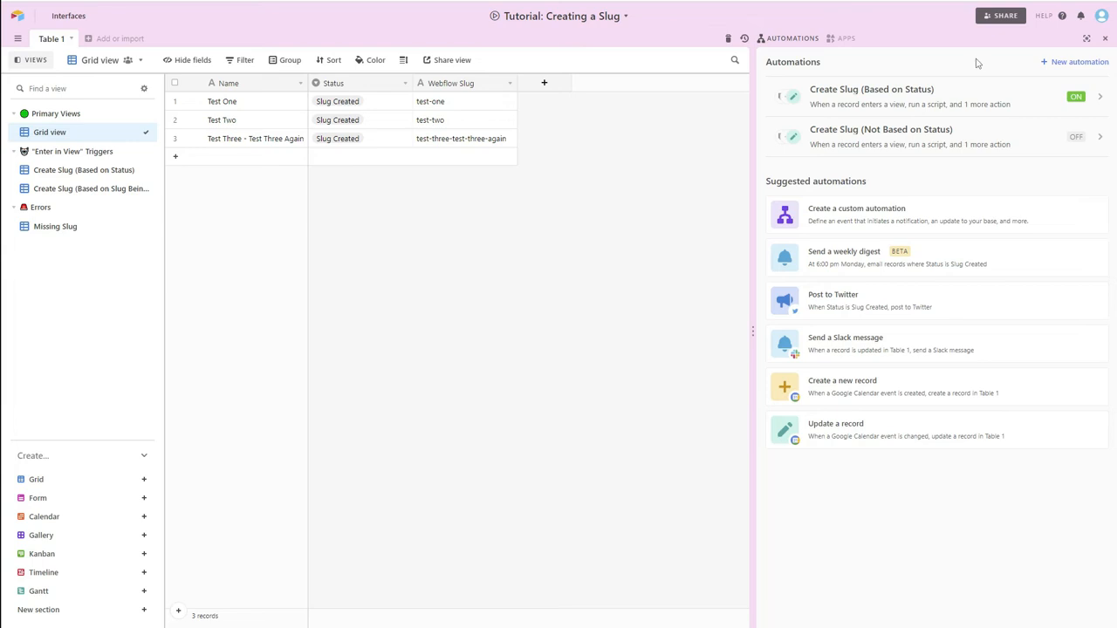
mouse_move(936, 102)
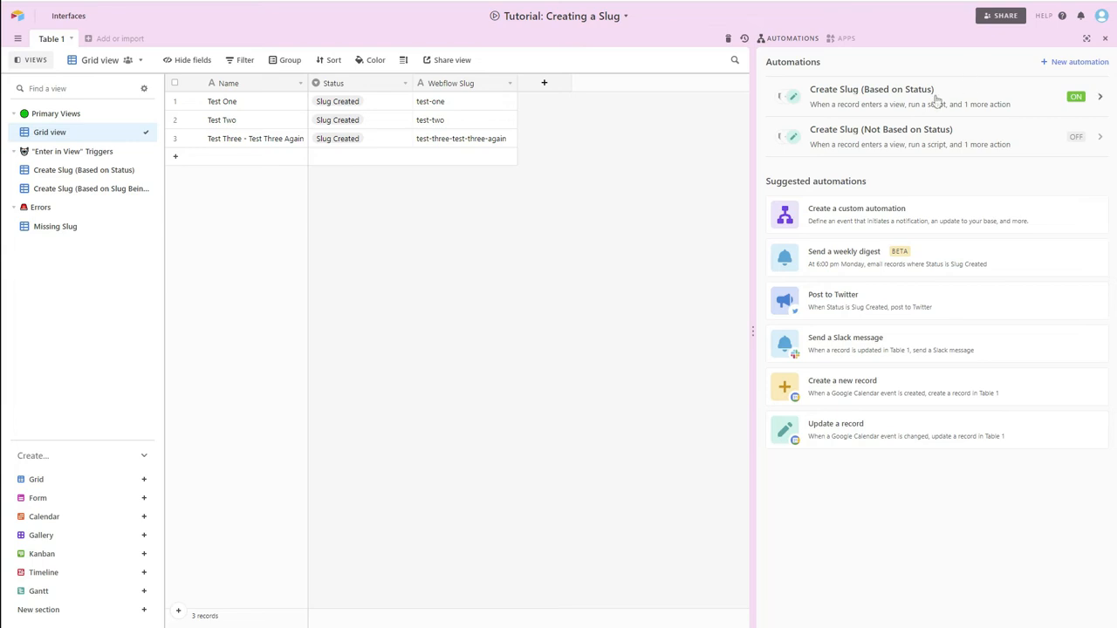
mouse_move(946, 104)
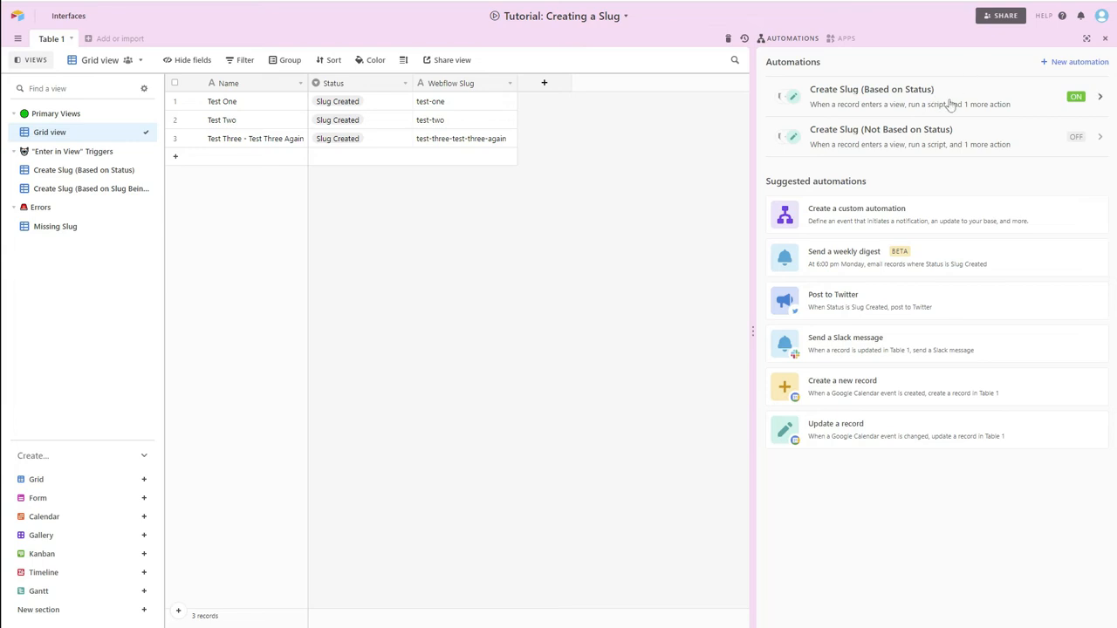
Open Create Slug (Based on Status) and flip its toggle from ON to OFF
click(871, 89)
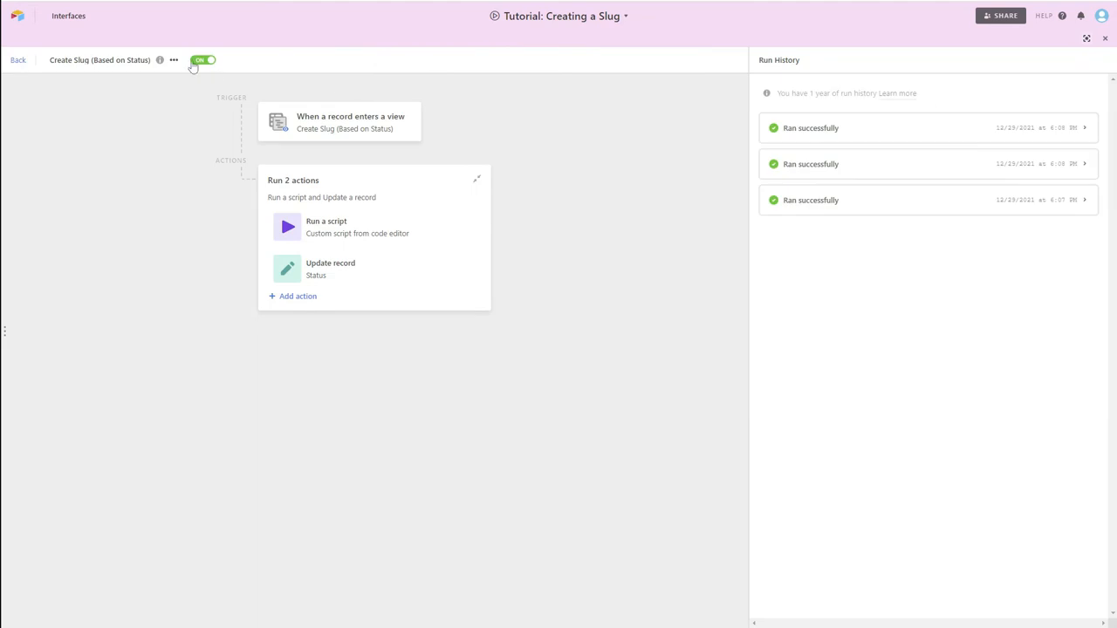
click(202, 60)
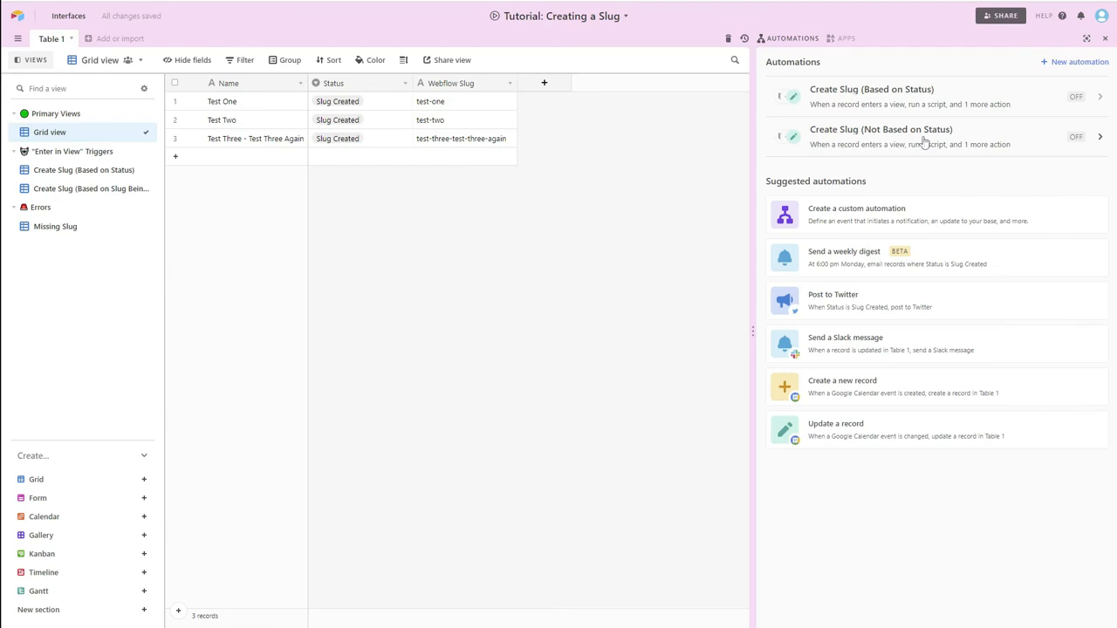
Check Create Slug (Not Based on Status)'s trigger, then open the empty-slug view
click(880, 129)
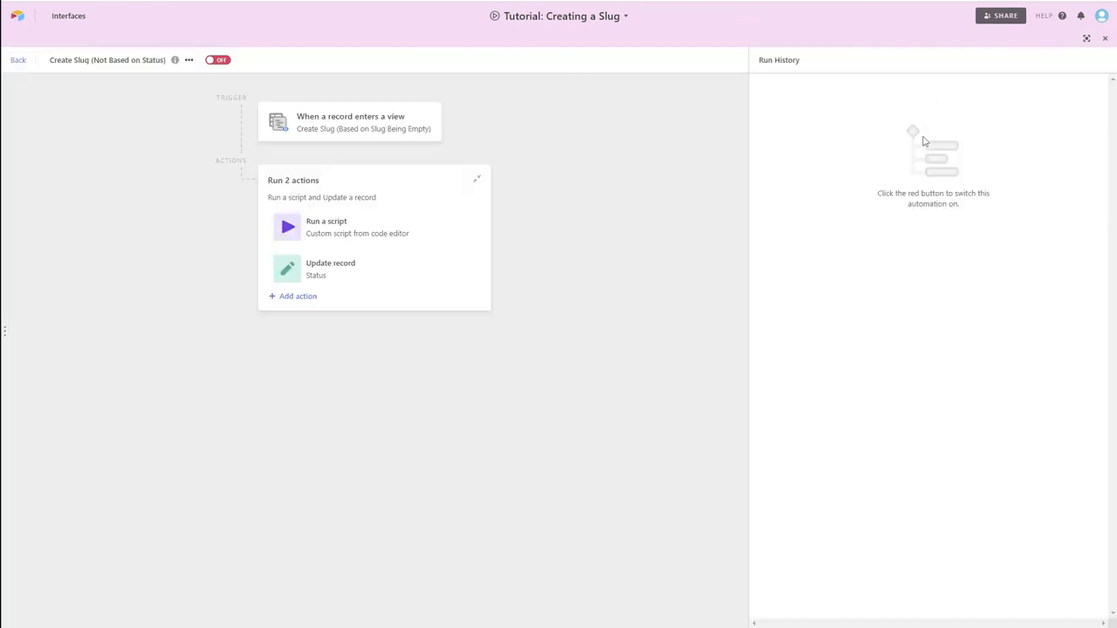
mouse_move(404, 91)
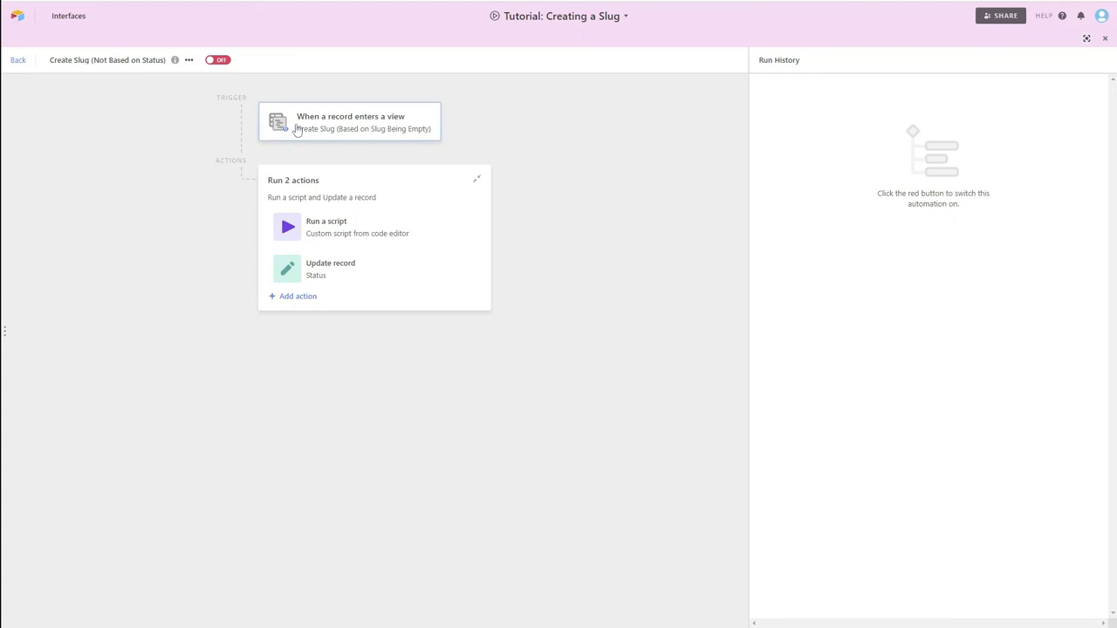
mouse_move(304, 135)
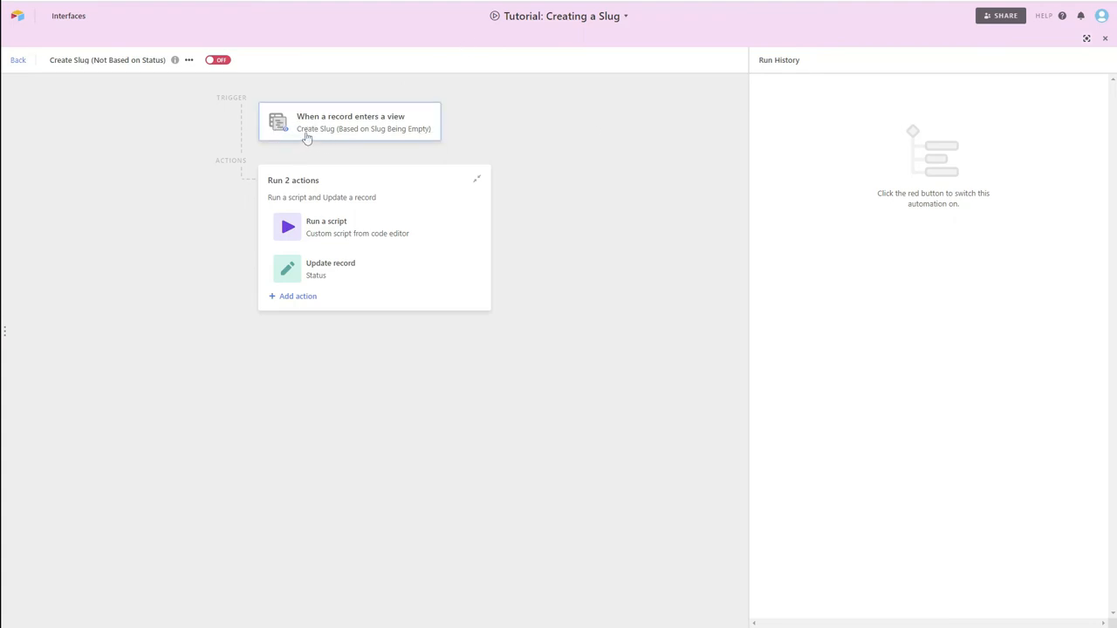
mouse_move(420, 138)
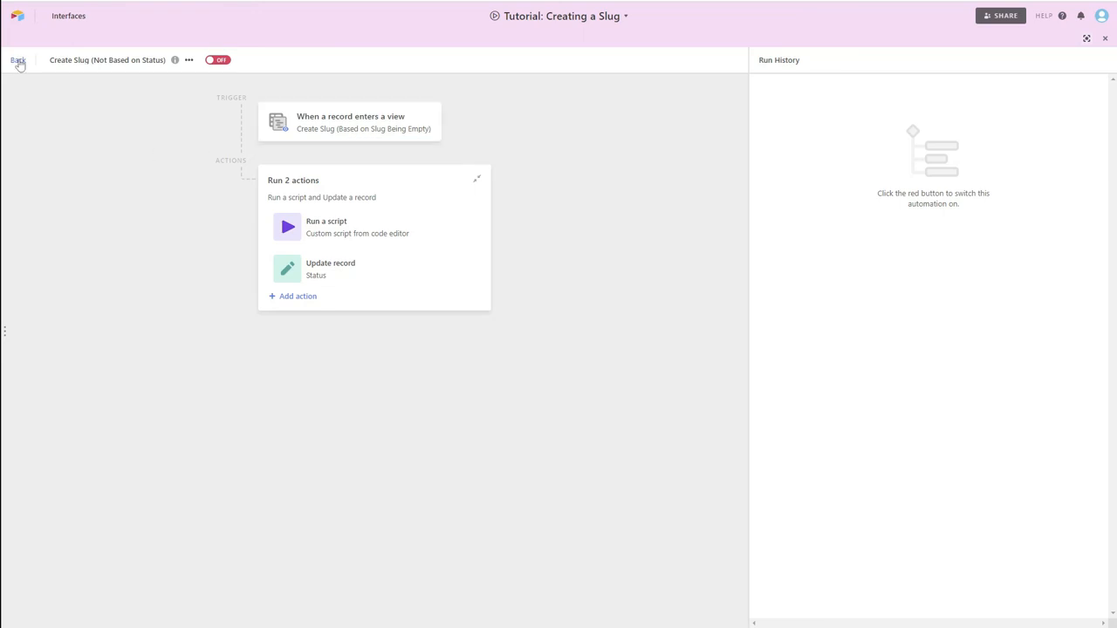
click(17, 60)
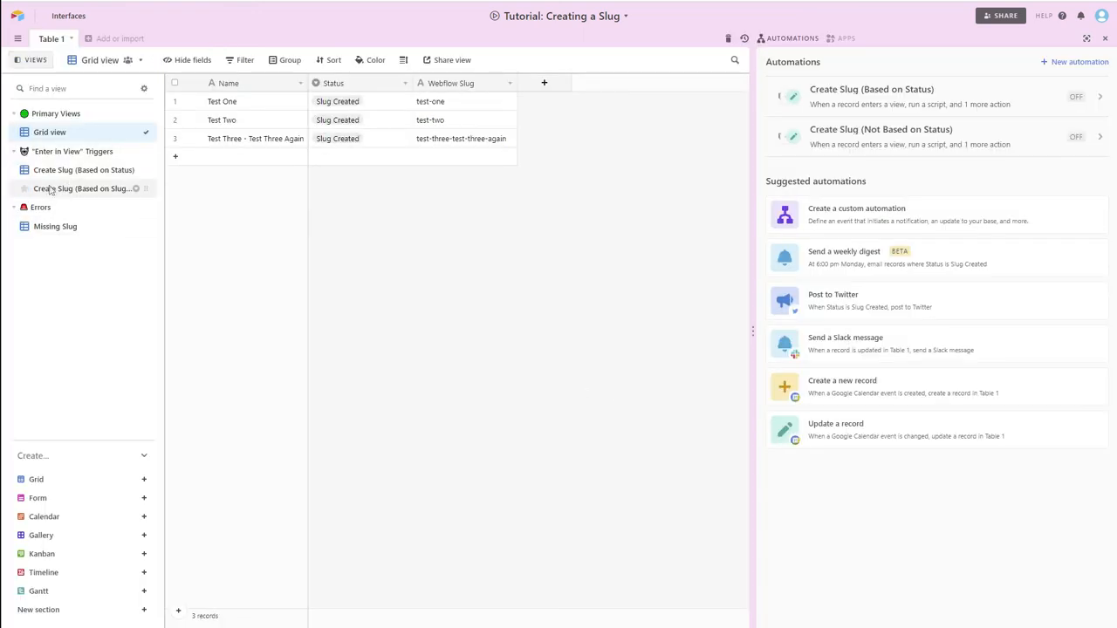
click(83, 188)
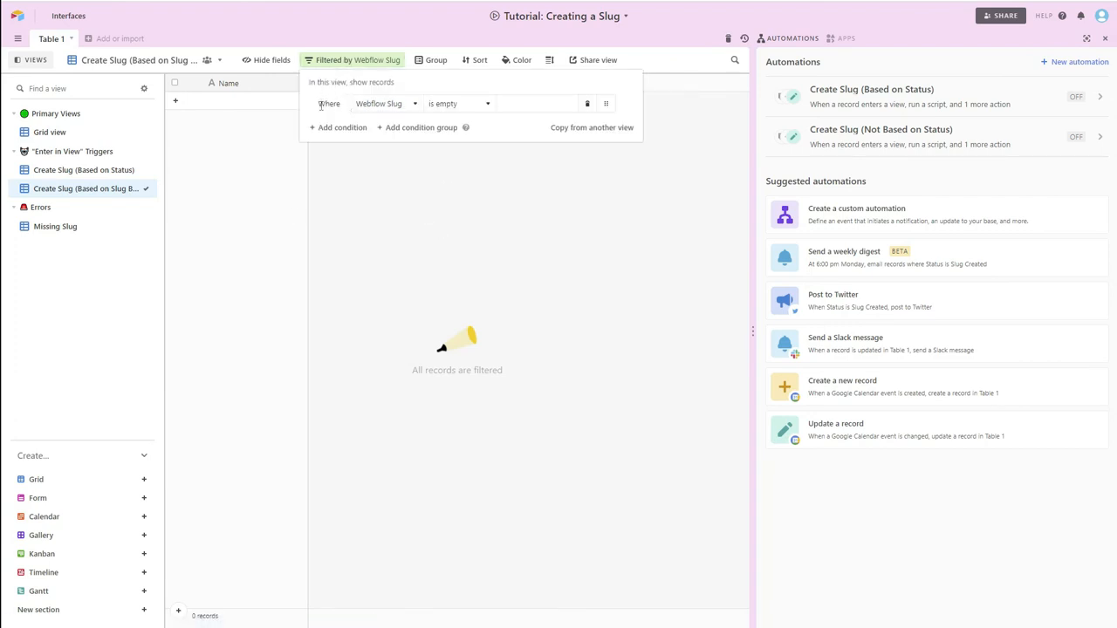
mouse_move(362, 118)
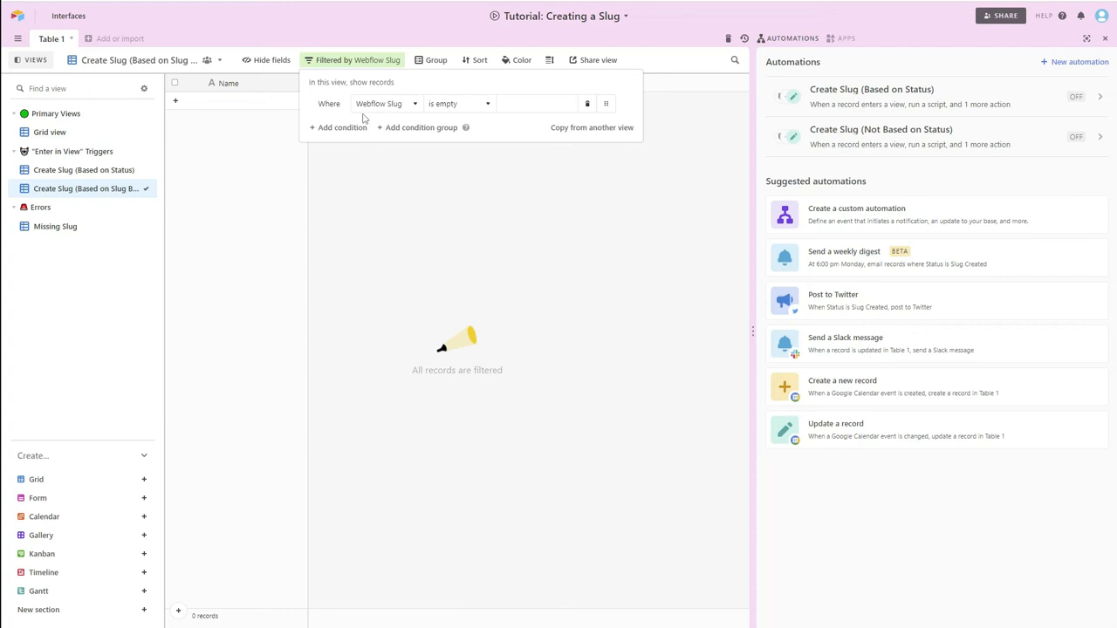
mouse_move(541, 114)
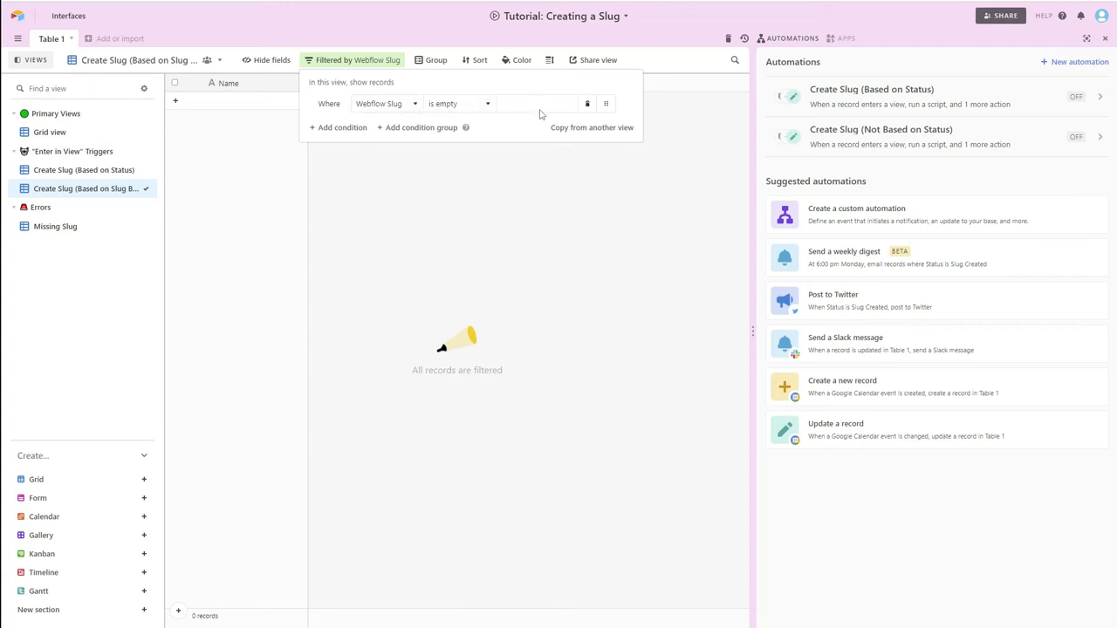
mouse_move(443, 184)
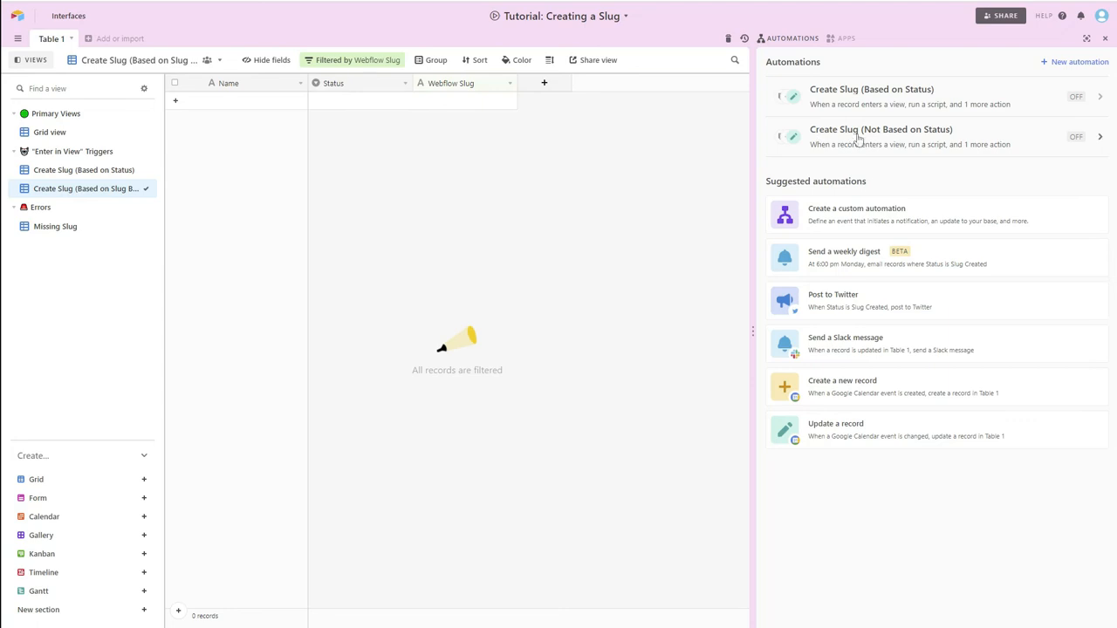
Review the slug script and Slug Created Status step, then switch Create Slug (Not Based on Status) on
click(881, 129)
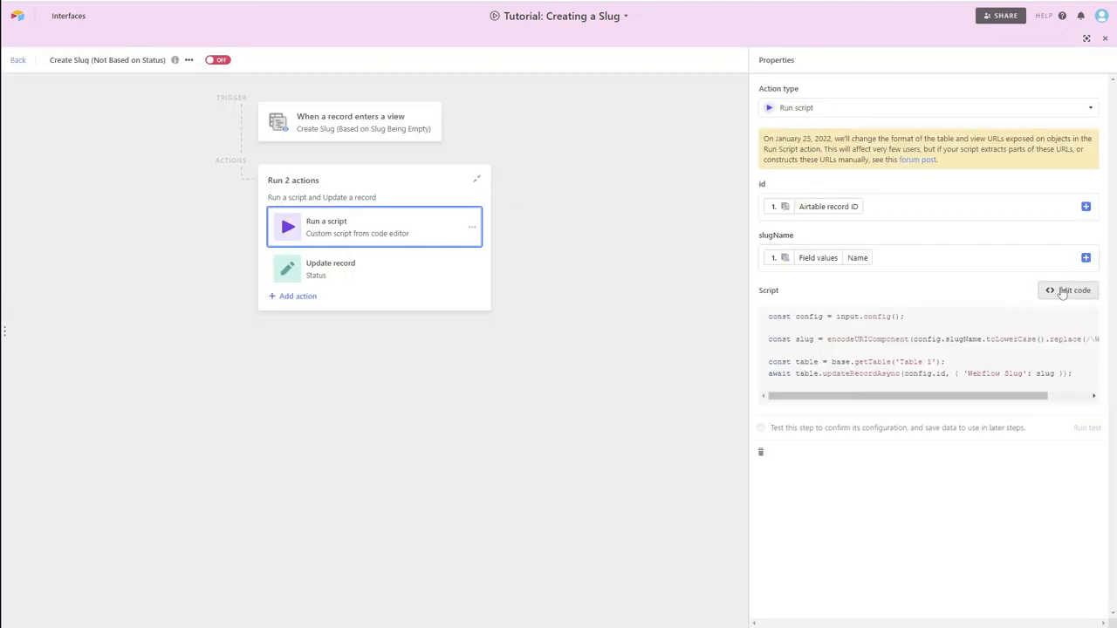
click(1068, 290)
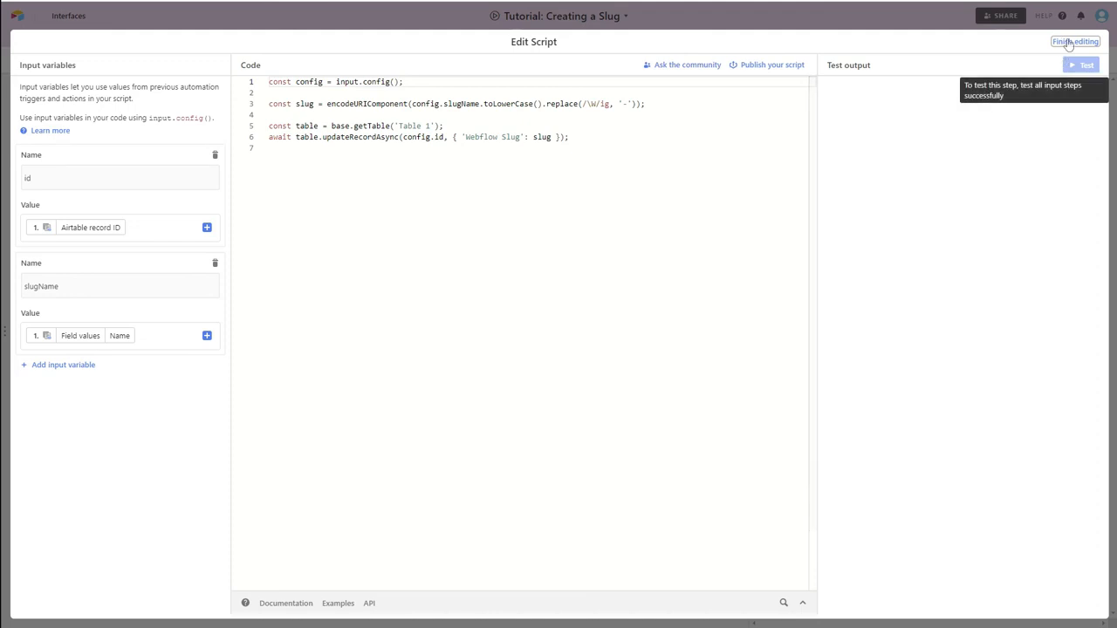
click(1074, 41)
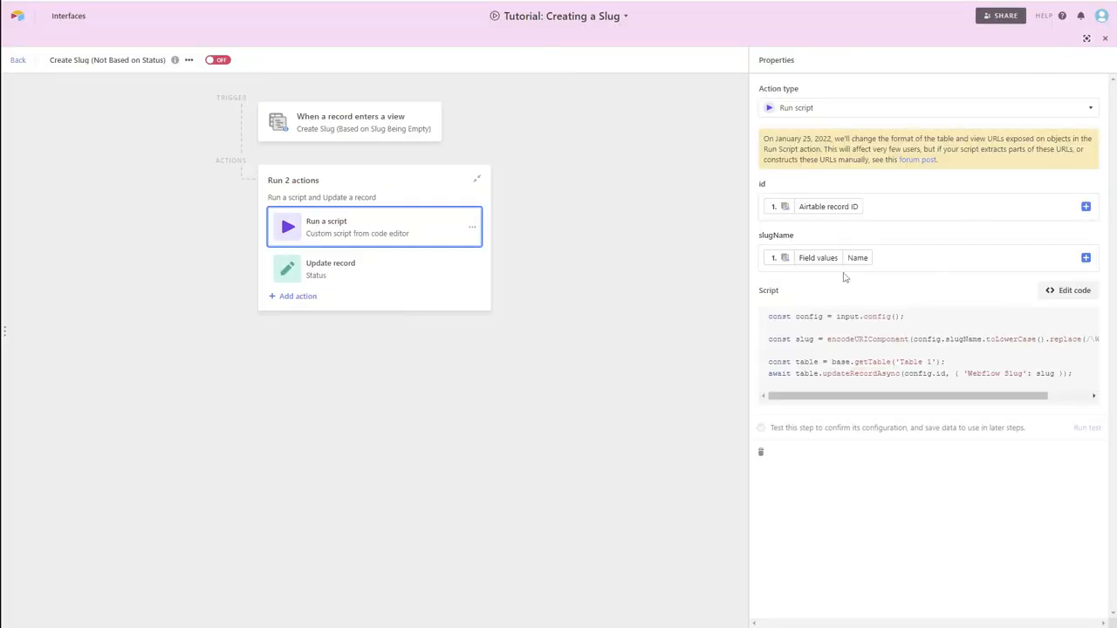
mouse_move(379, 297)
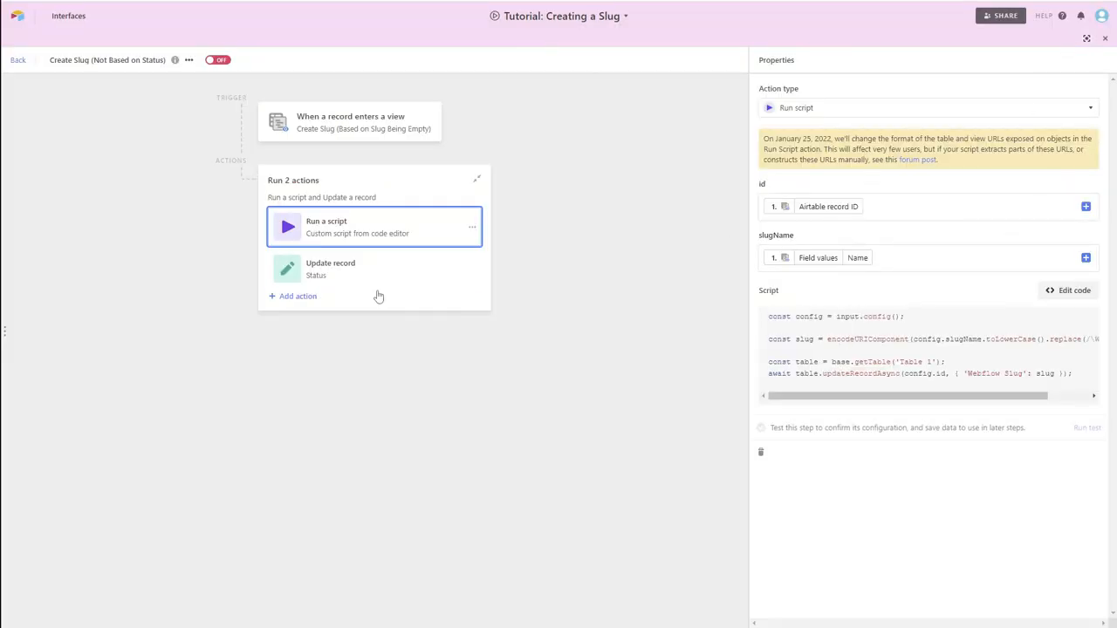
click(374, 269)
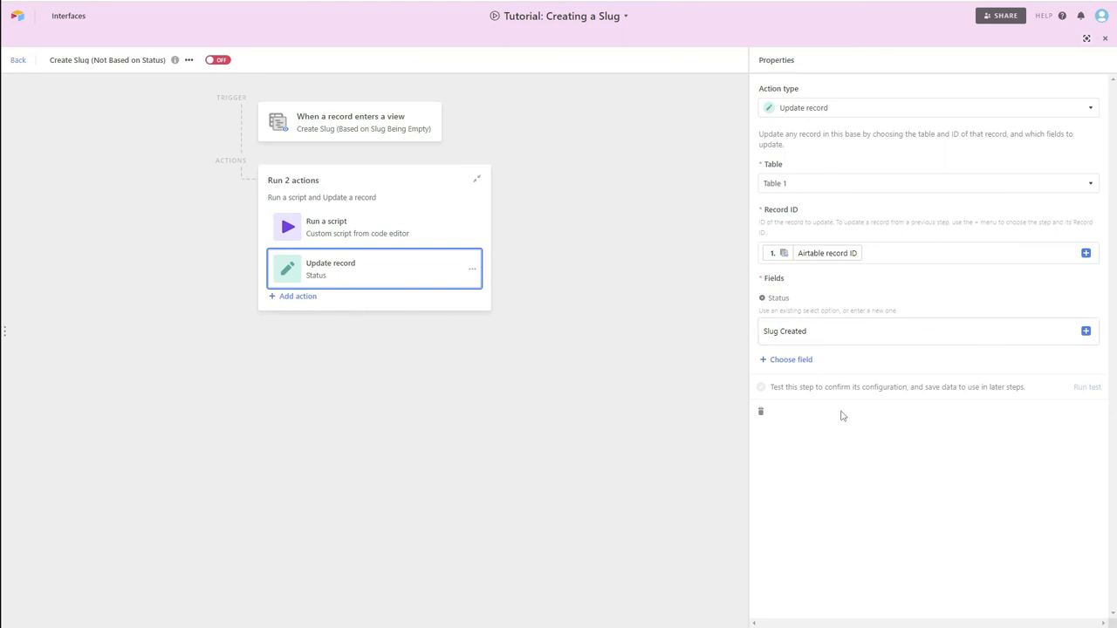
mouse_move(905, 296)
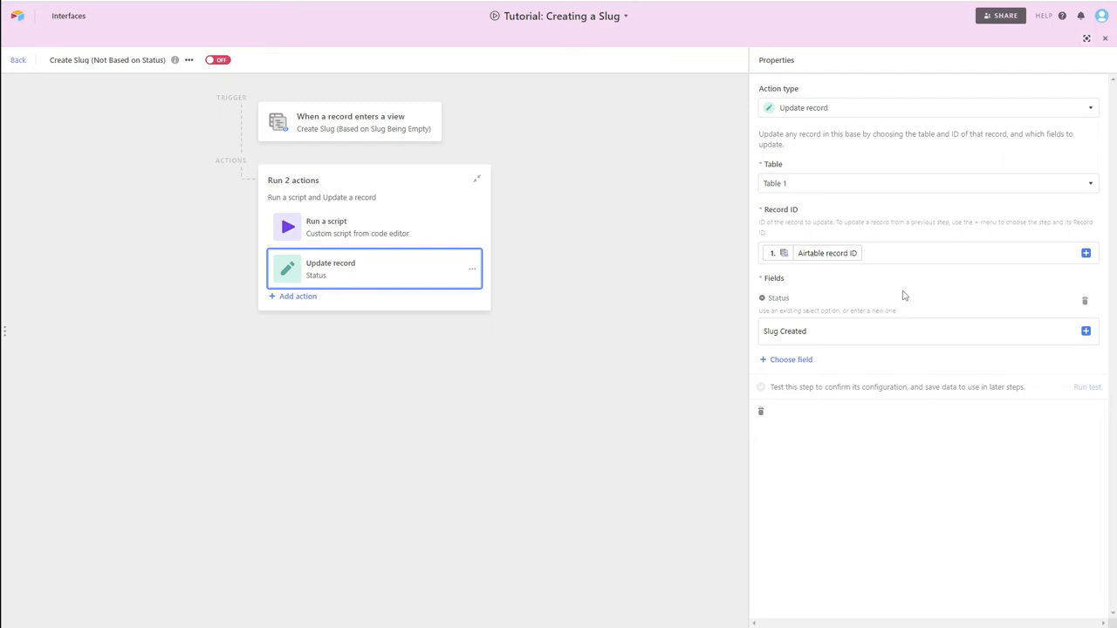
mouse_move(827, 288)
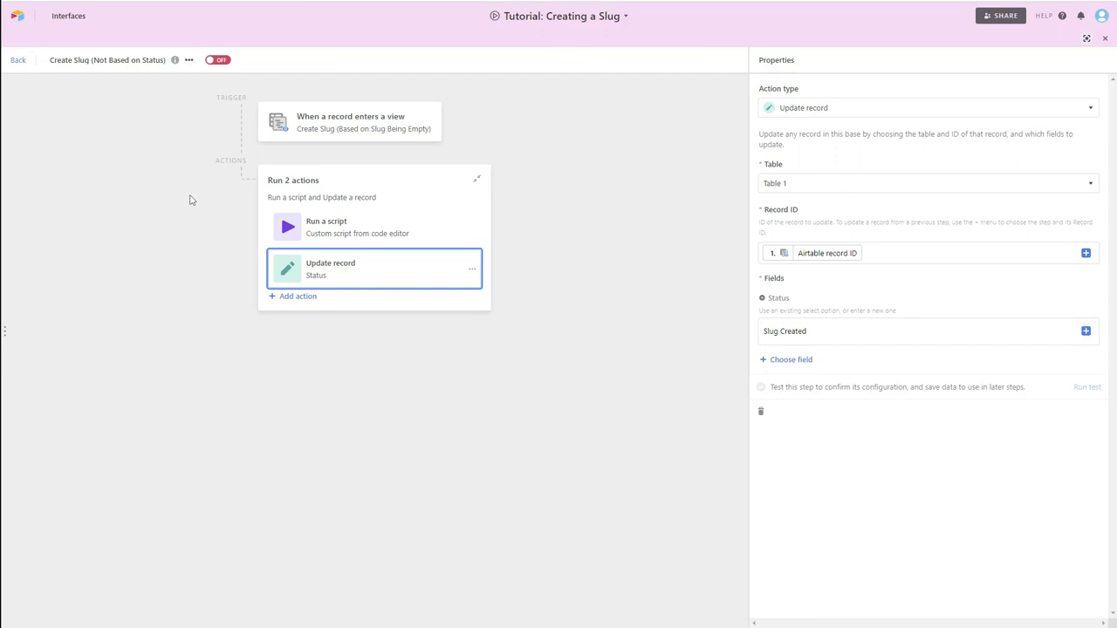
click(217, 59)
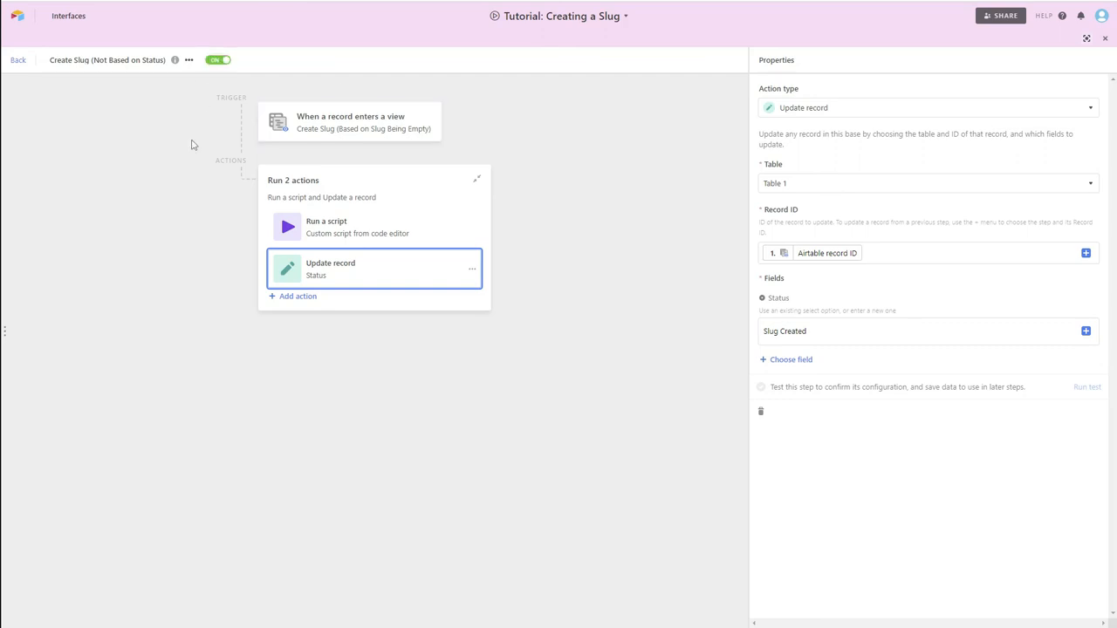
mouse_move(319, 166)
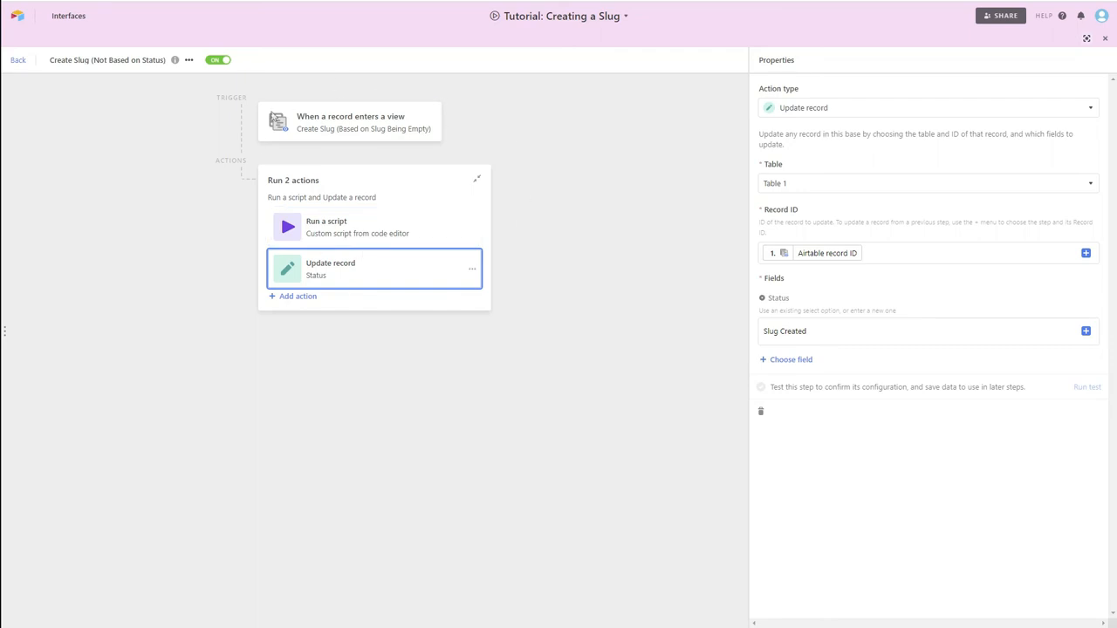
mouse_move(292, 146)
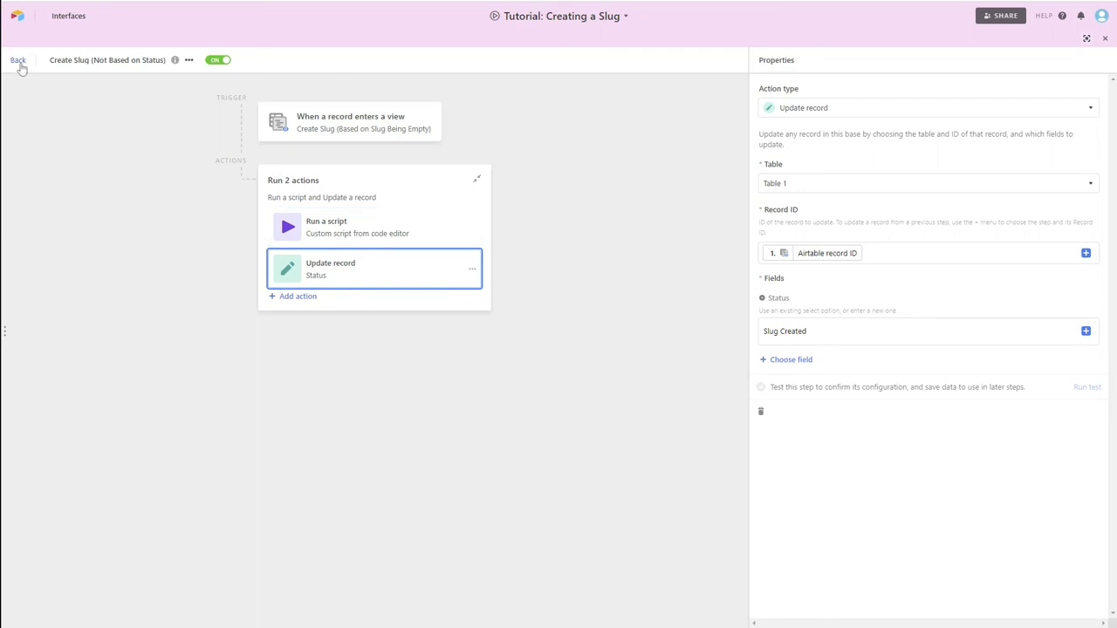
Add a new record named Scenario Two A in the main grid
click(17, 59)
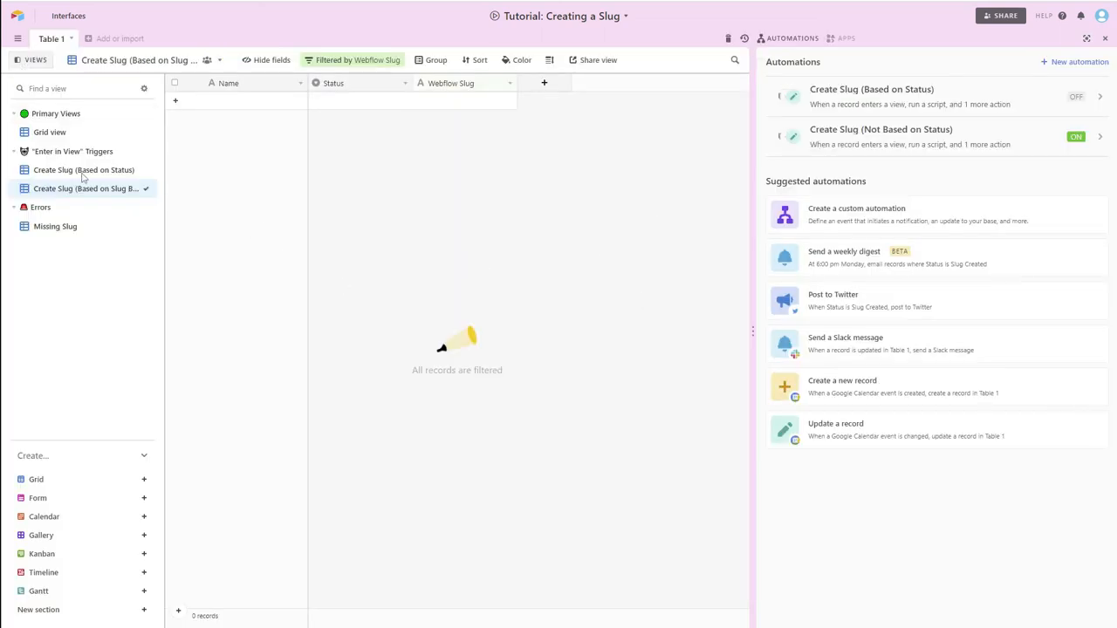
click(49, 132)
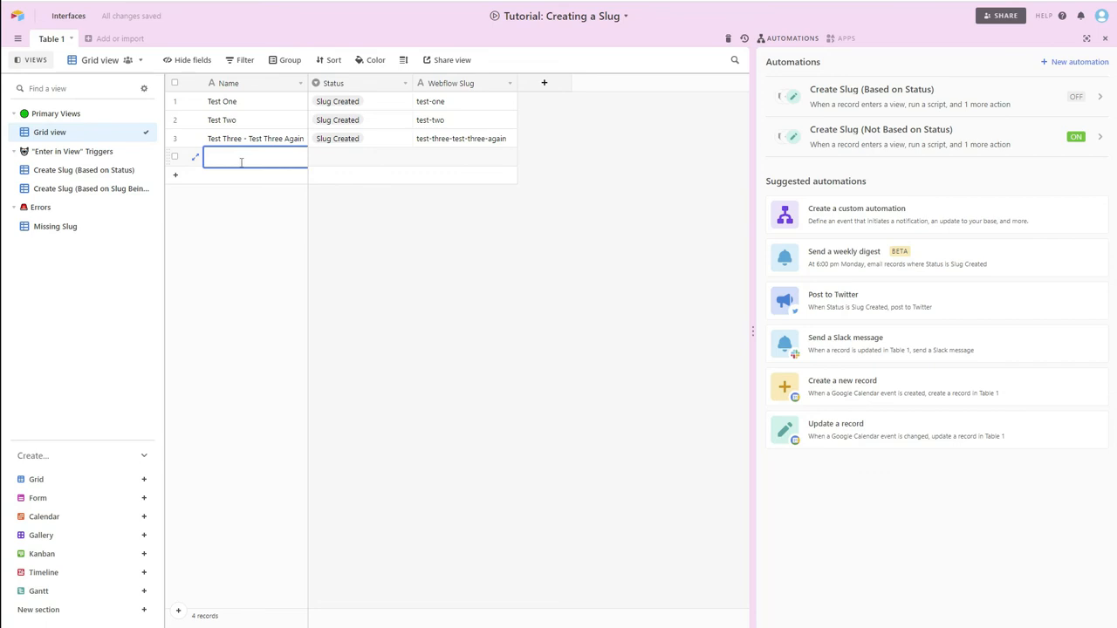
text(Scena)
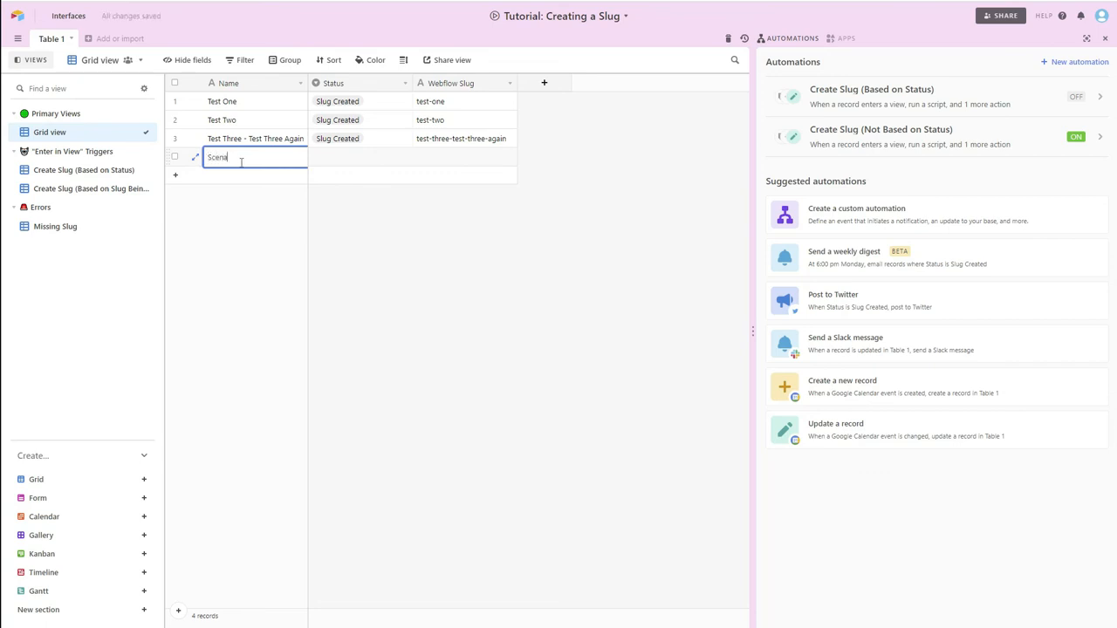
text(Scenario O)
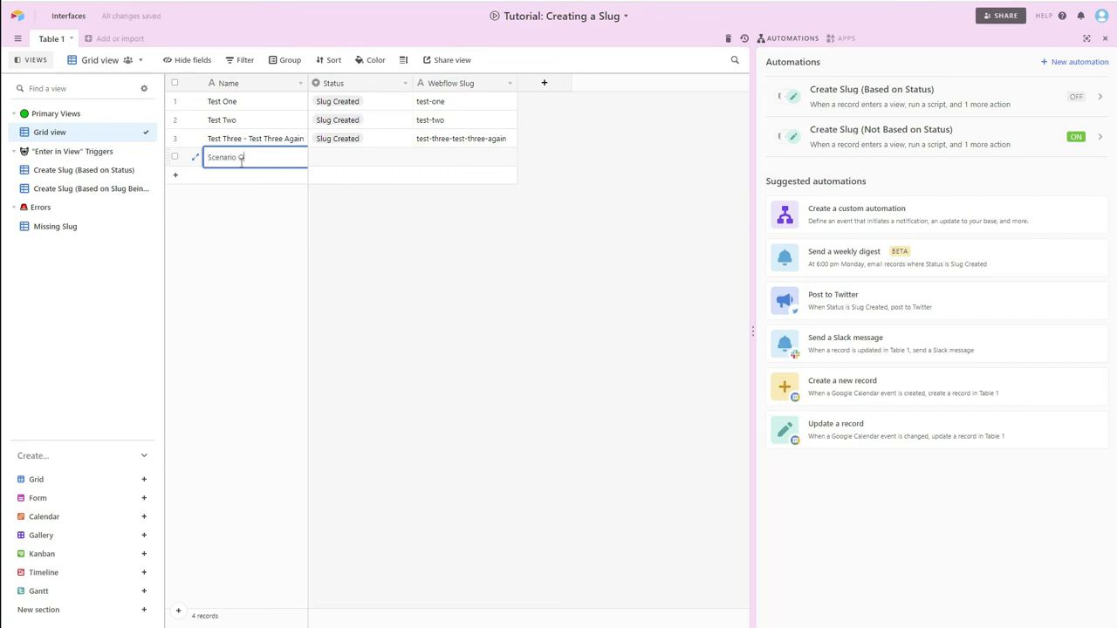
text(Two A)
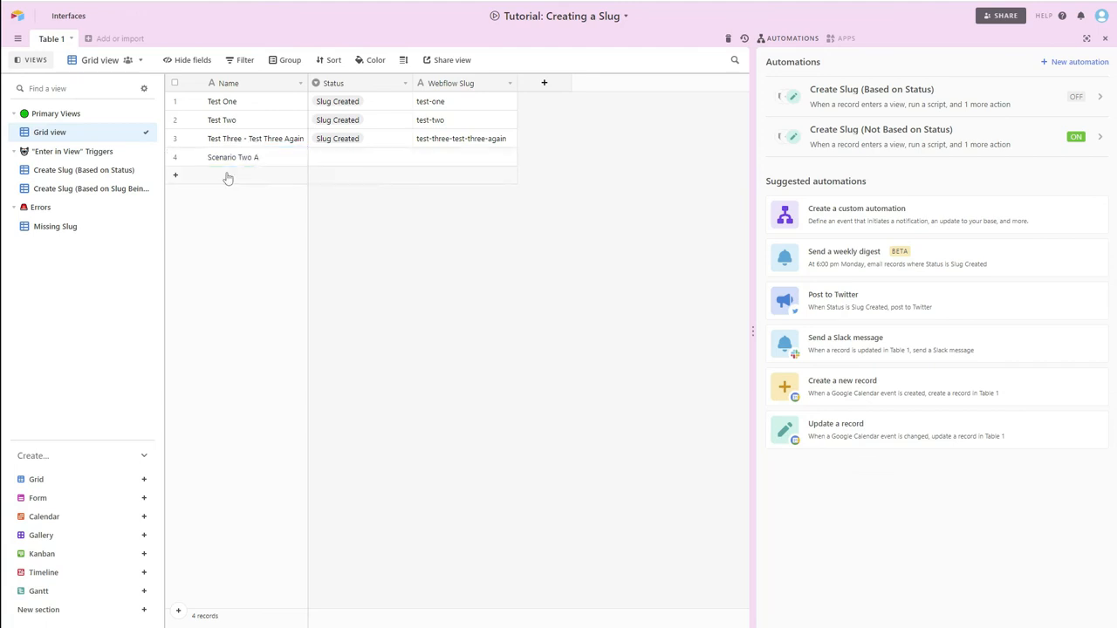
Add records named Test Four, Test Five, Test Six and Test Seven
click(174, 176)
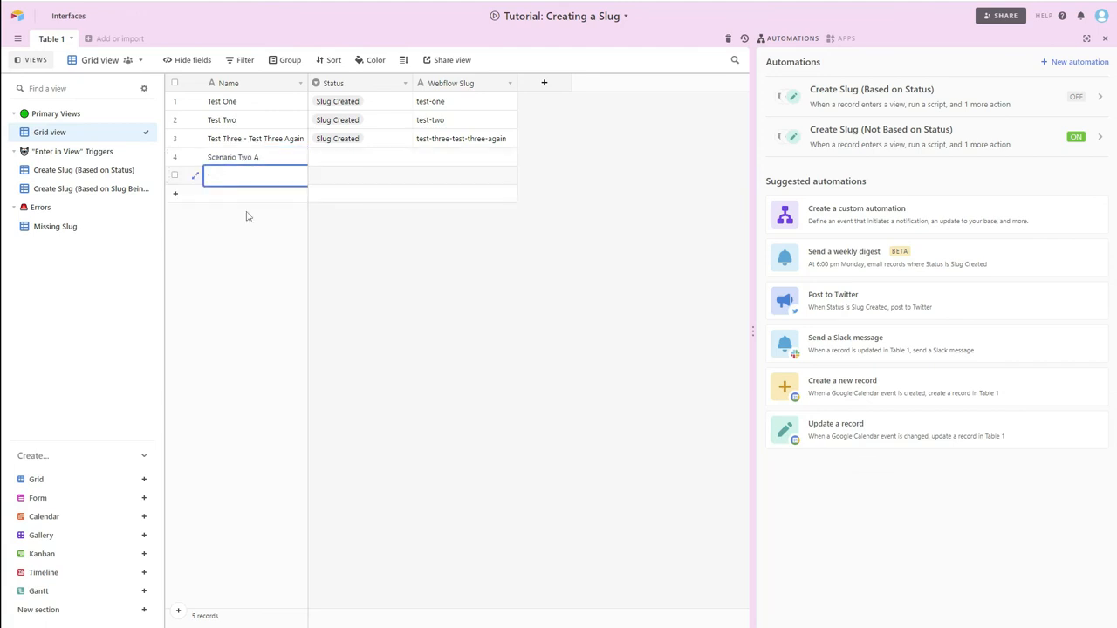
text(Test Four)
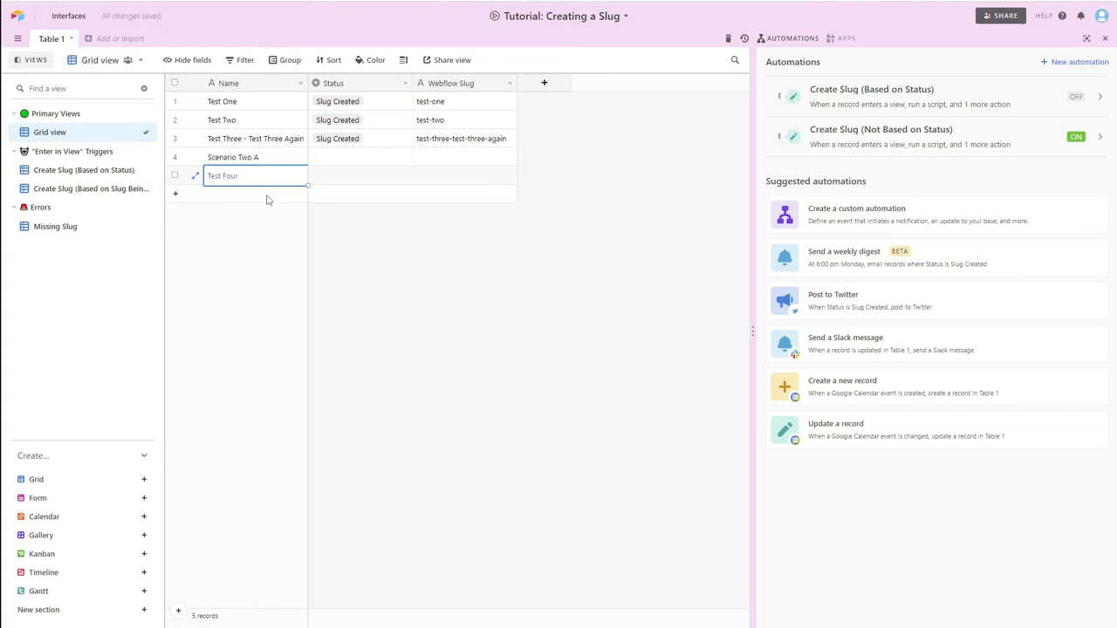
text(Test Five)
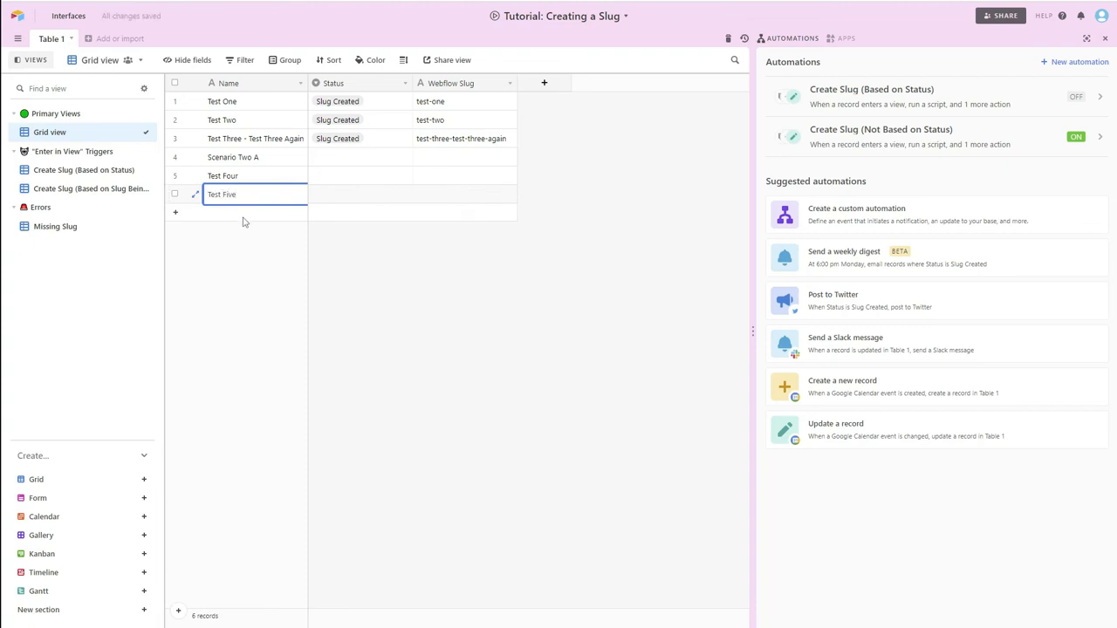
text(Te)
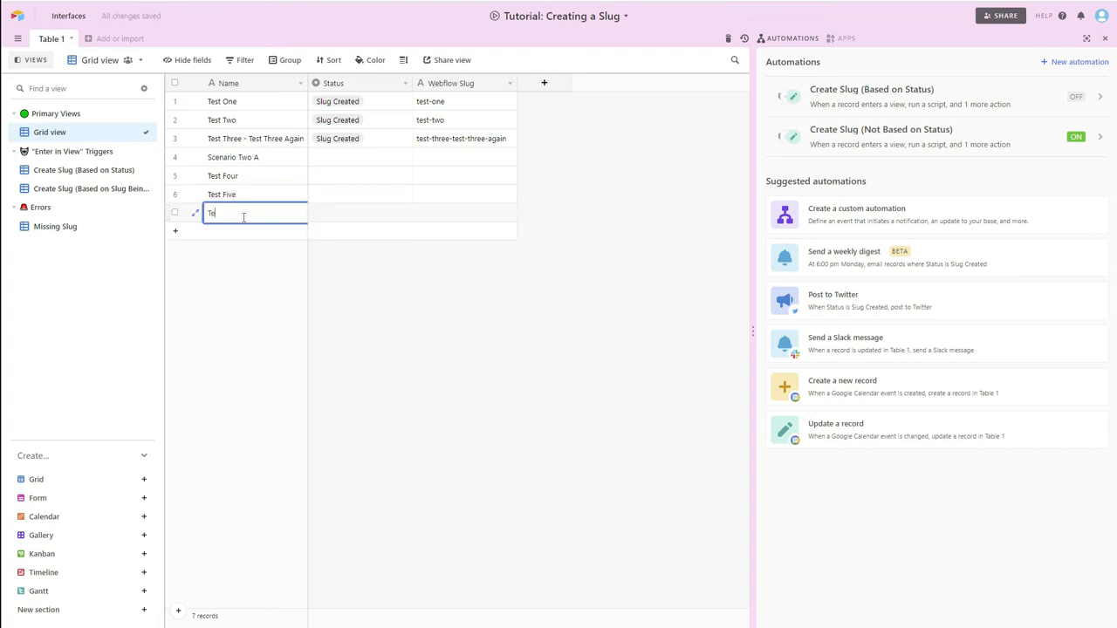
text(Test Six)
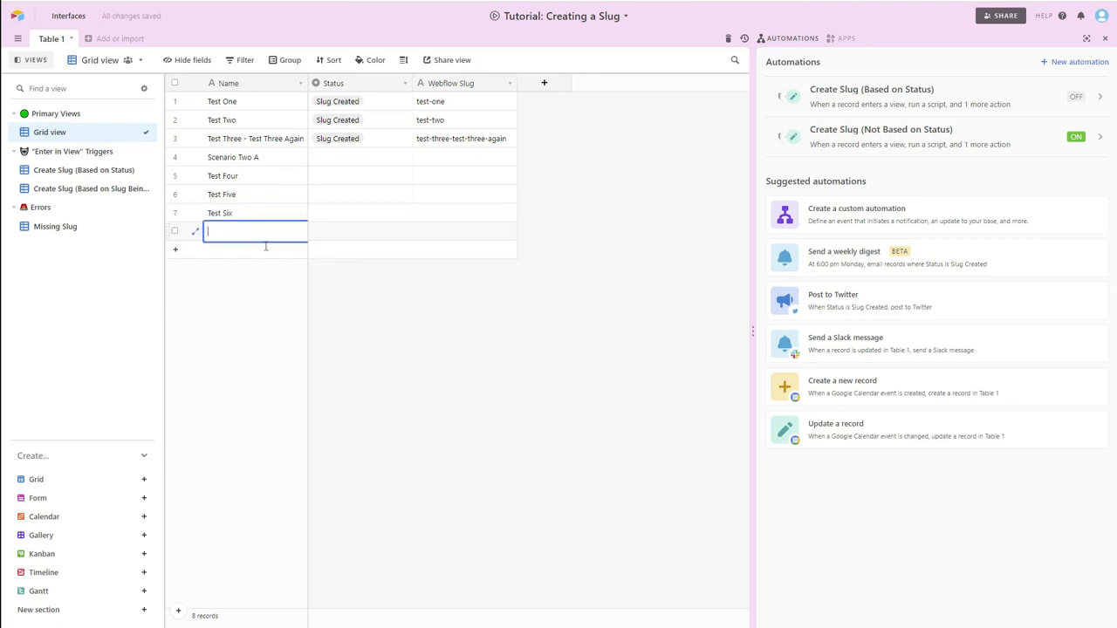
text(Test Seven)
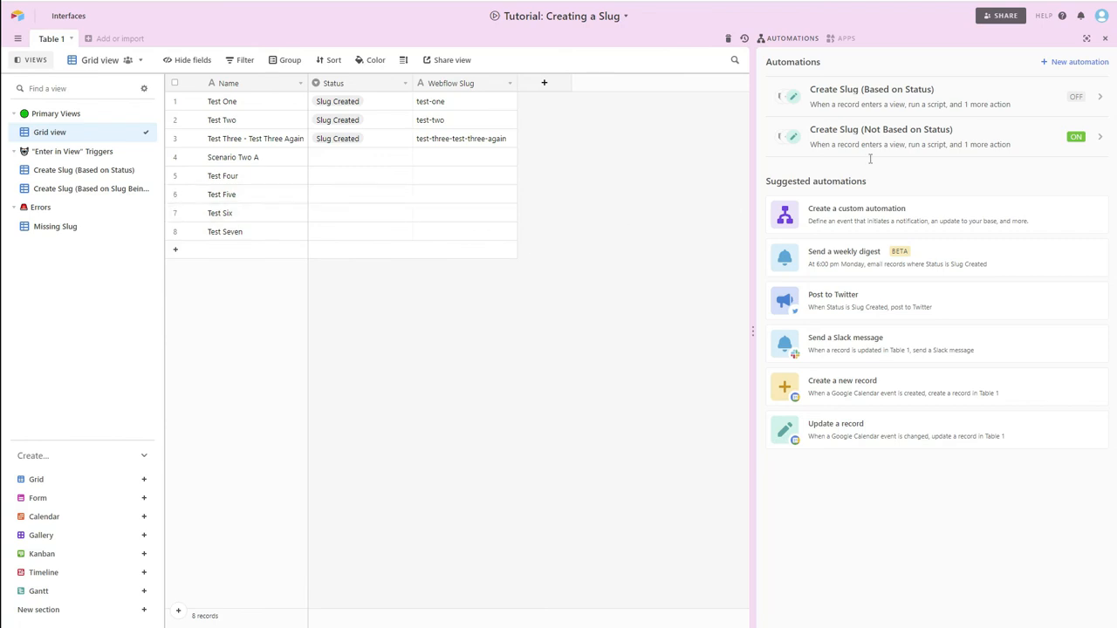
mouse_move(889, 144)
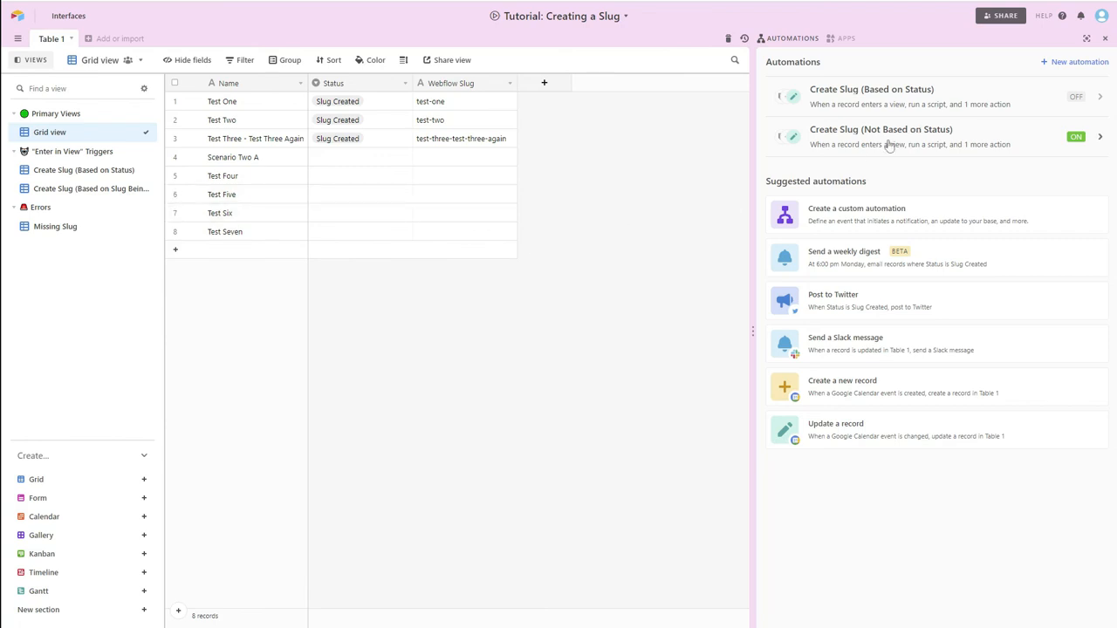
click(881, 136)
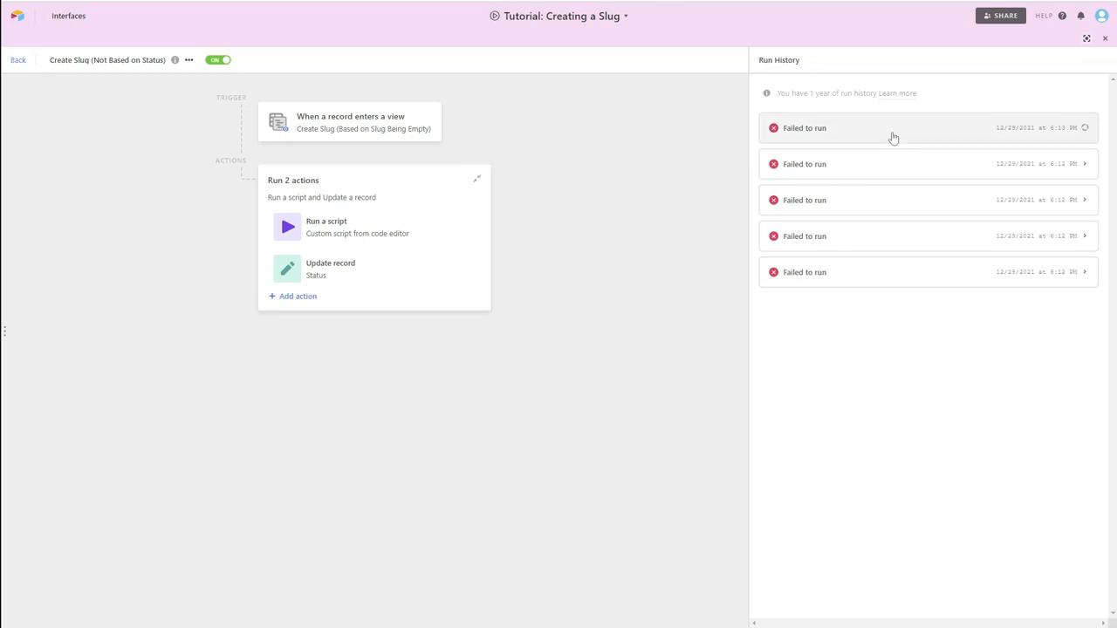
click(893, 127)
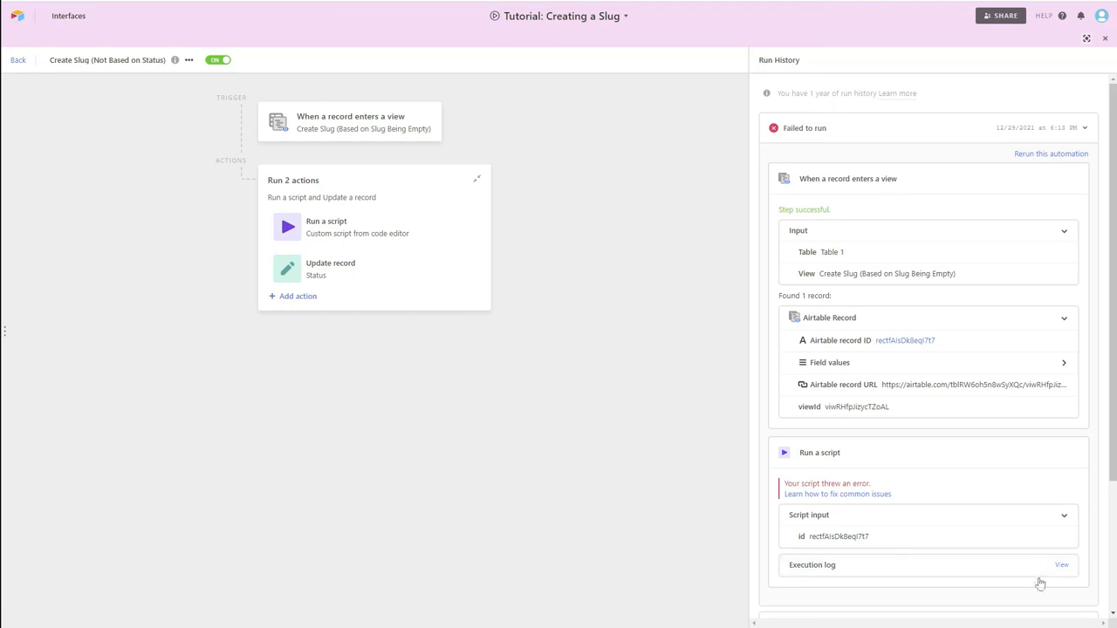
click(1061, 565)
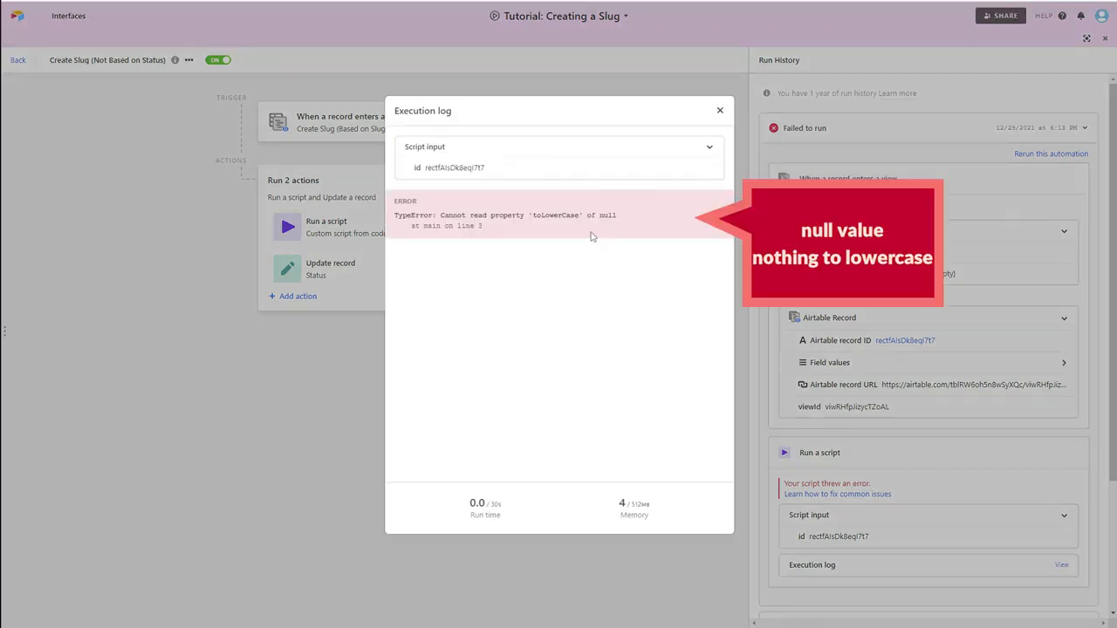
click(720, 110)
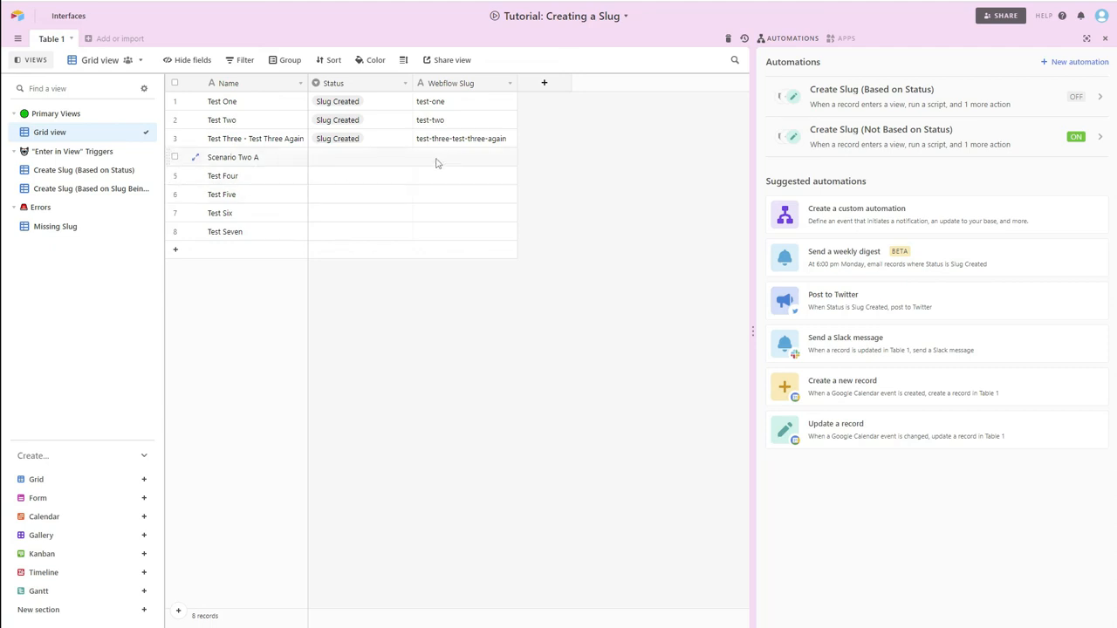
Type and clear placeholder text in the Scenario Two A and Test Four Webflow Slug cells to retrigger slug generation
click(437, 157)
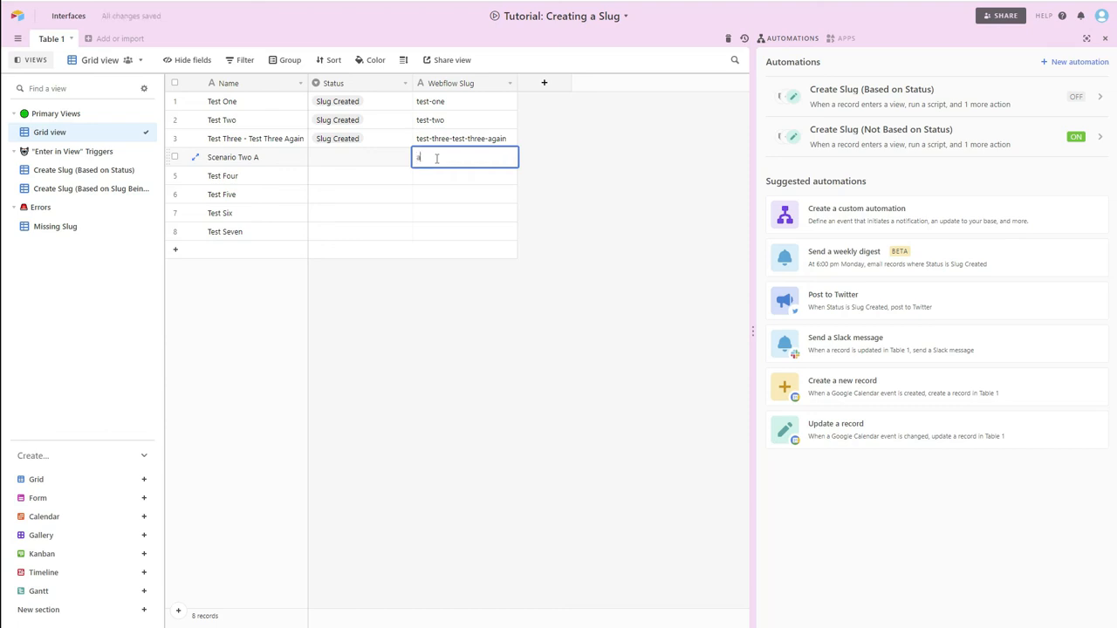
text(aasdf)
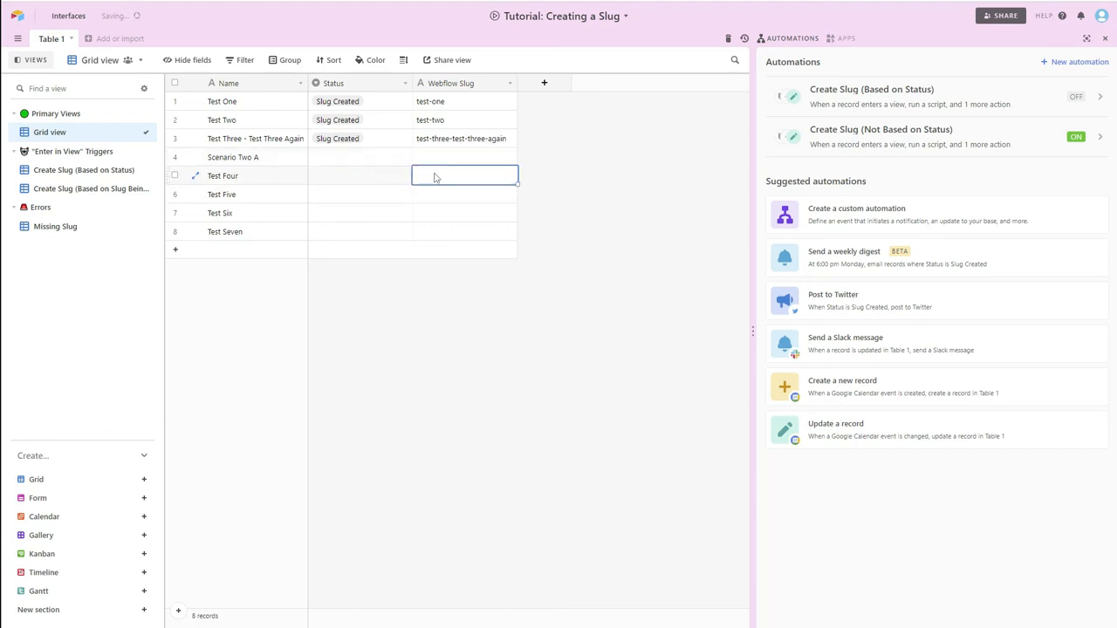
double_click(465, 175)
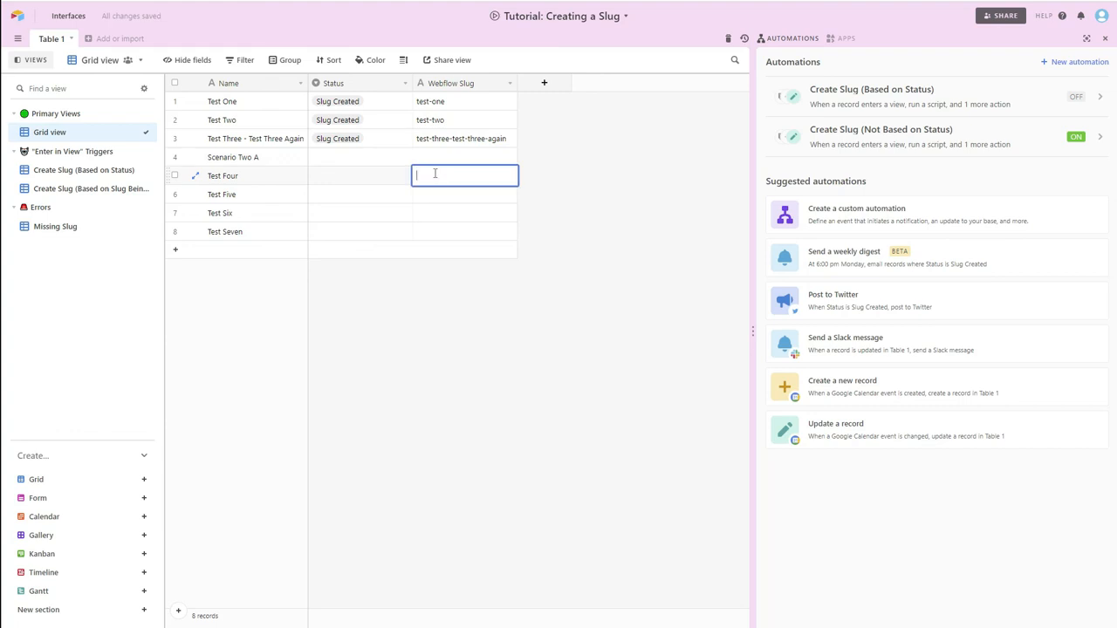
text(asdf)
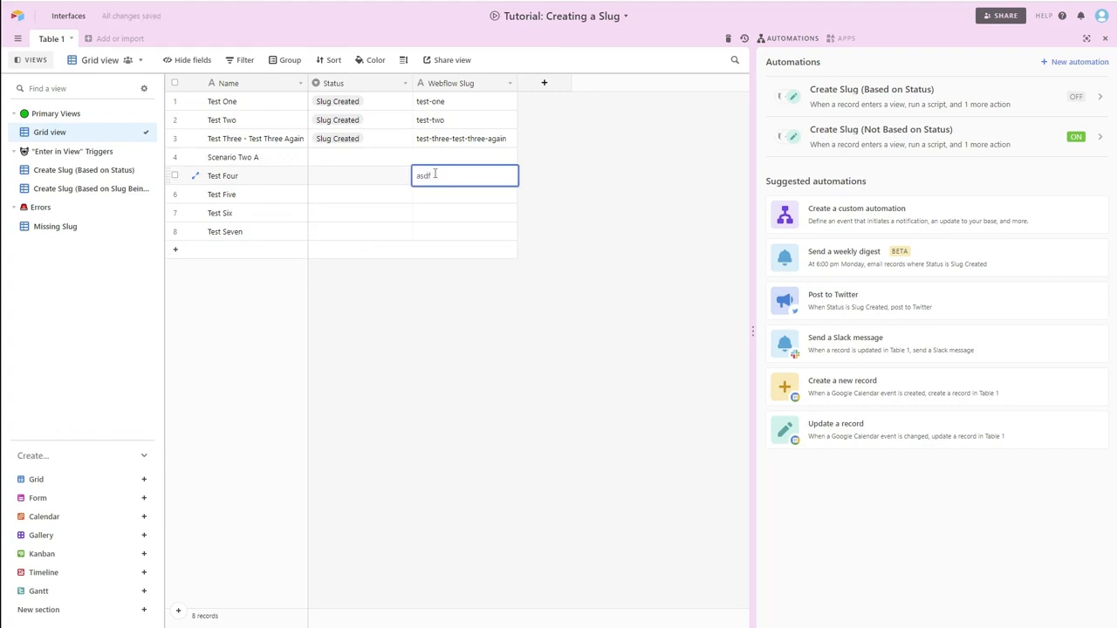
key(Enter)
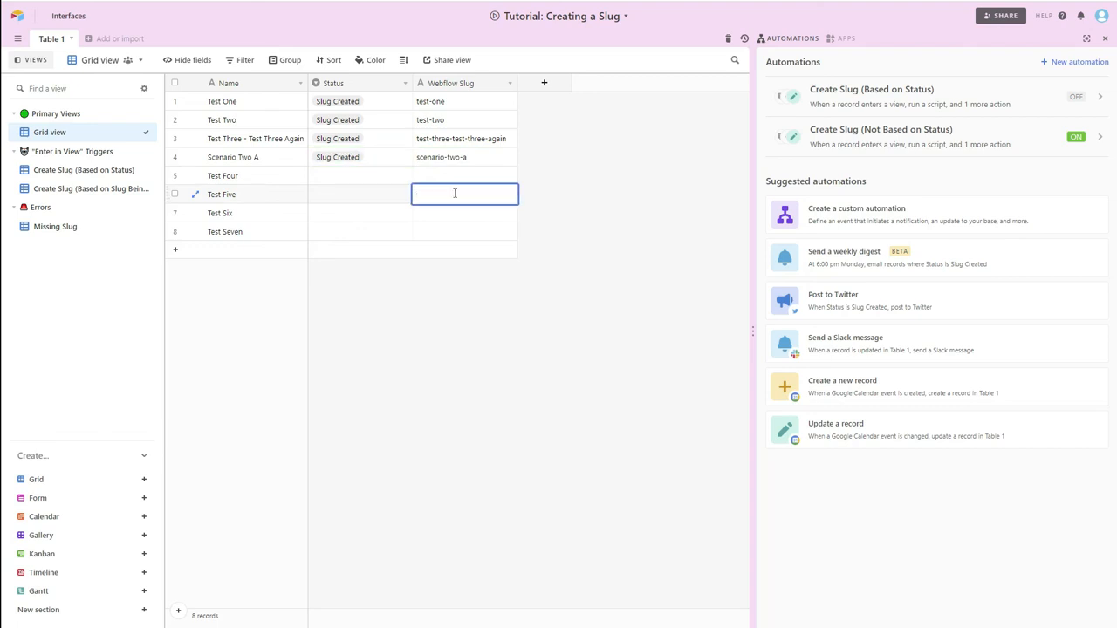
text(test-five)
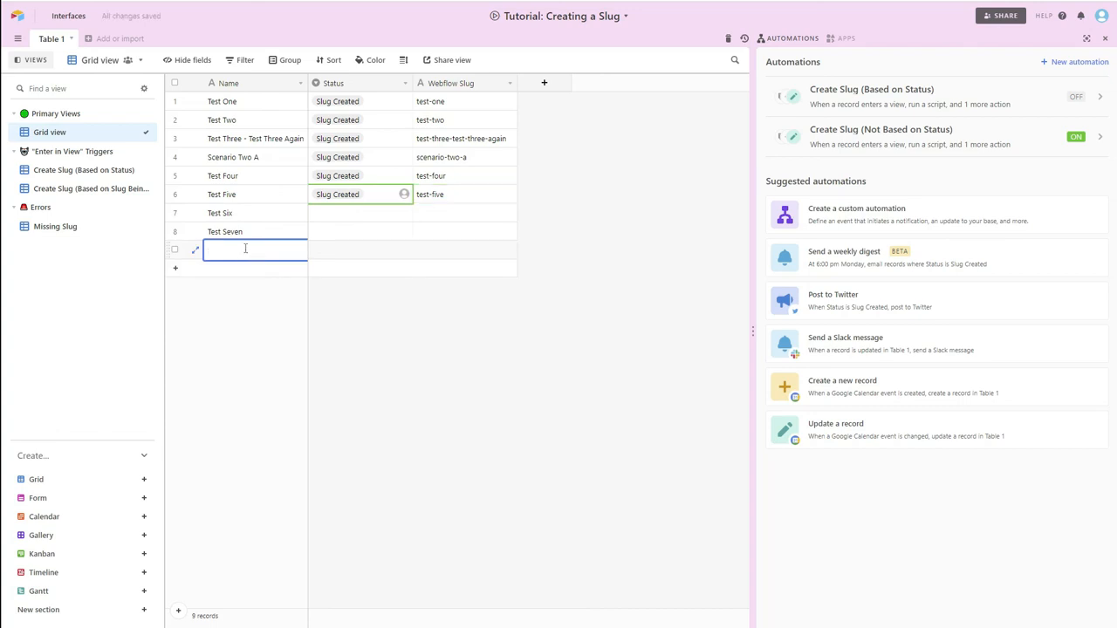
Name the ninth record Test, leaving its status and slug empty
text(T)
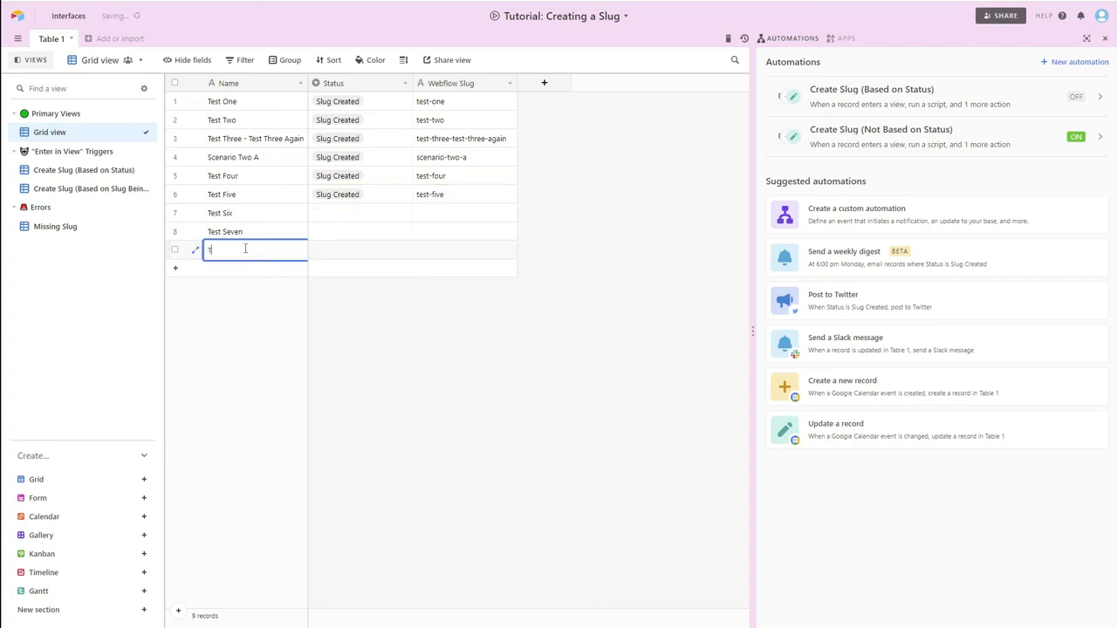
text(est)
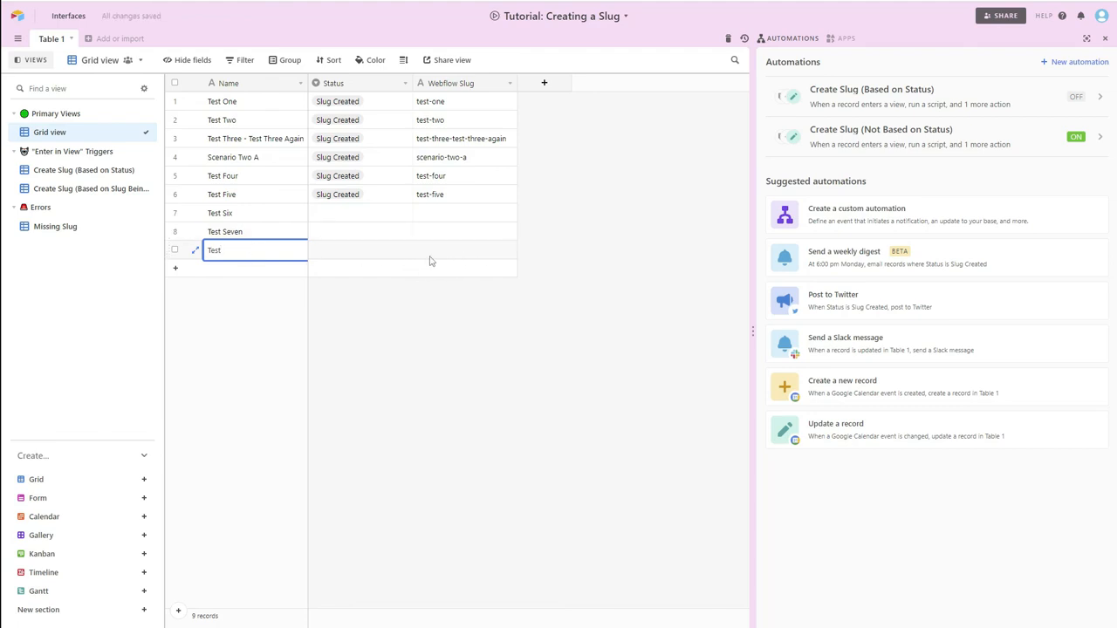
mouse_move(257, 301)
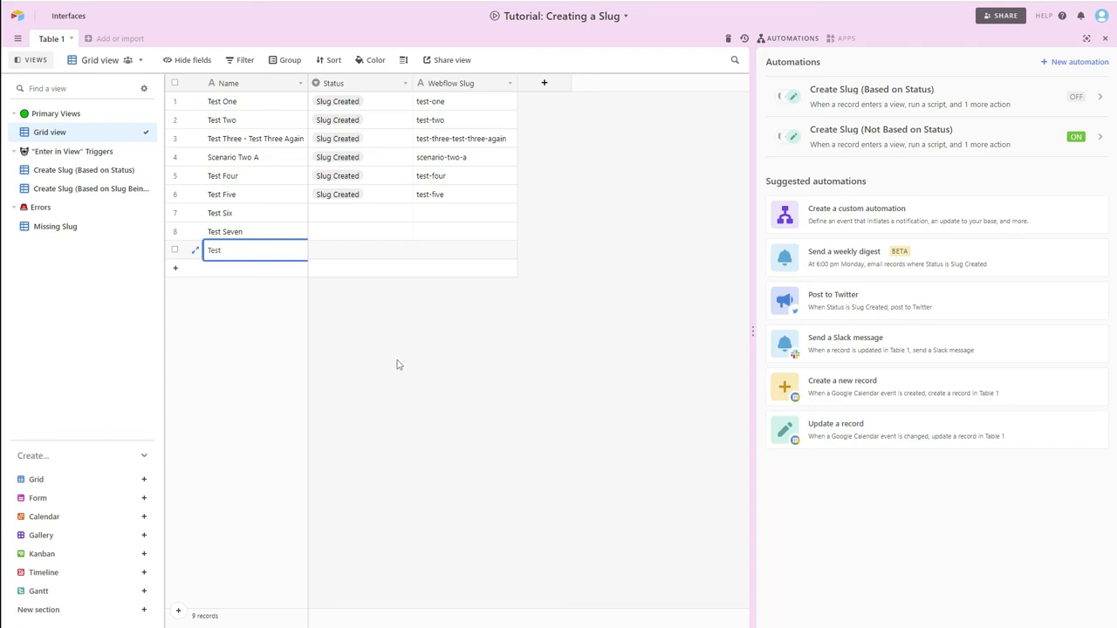
click(213, 251)
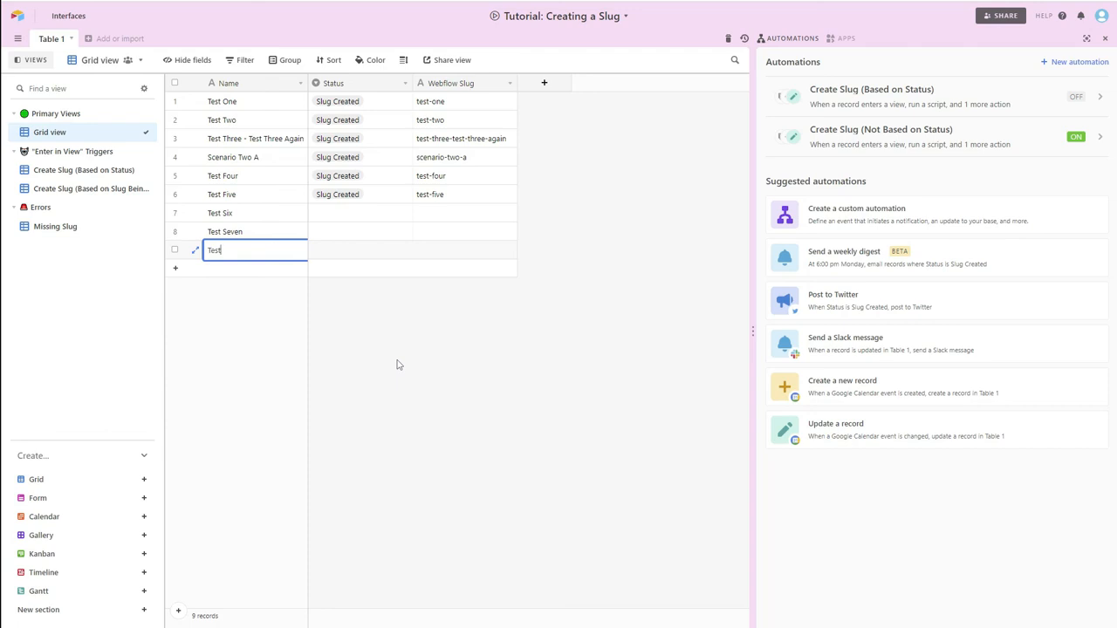